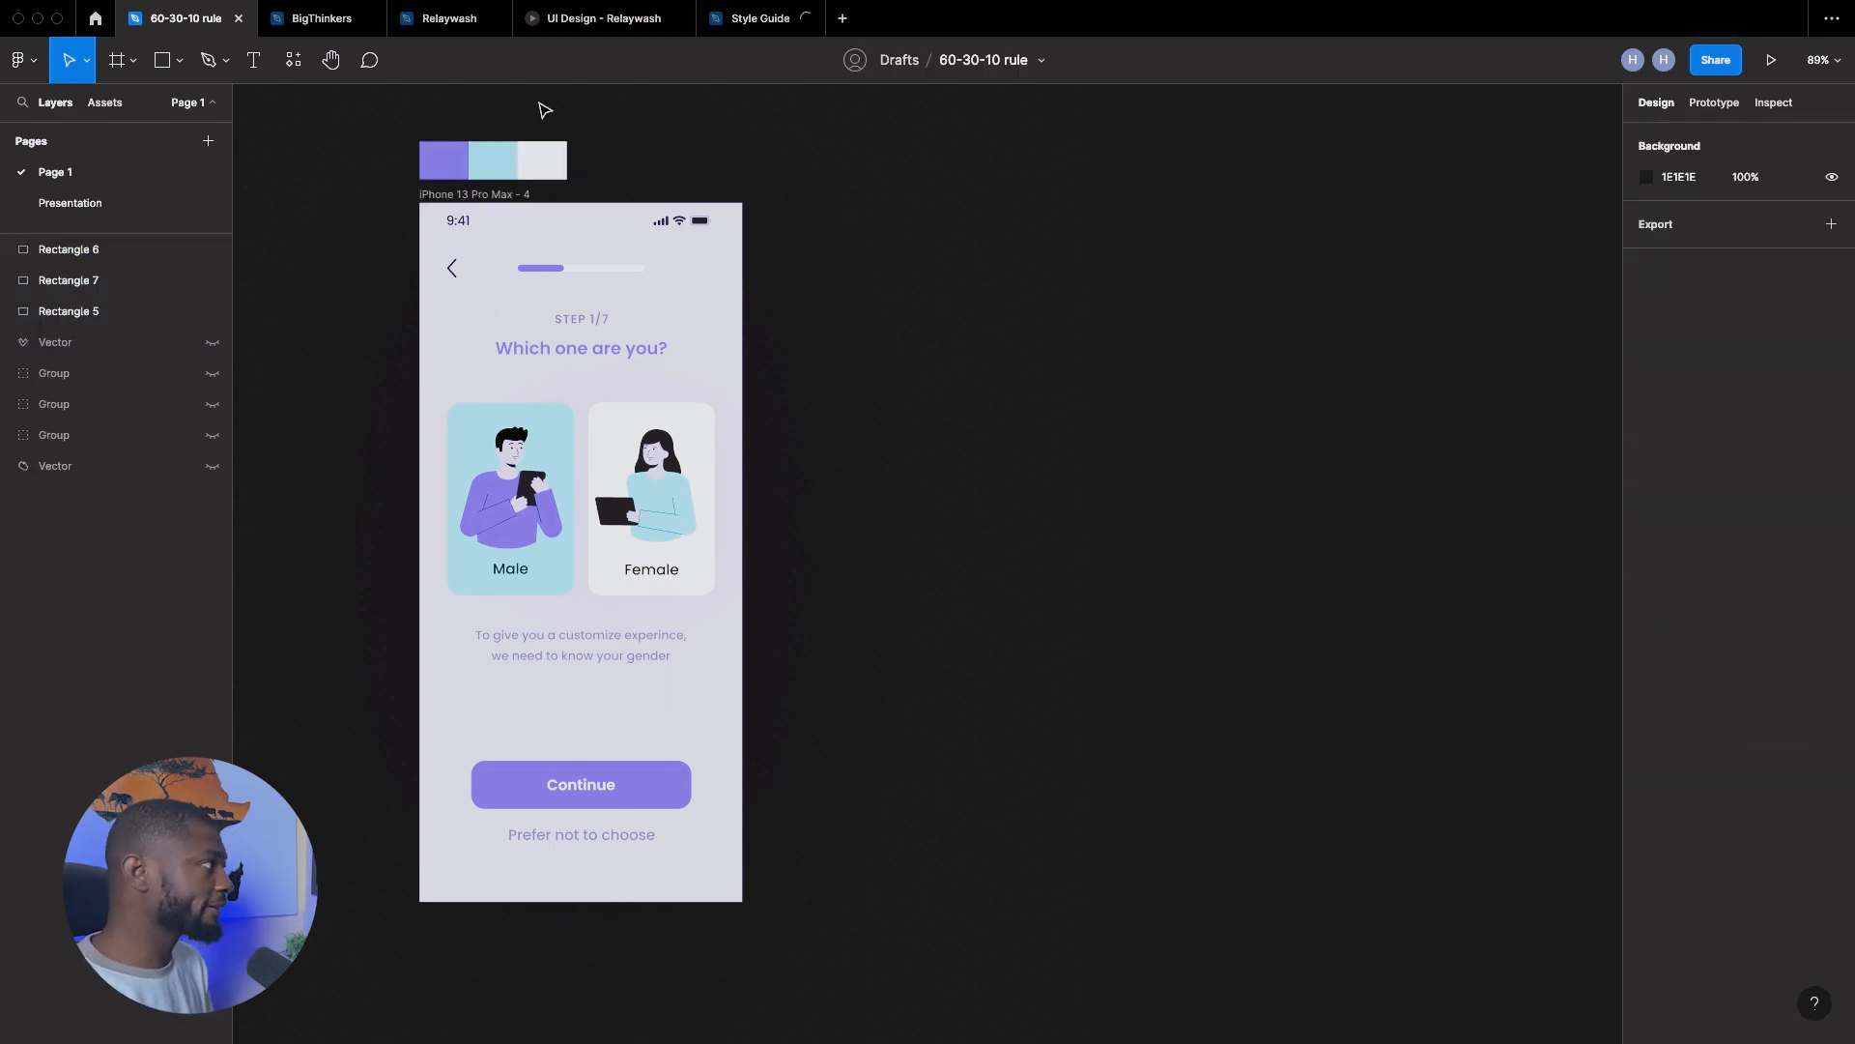
- Select the original onboarding screen together with its three colour swatches
click(468, 159)
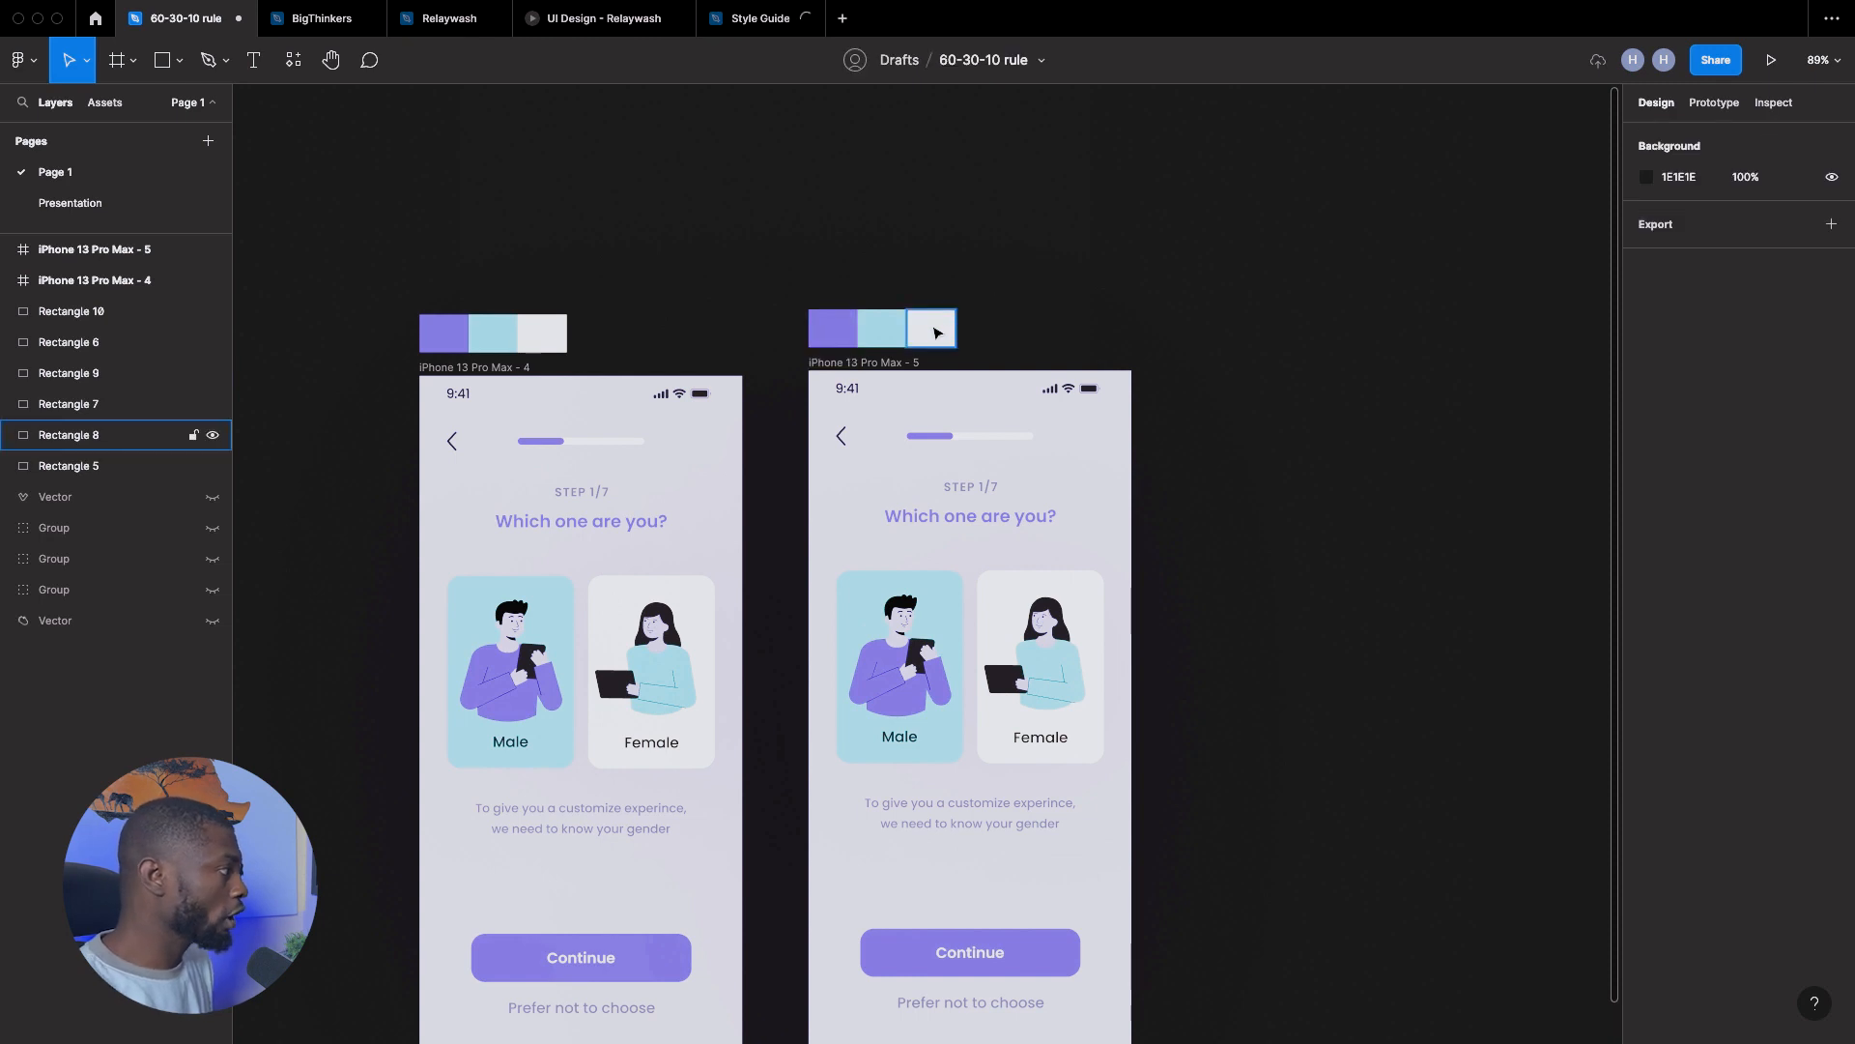
- Stretch the white swatch into a bar spanning the 375 screen width
drag(933, 328, 933, 263)
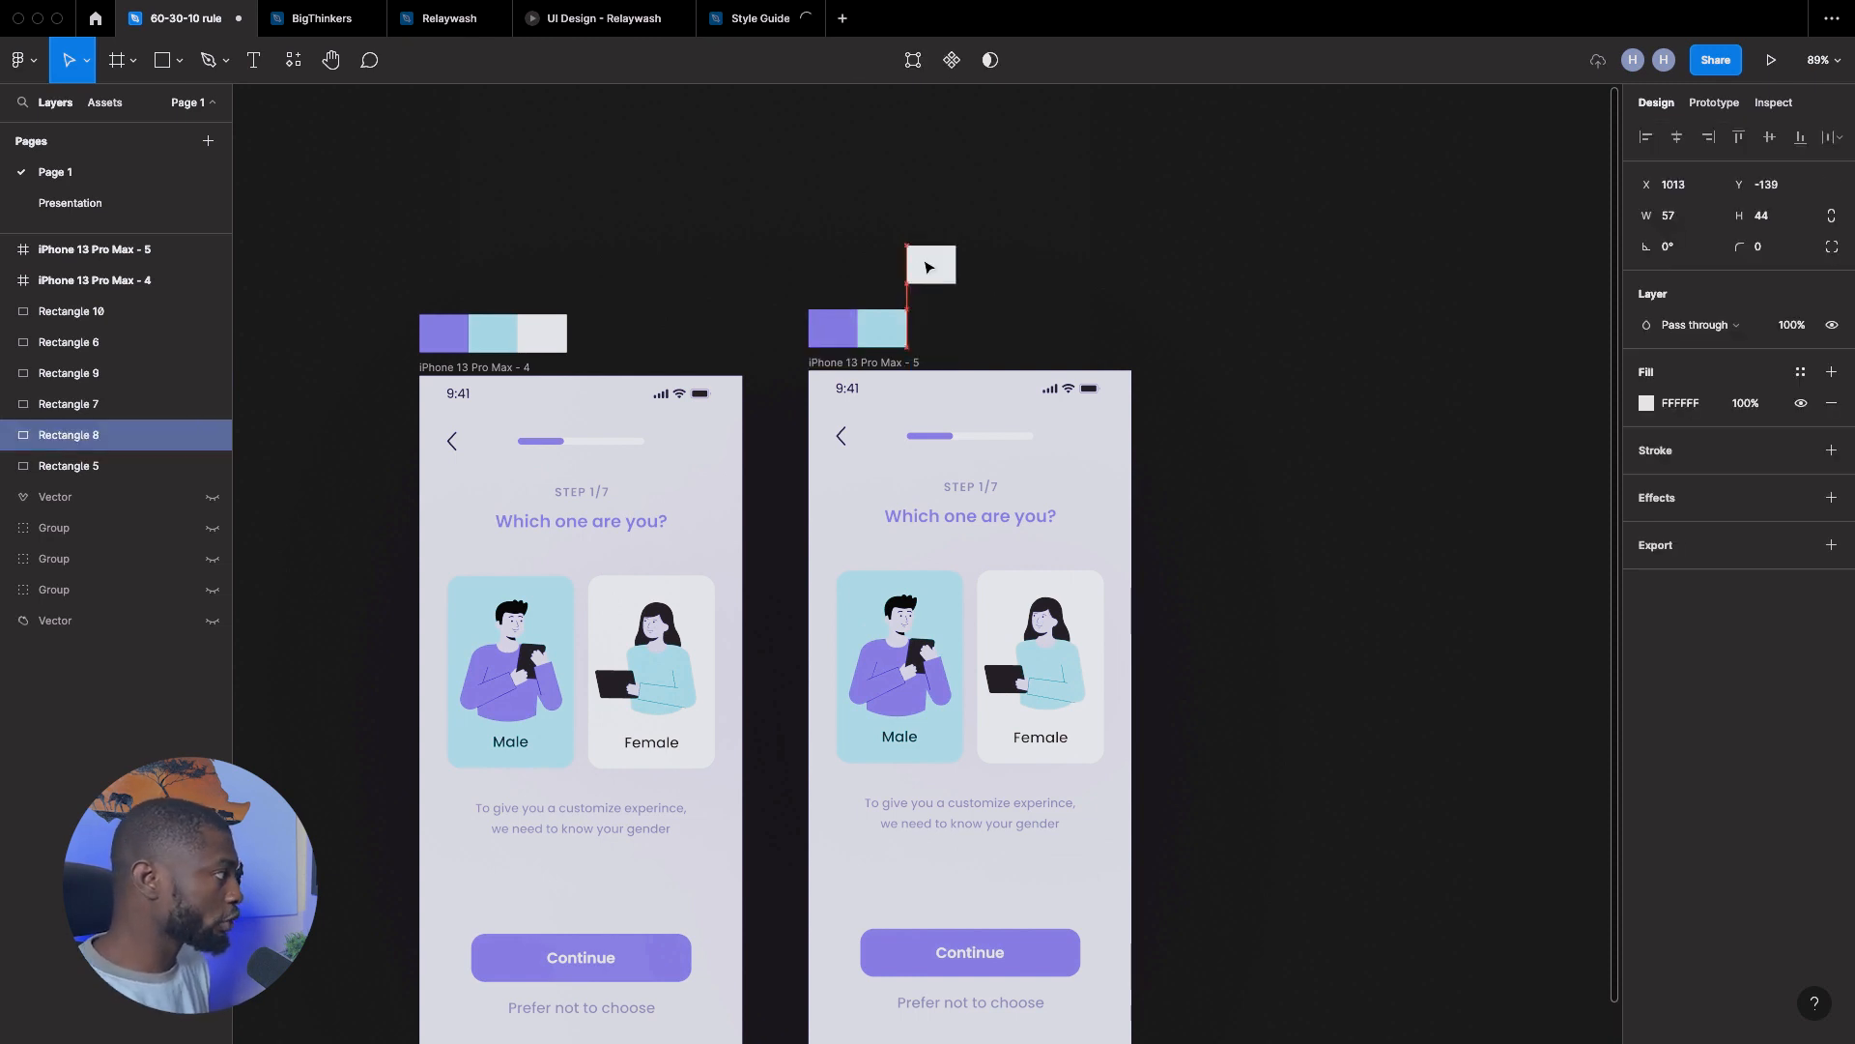
drag(933, 264, 1136, 281)
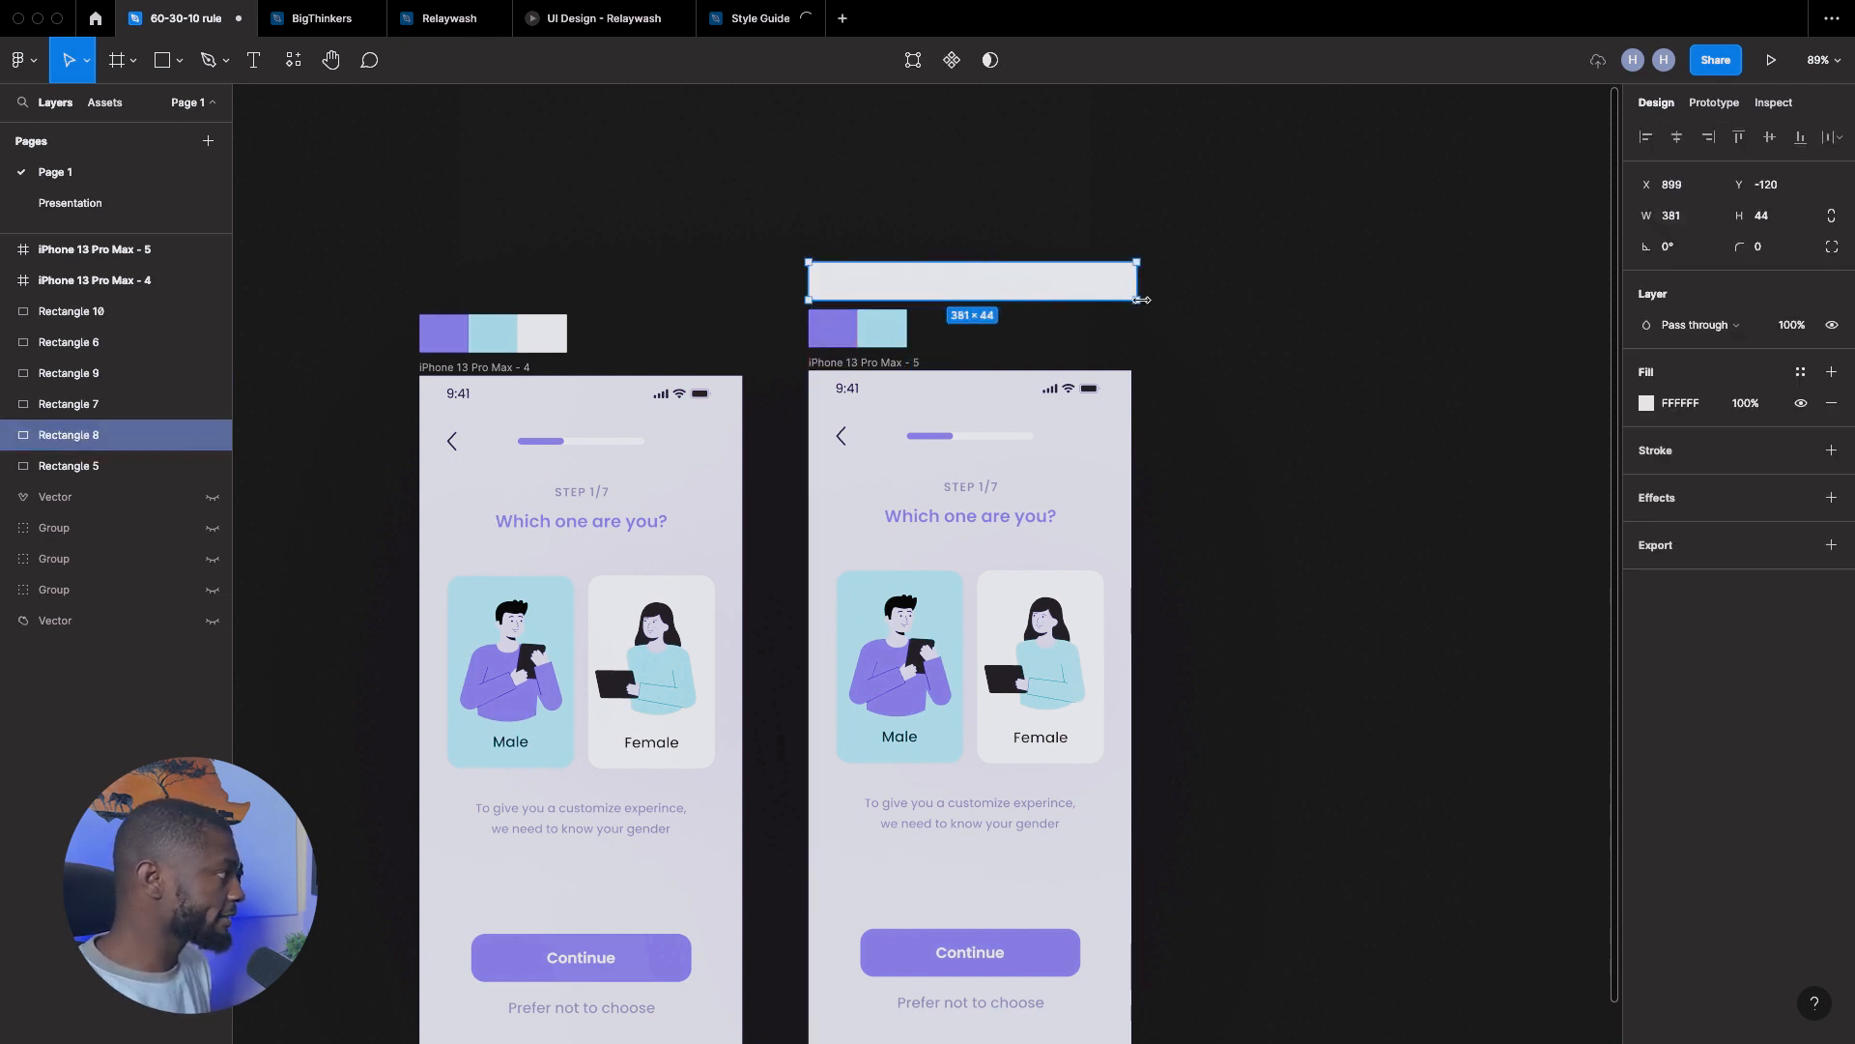
drag(1137, 280, 1131, 280)
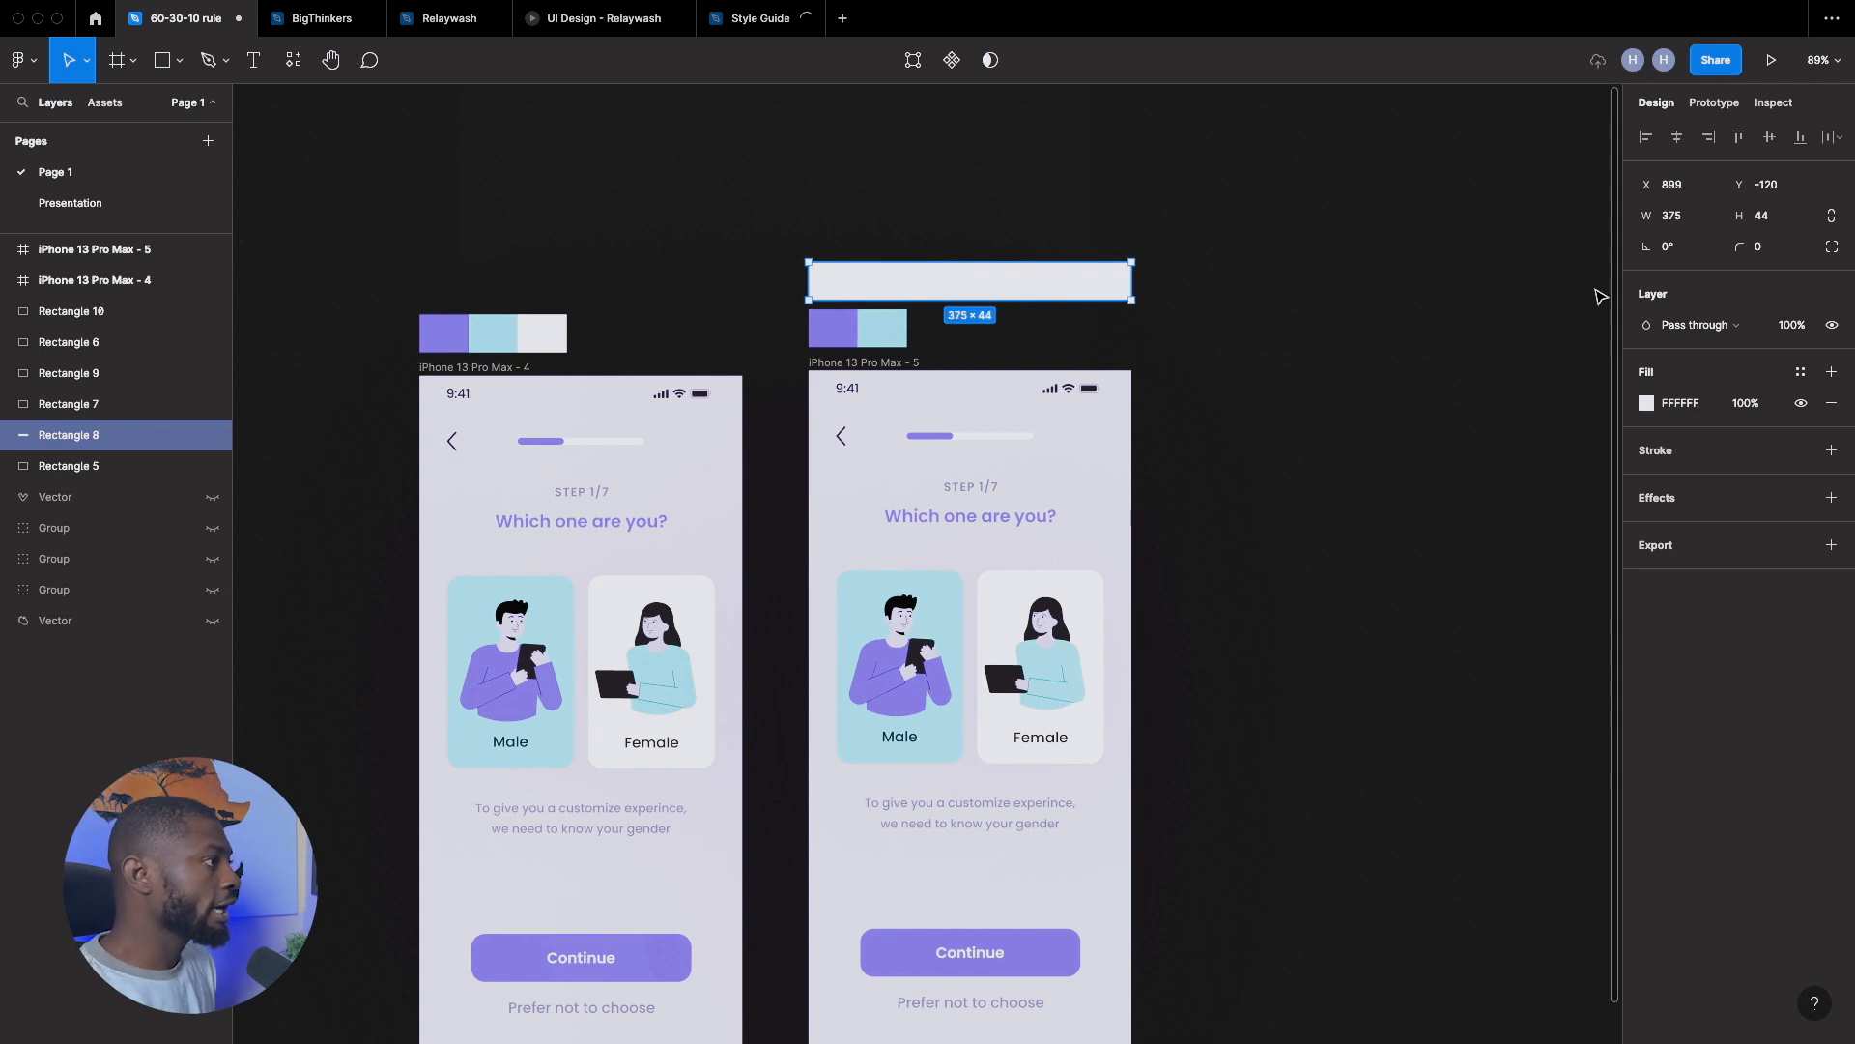
mouse_move(1555, 258)
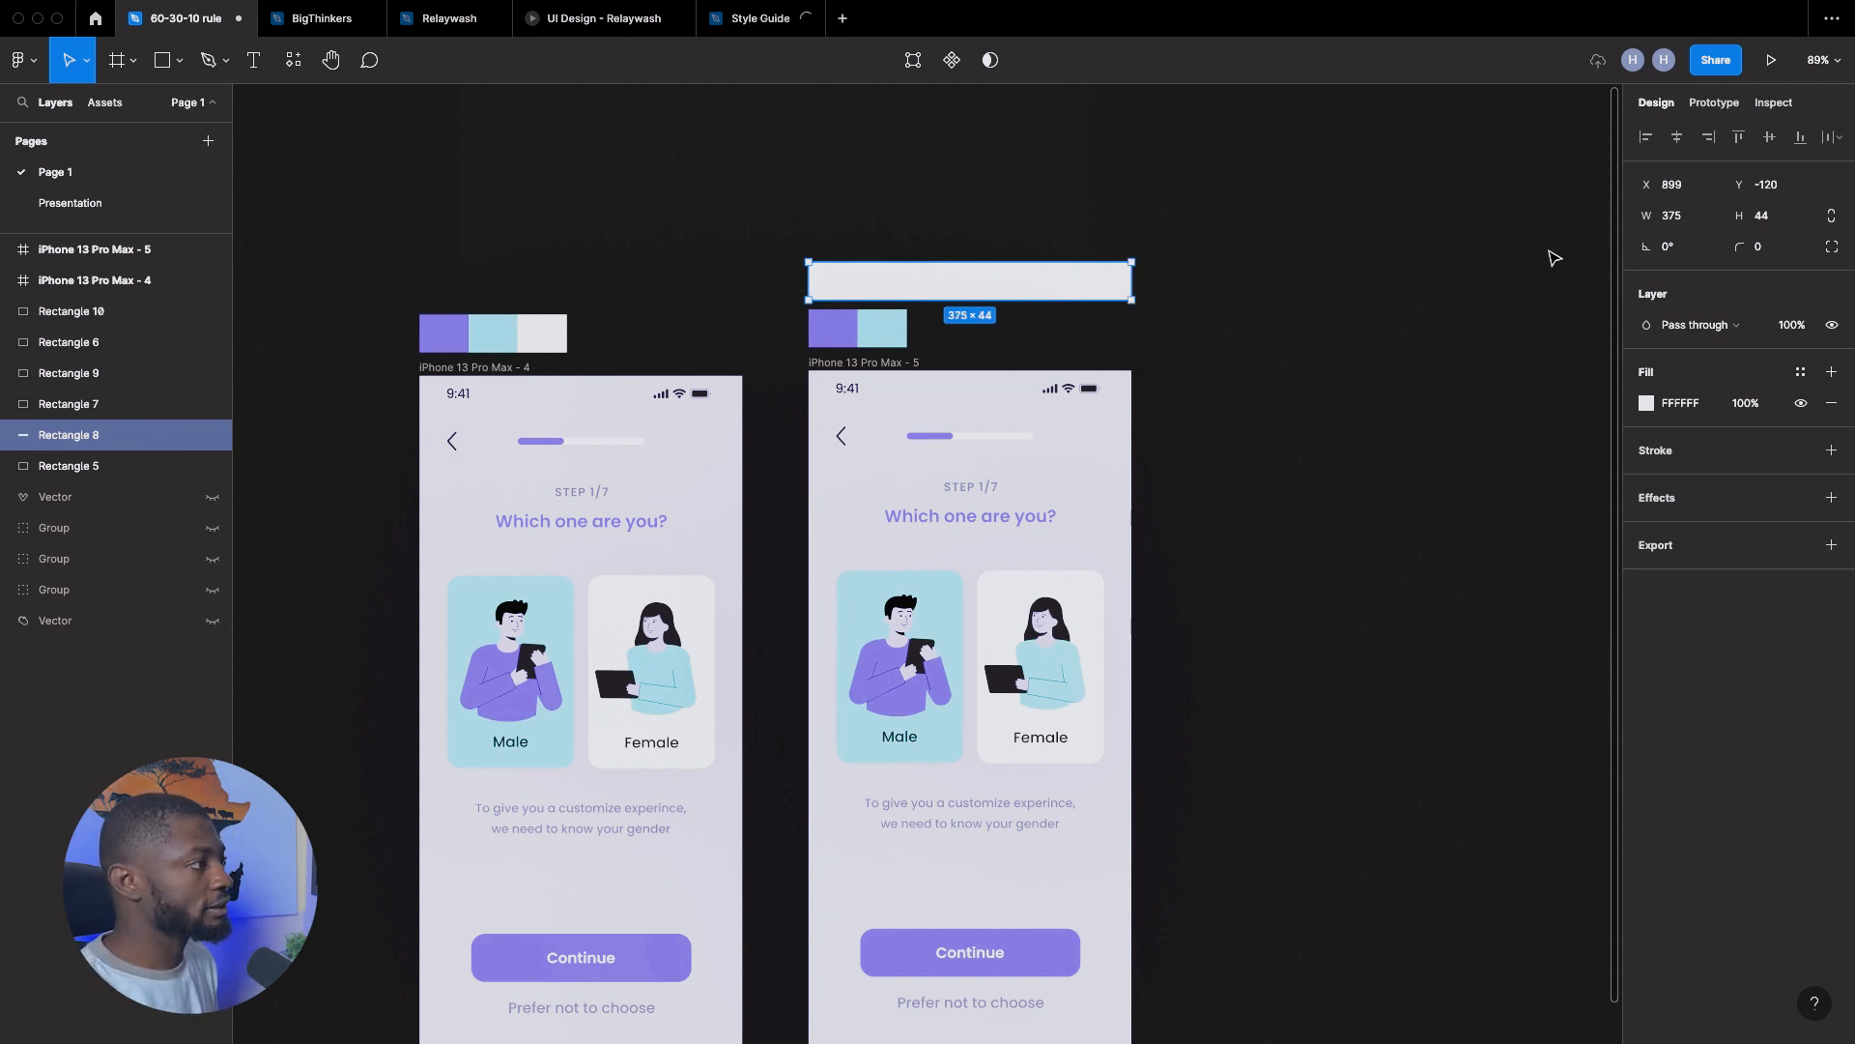
click(1676, 215)
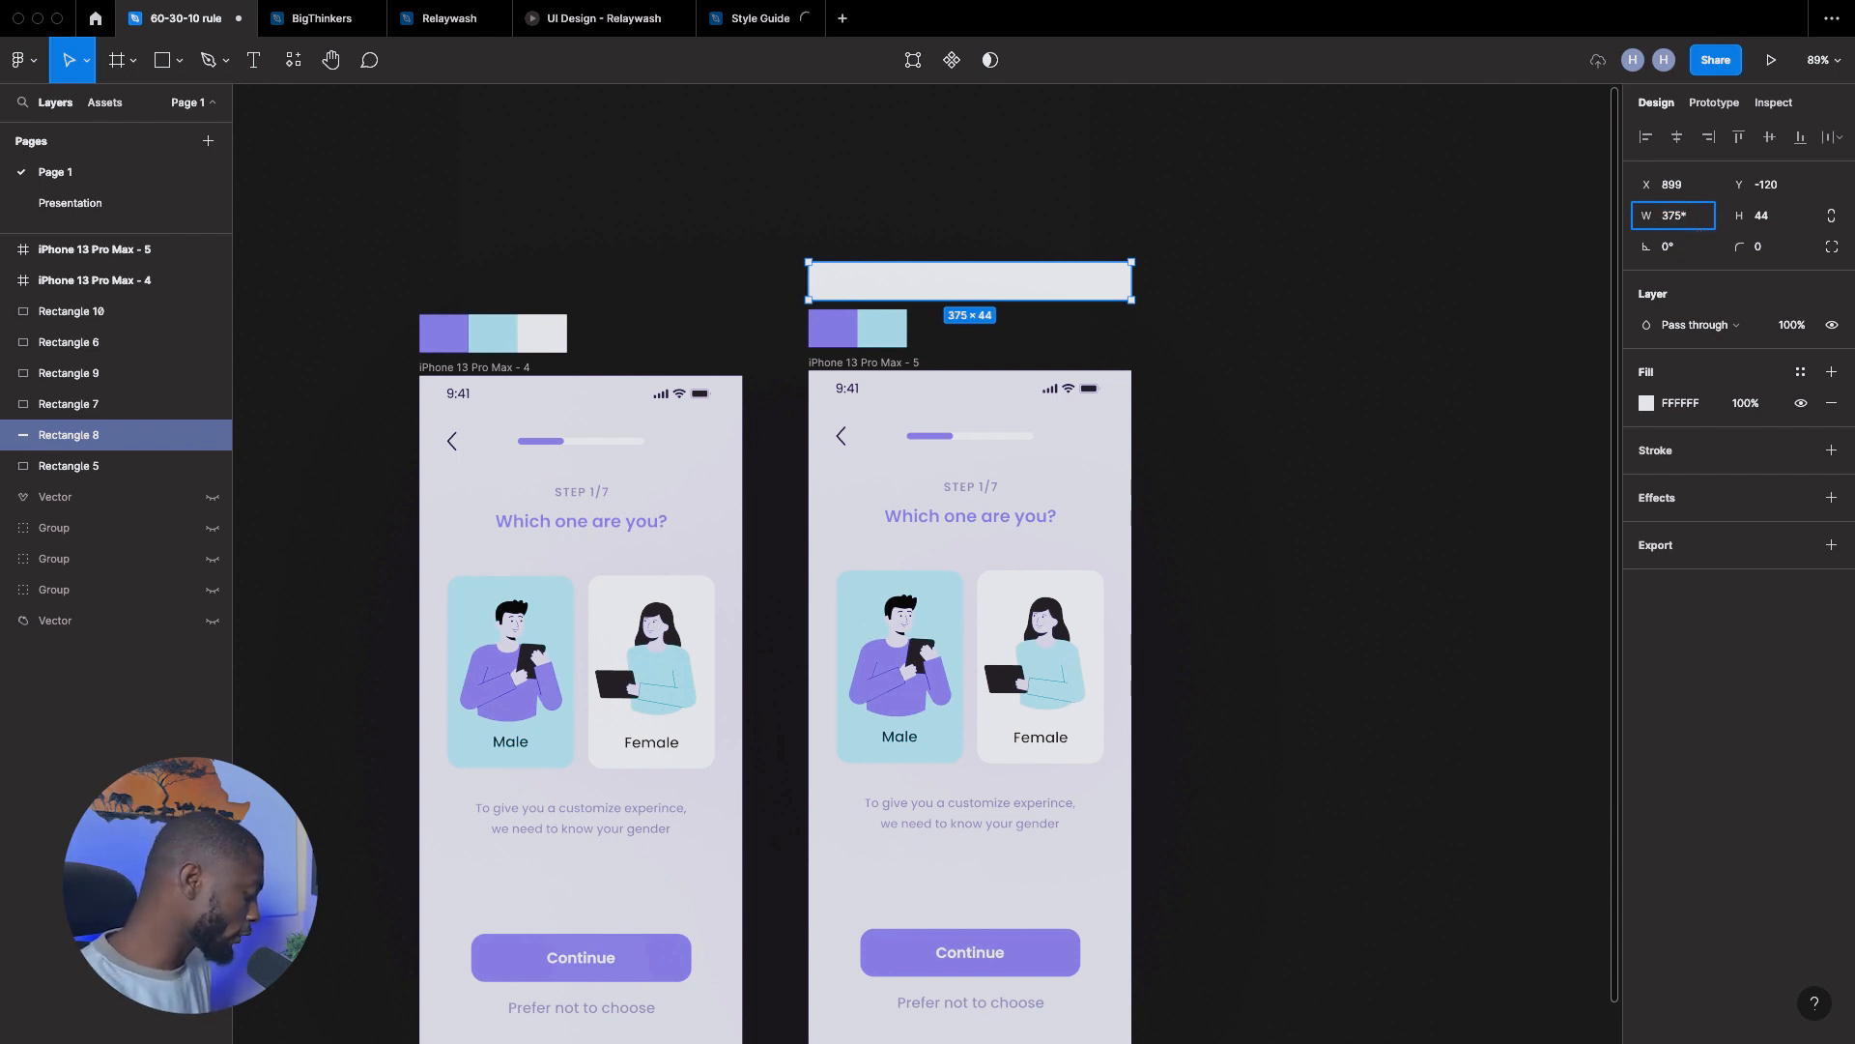
text(0)
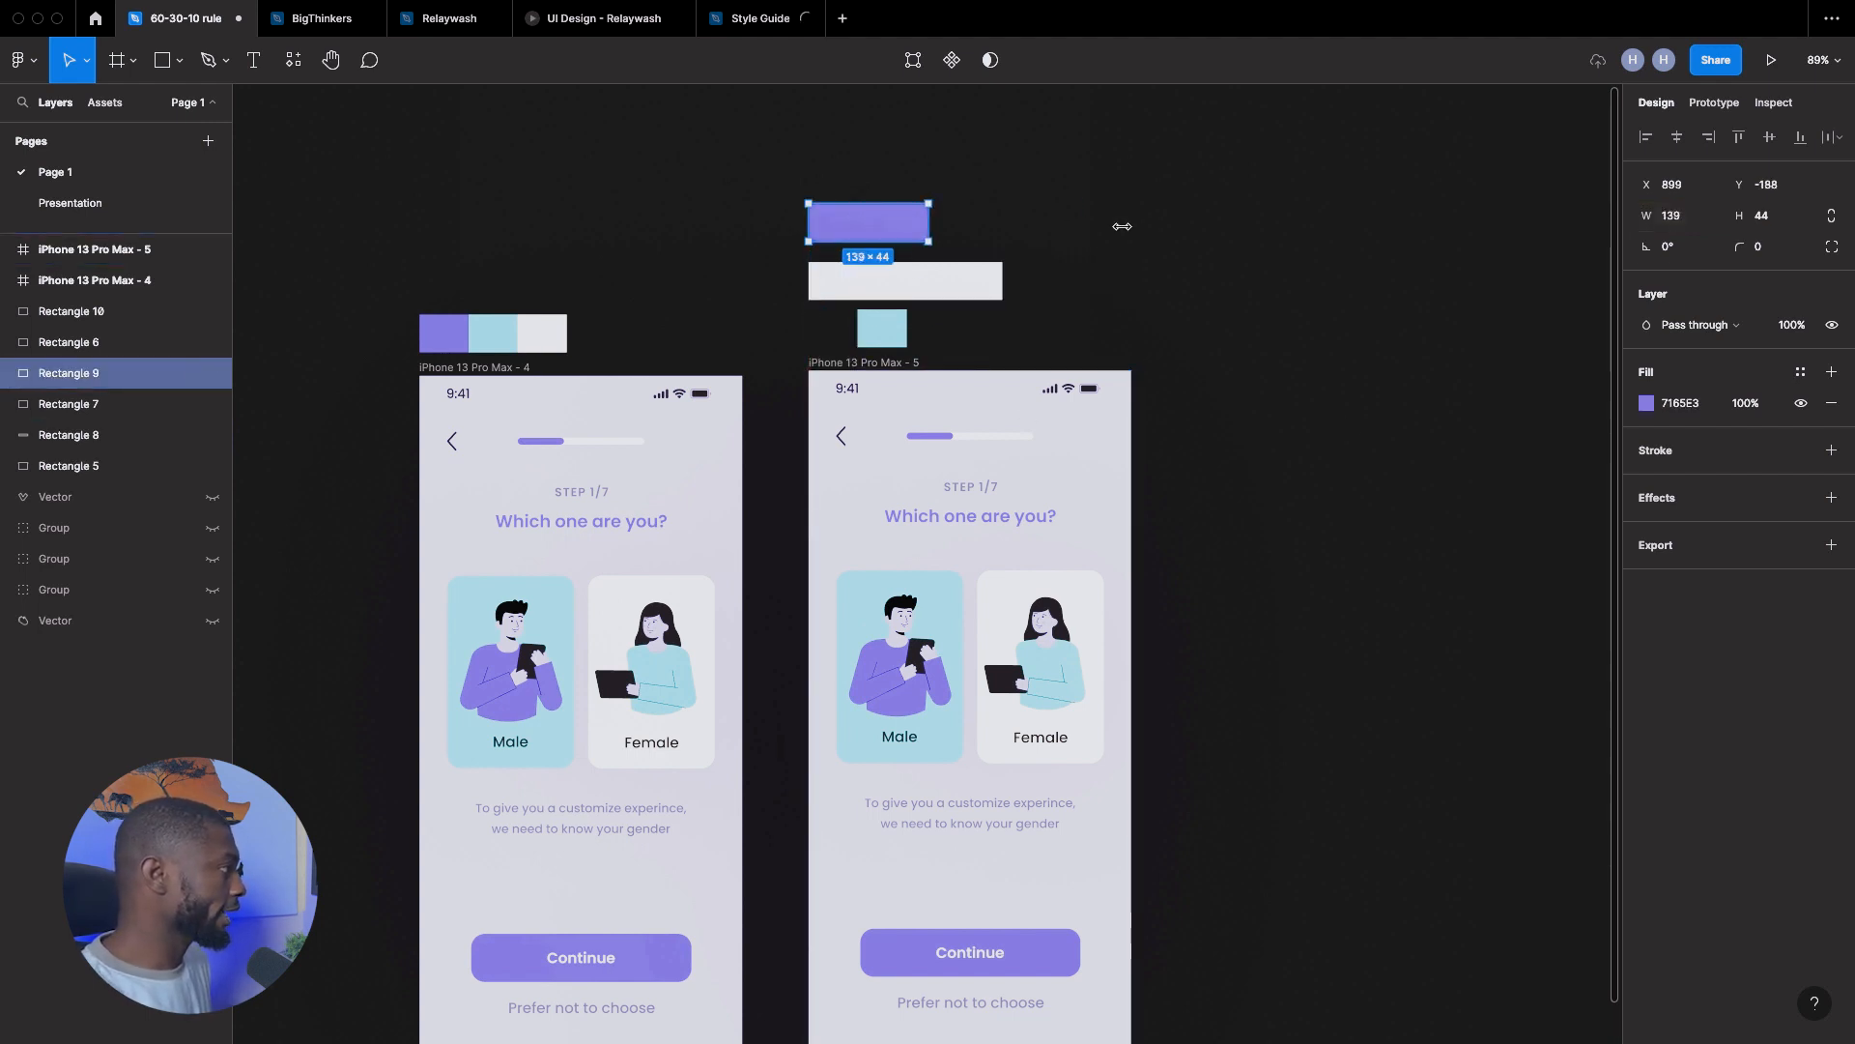
drag(930, 225, 1132, 225)
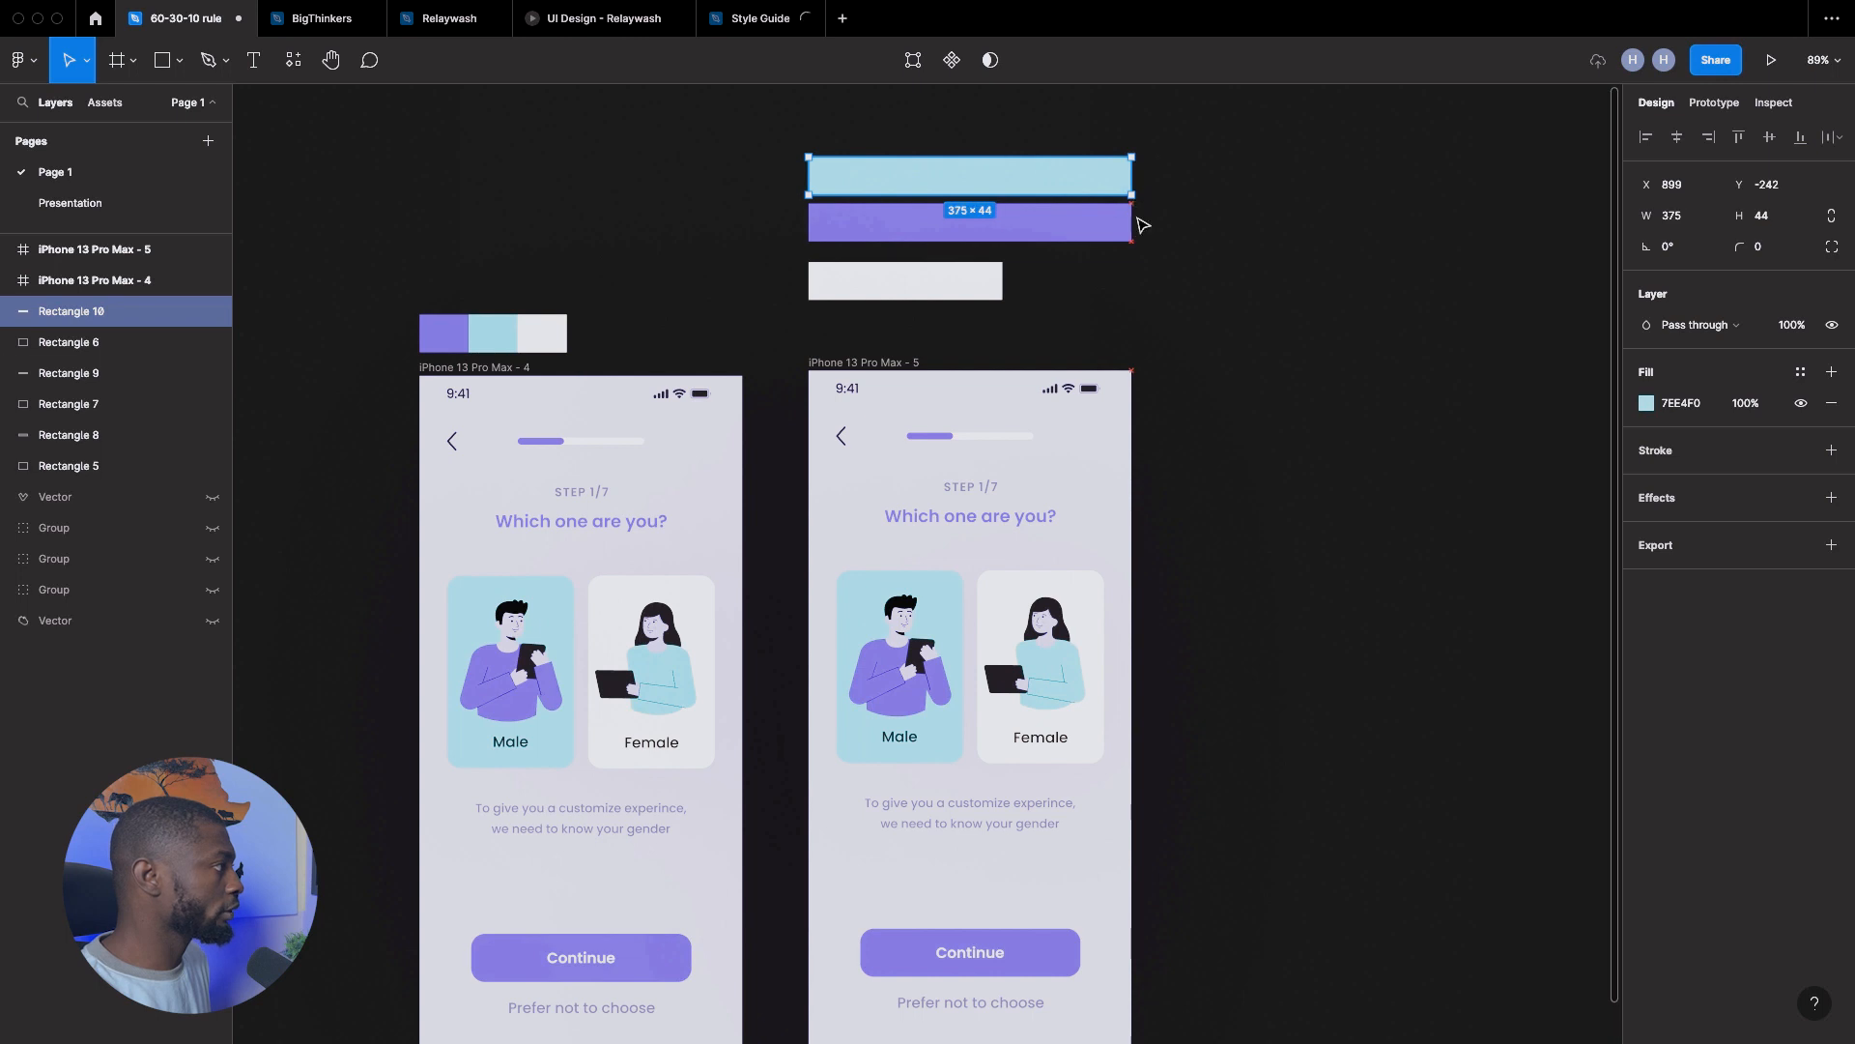
- Set the purple bar to 37.5 wide and line up blue and purple after white
click(1675, 215)
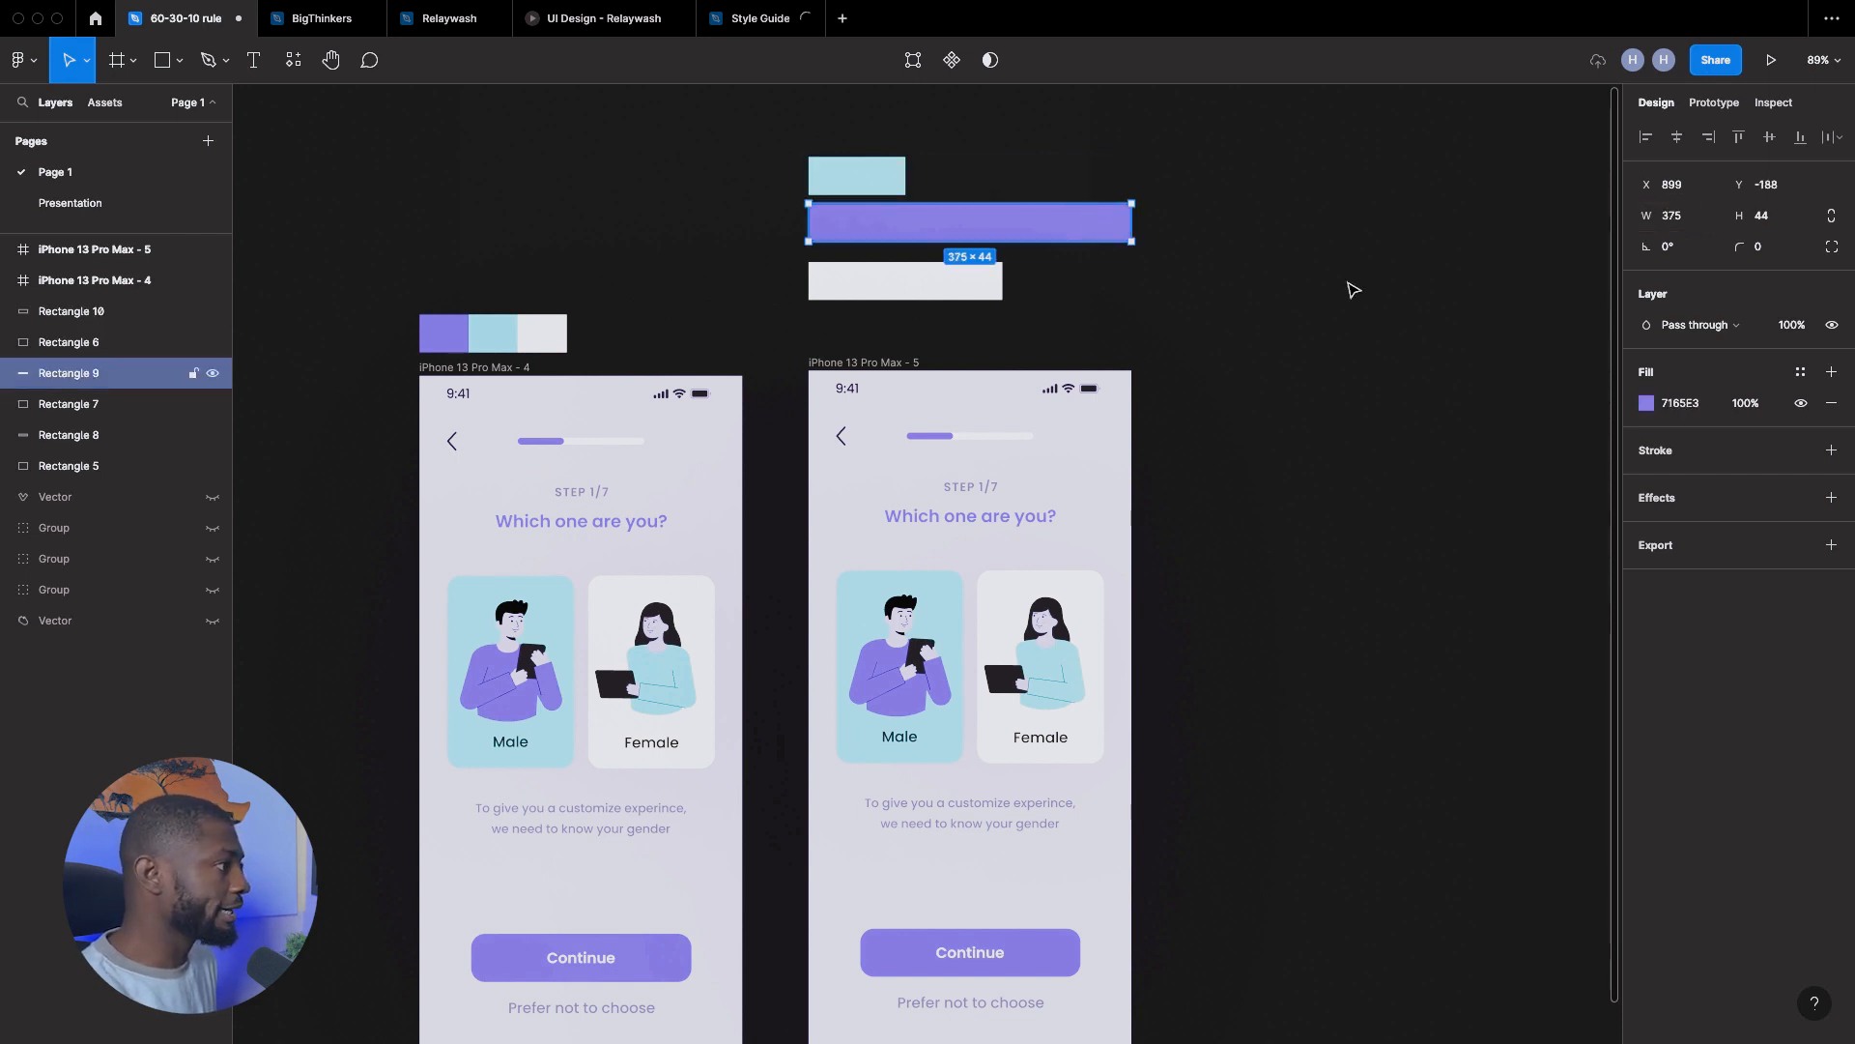
click(1675, 215)
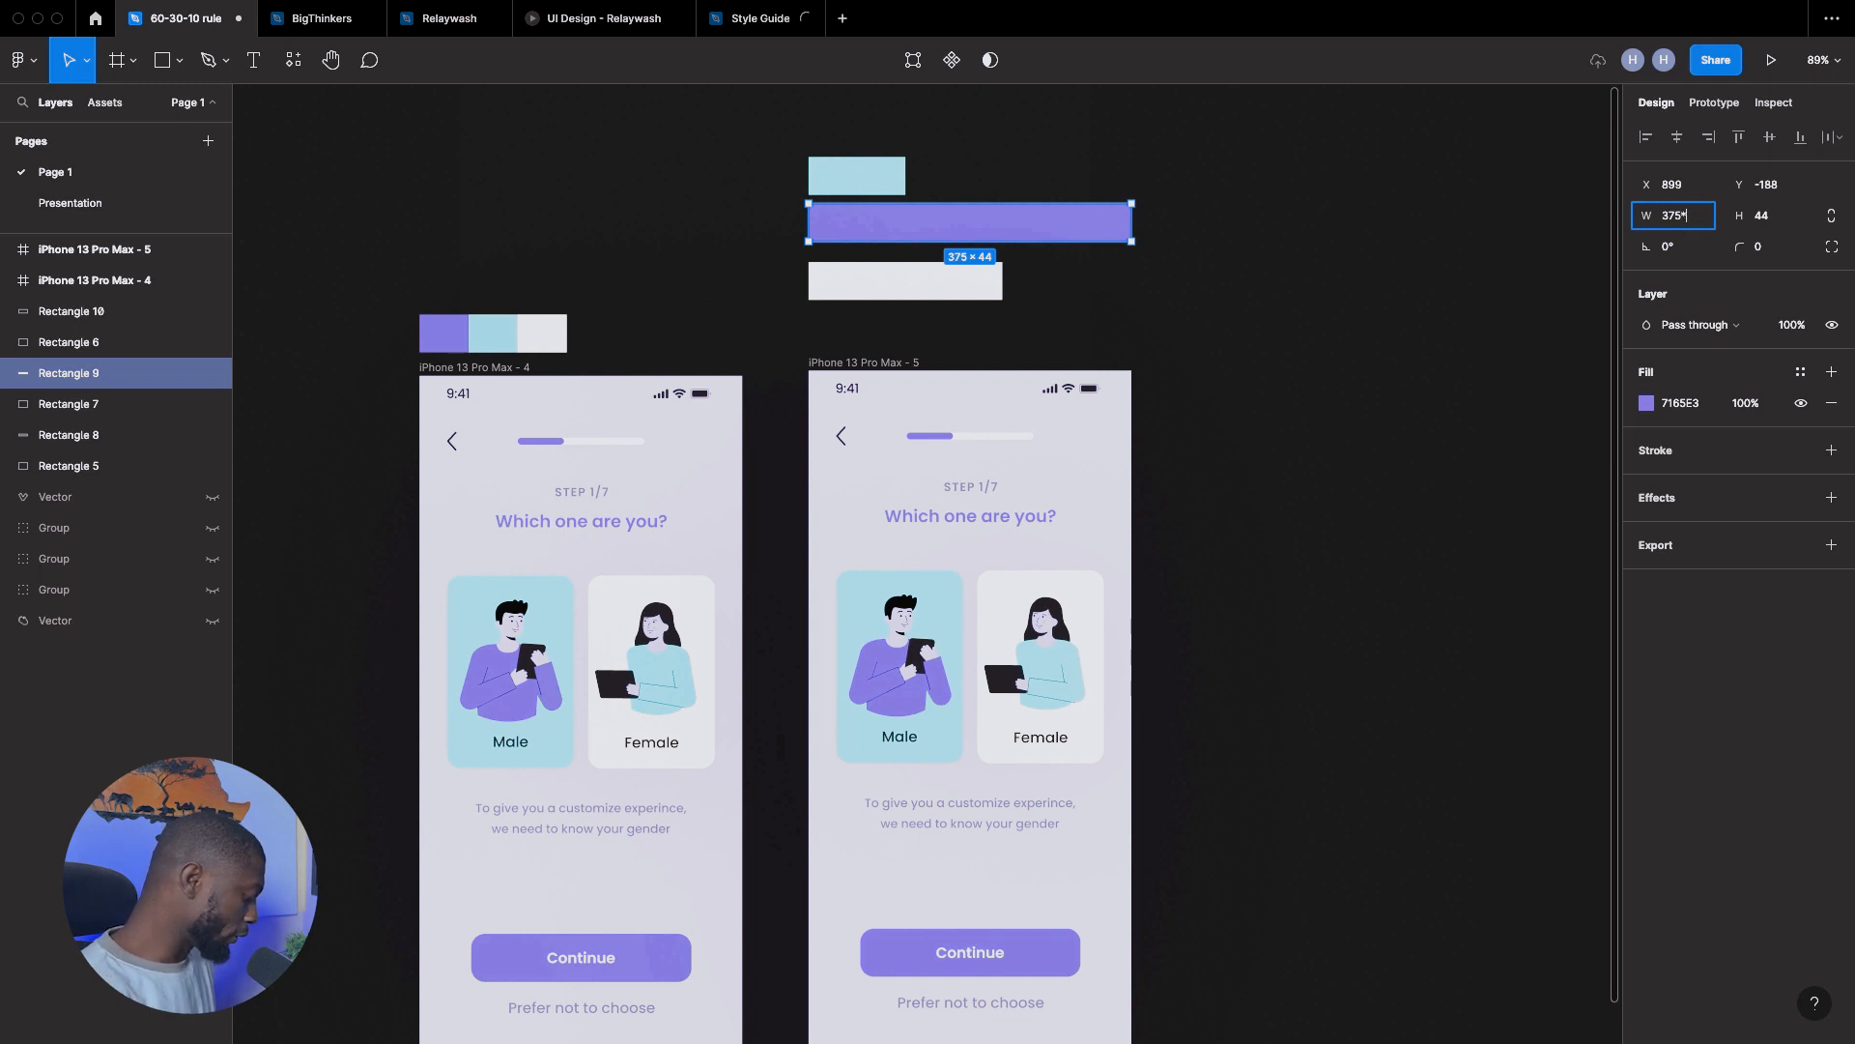
text(37.5)
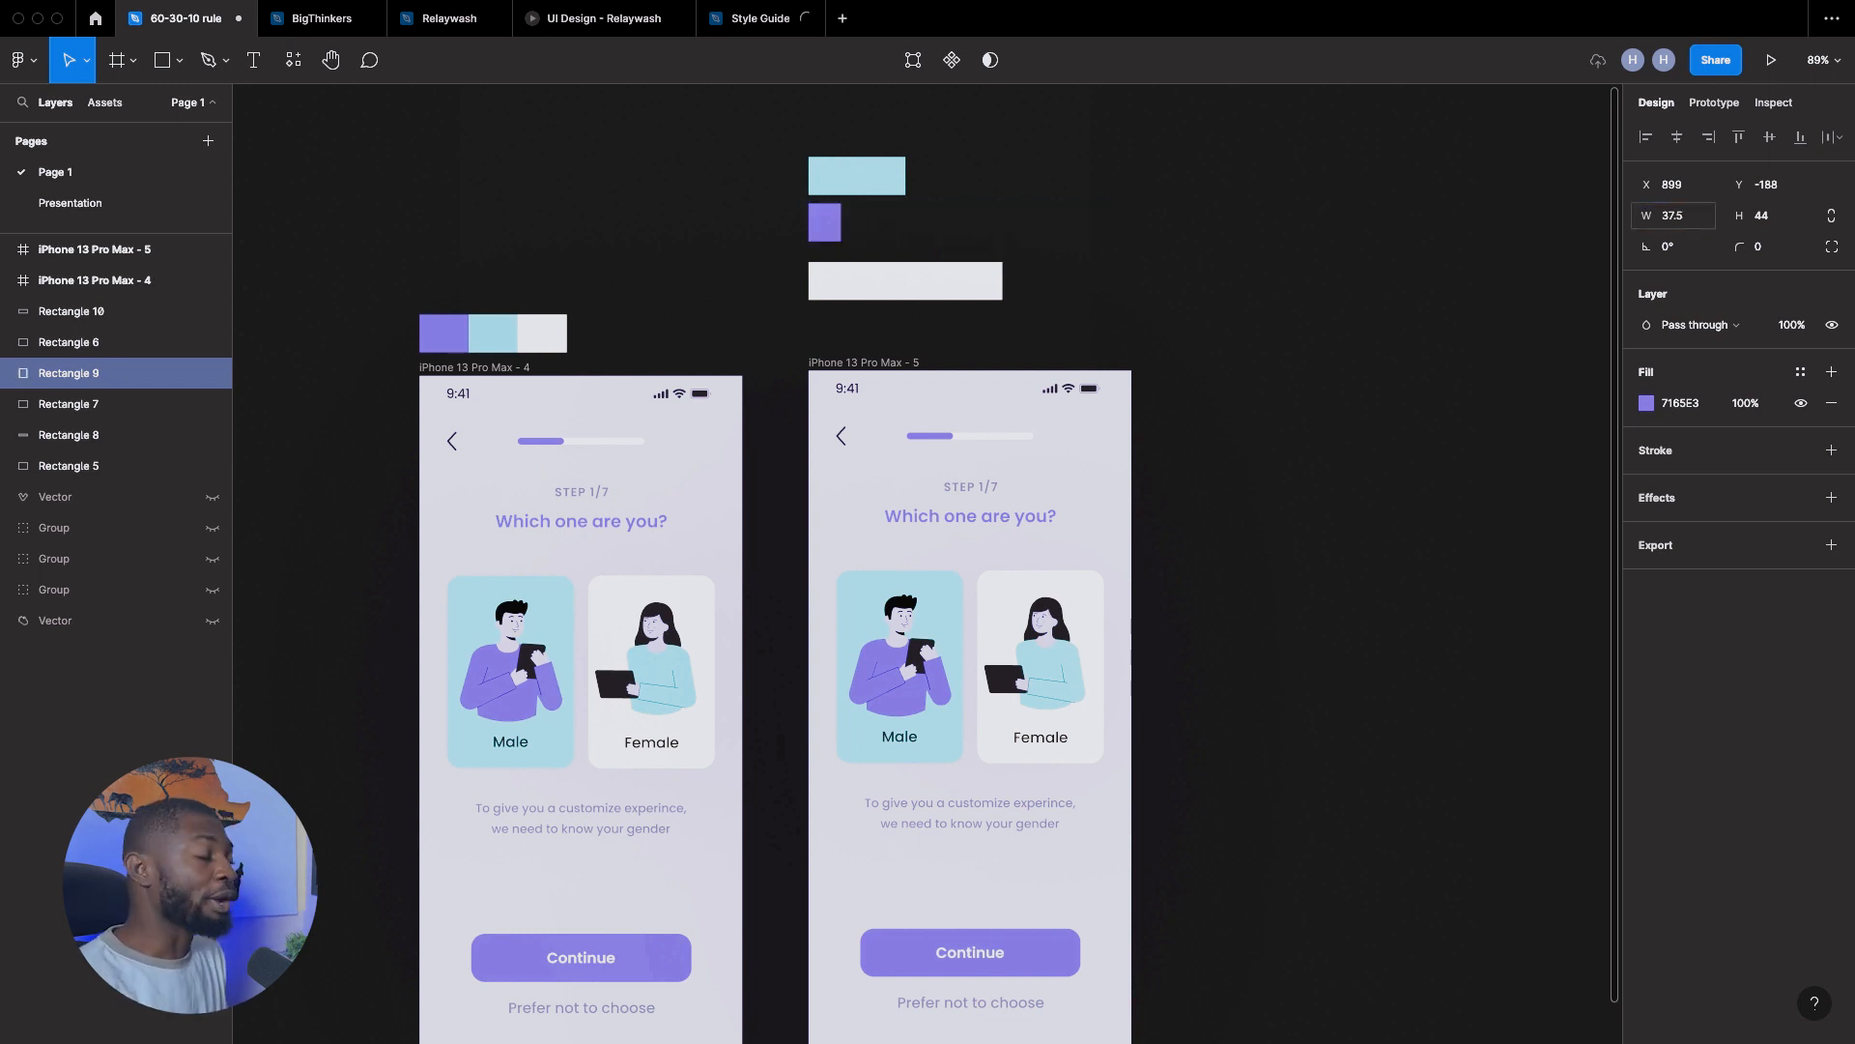
click(824, 222)
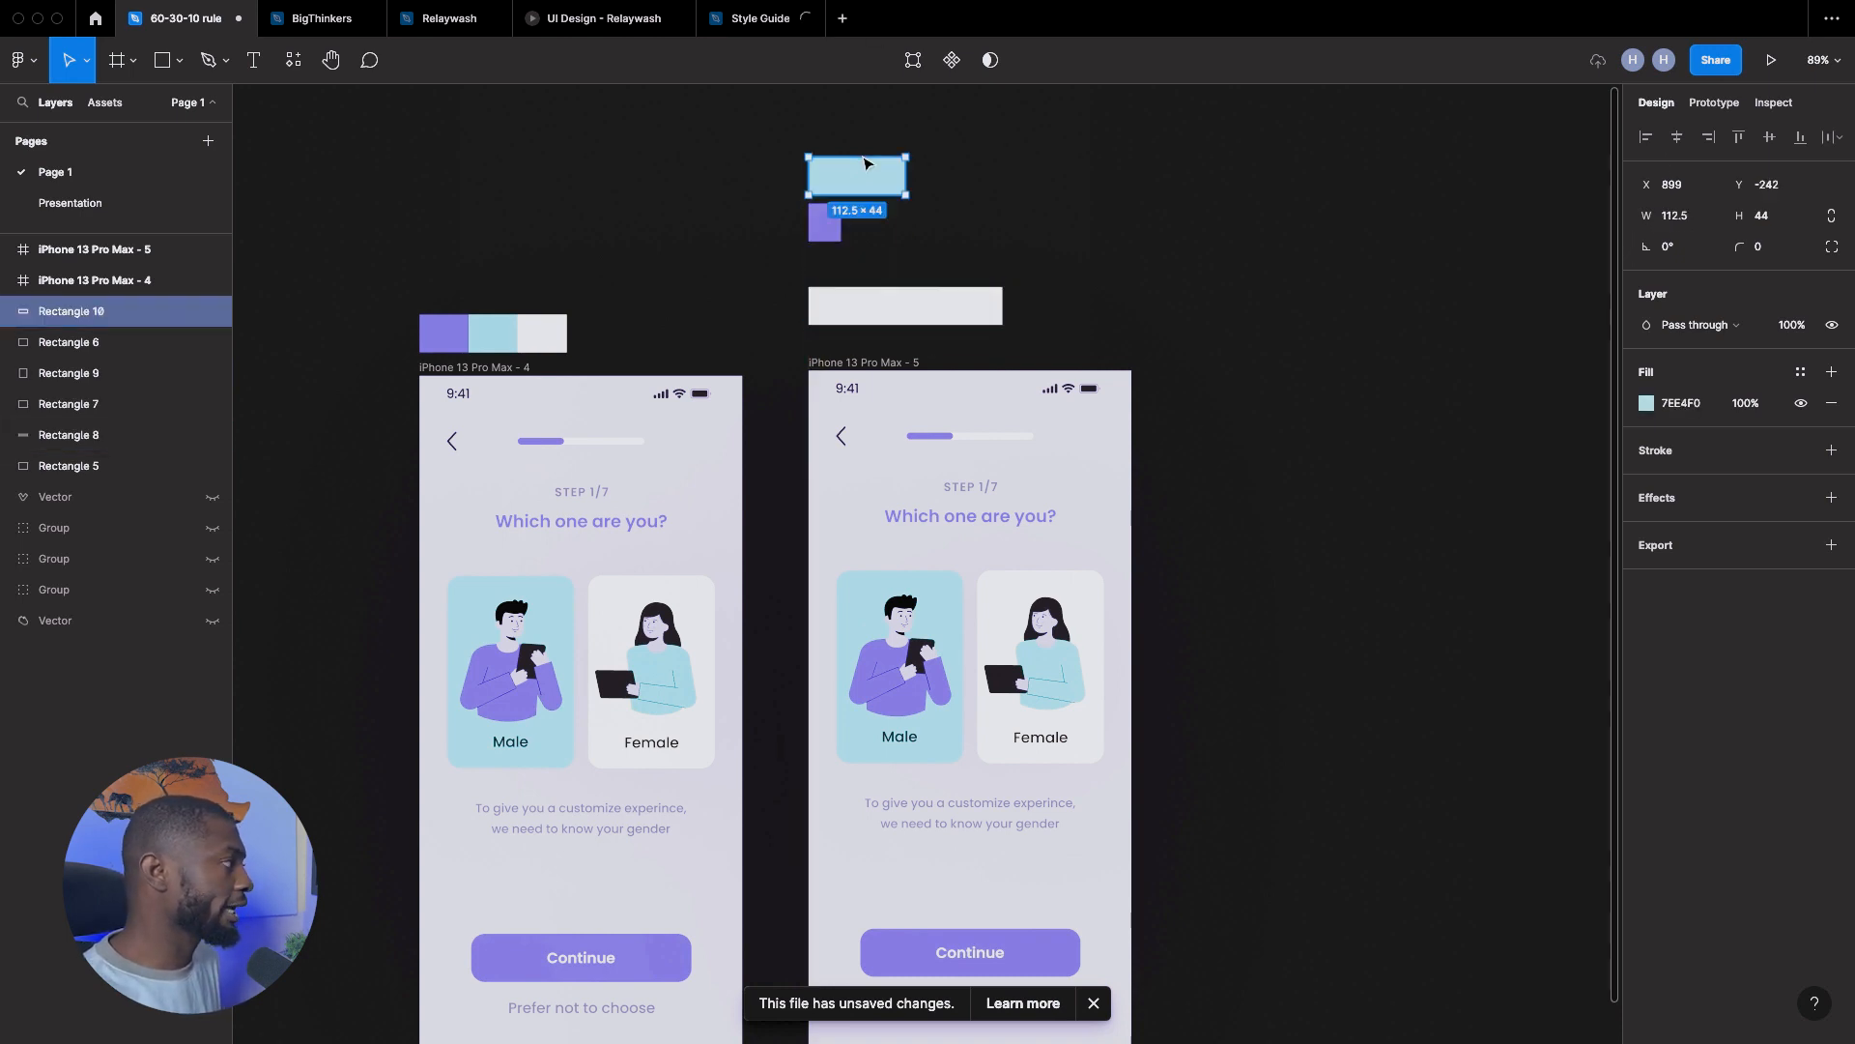
drag(857, 175, 1029, 294)
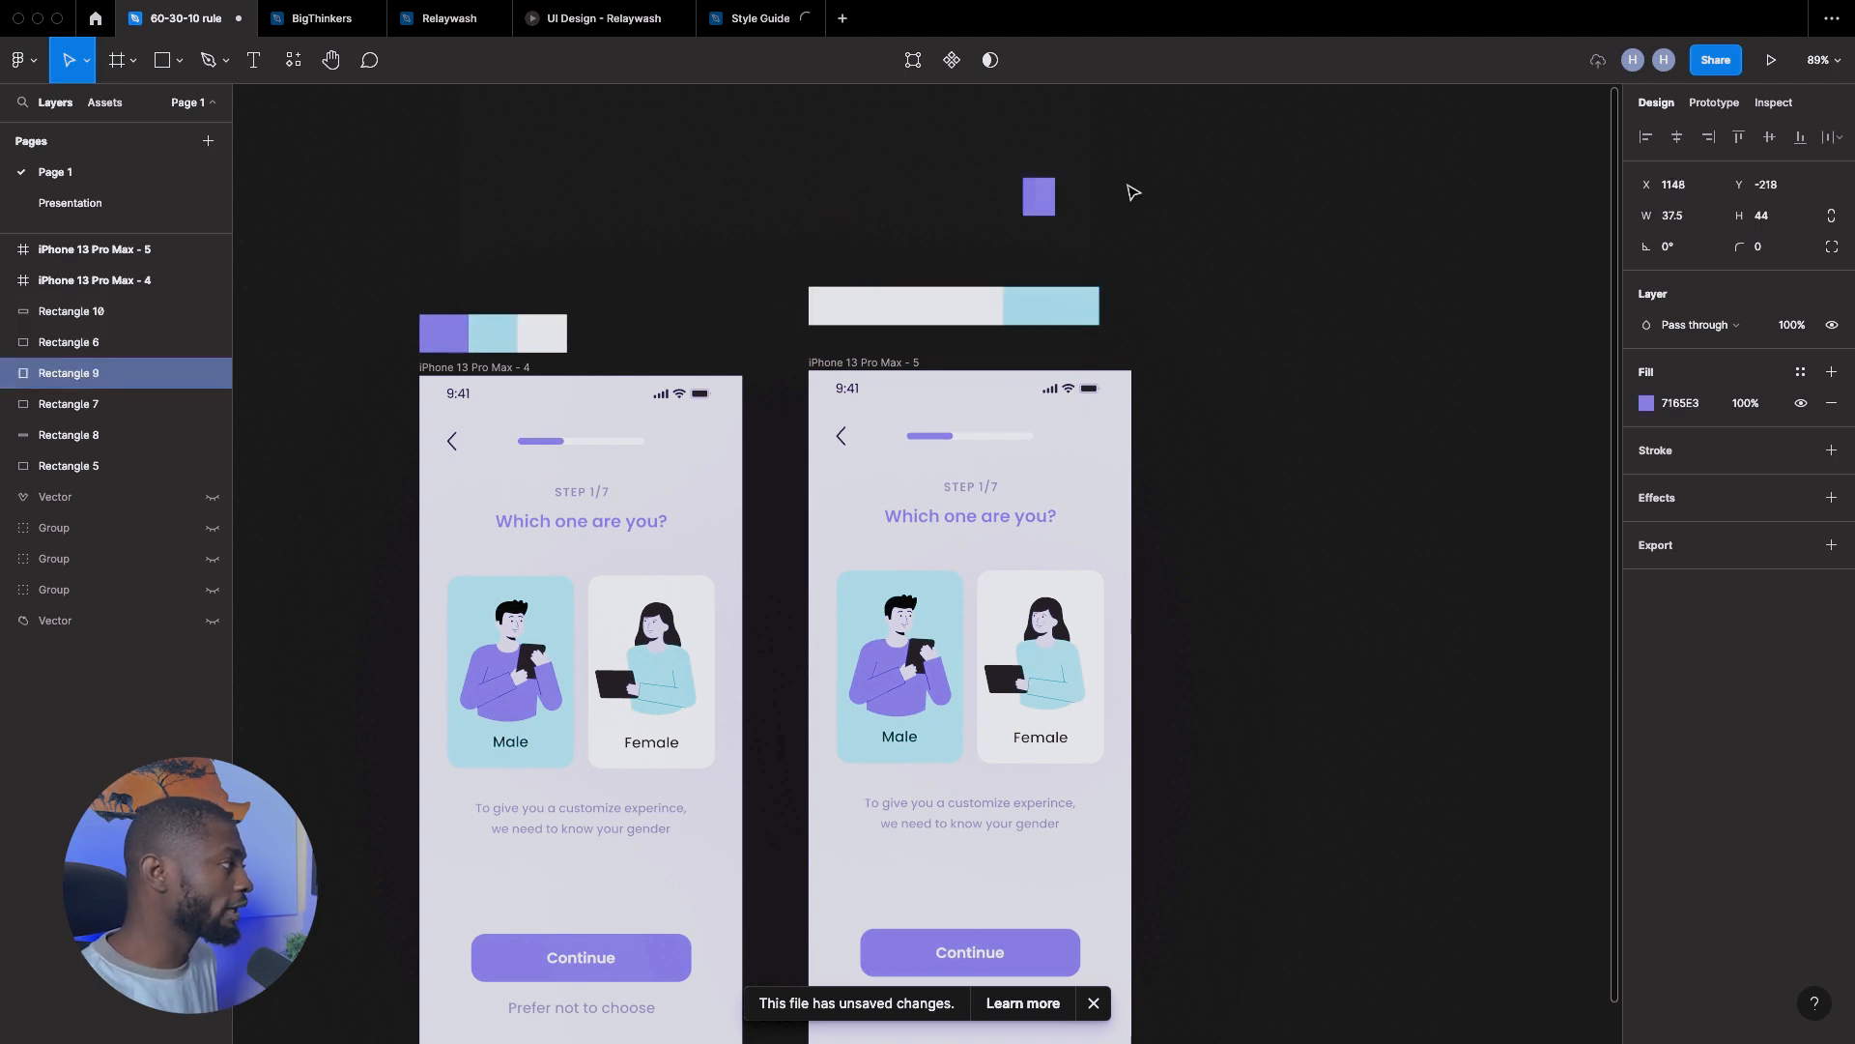
drag(1038, 196, 1114, 305)
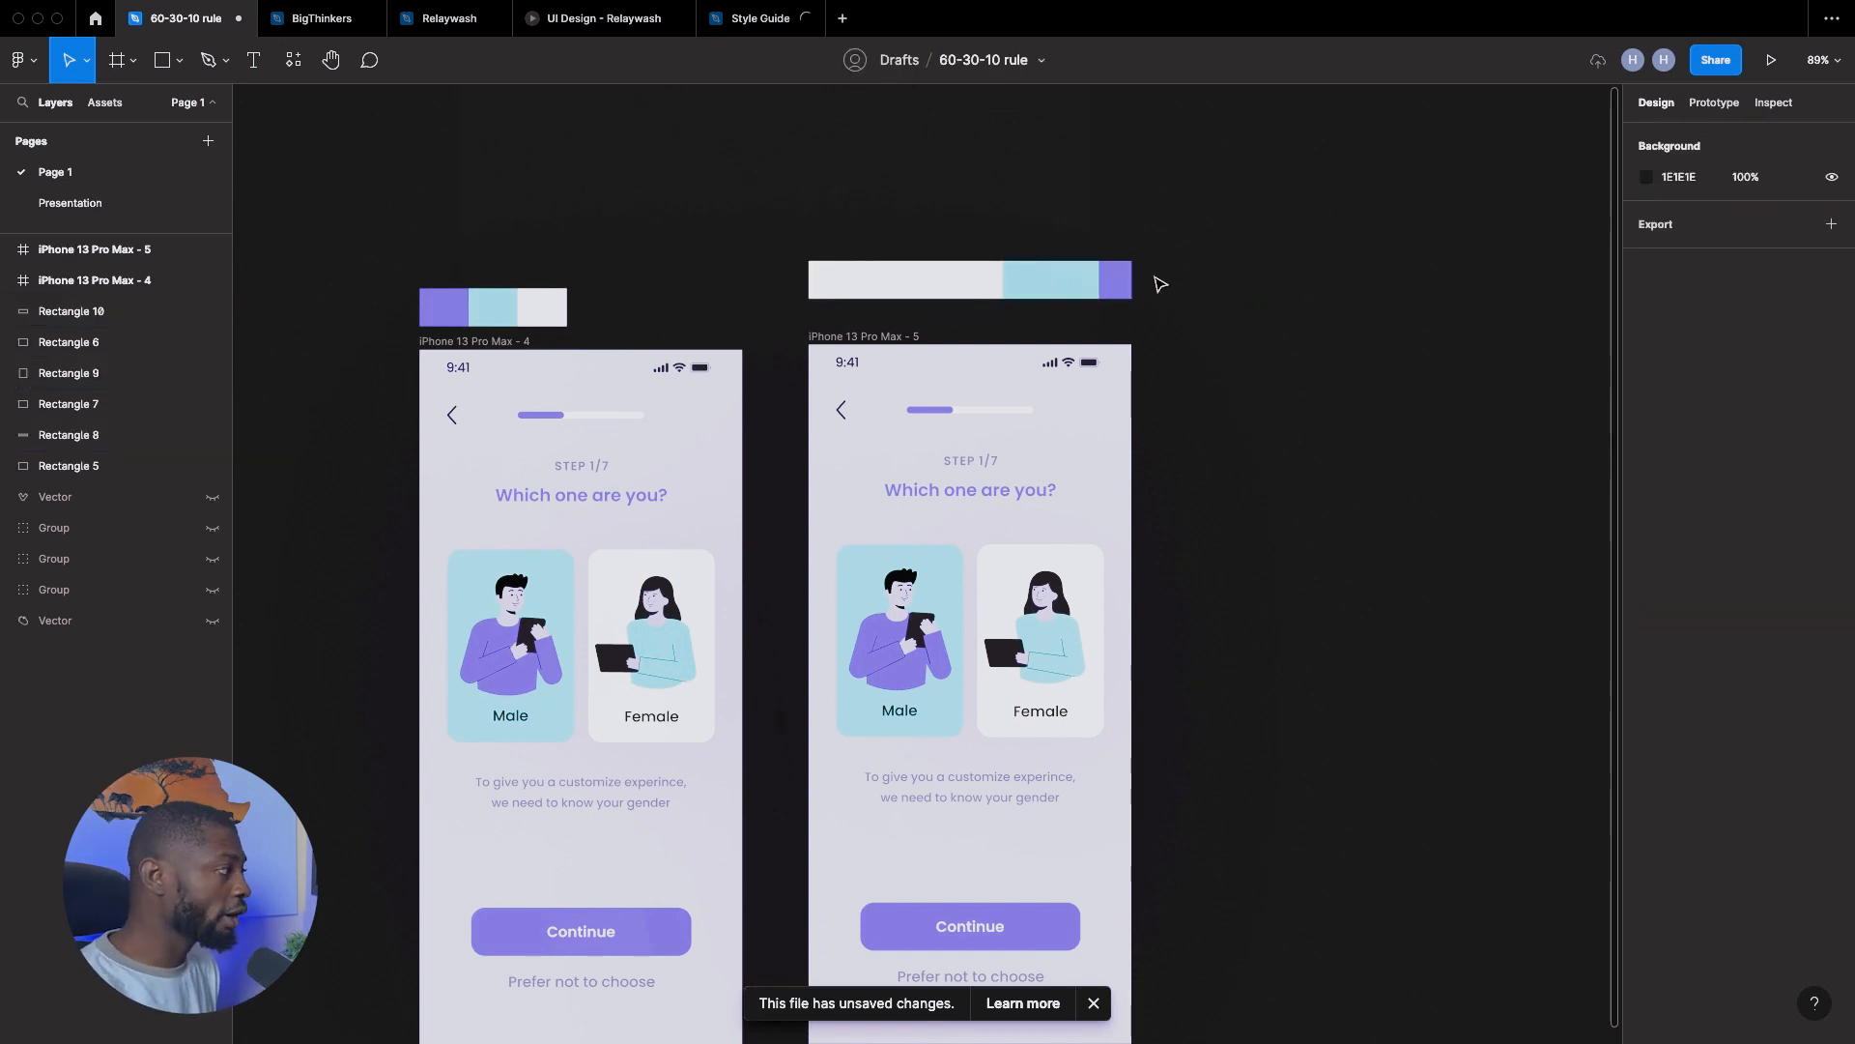
- Change the copied screen's background fill from lavender to F8F8F8
click(905, 280)
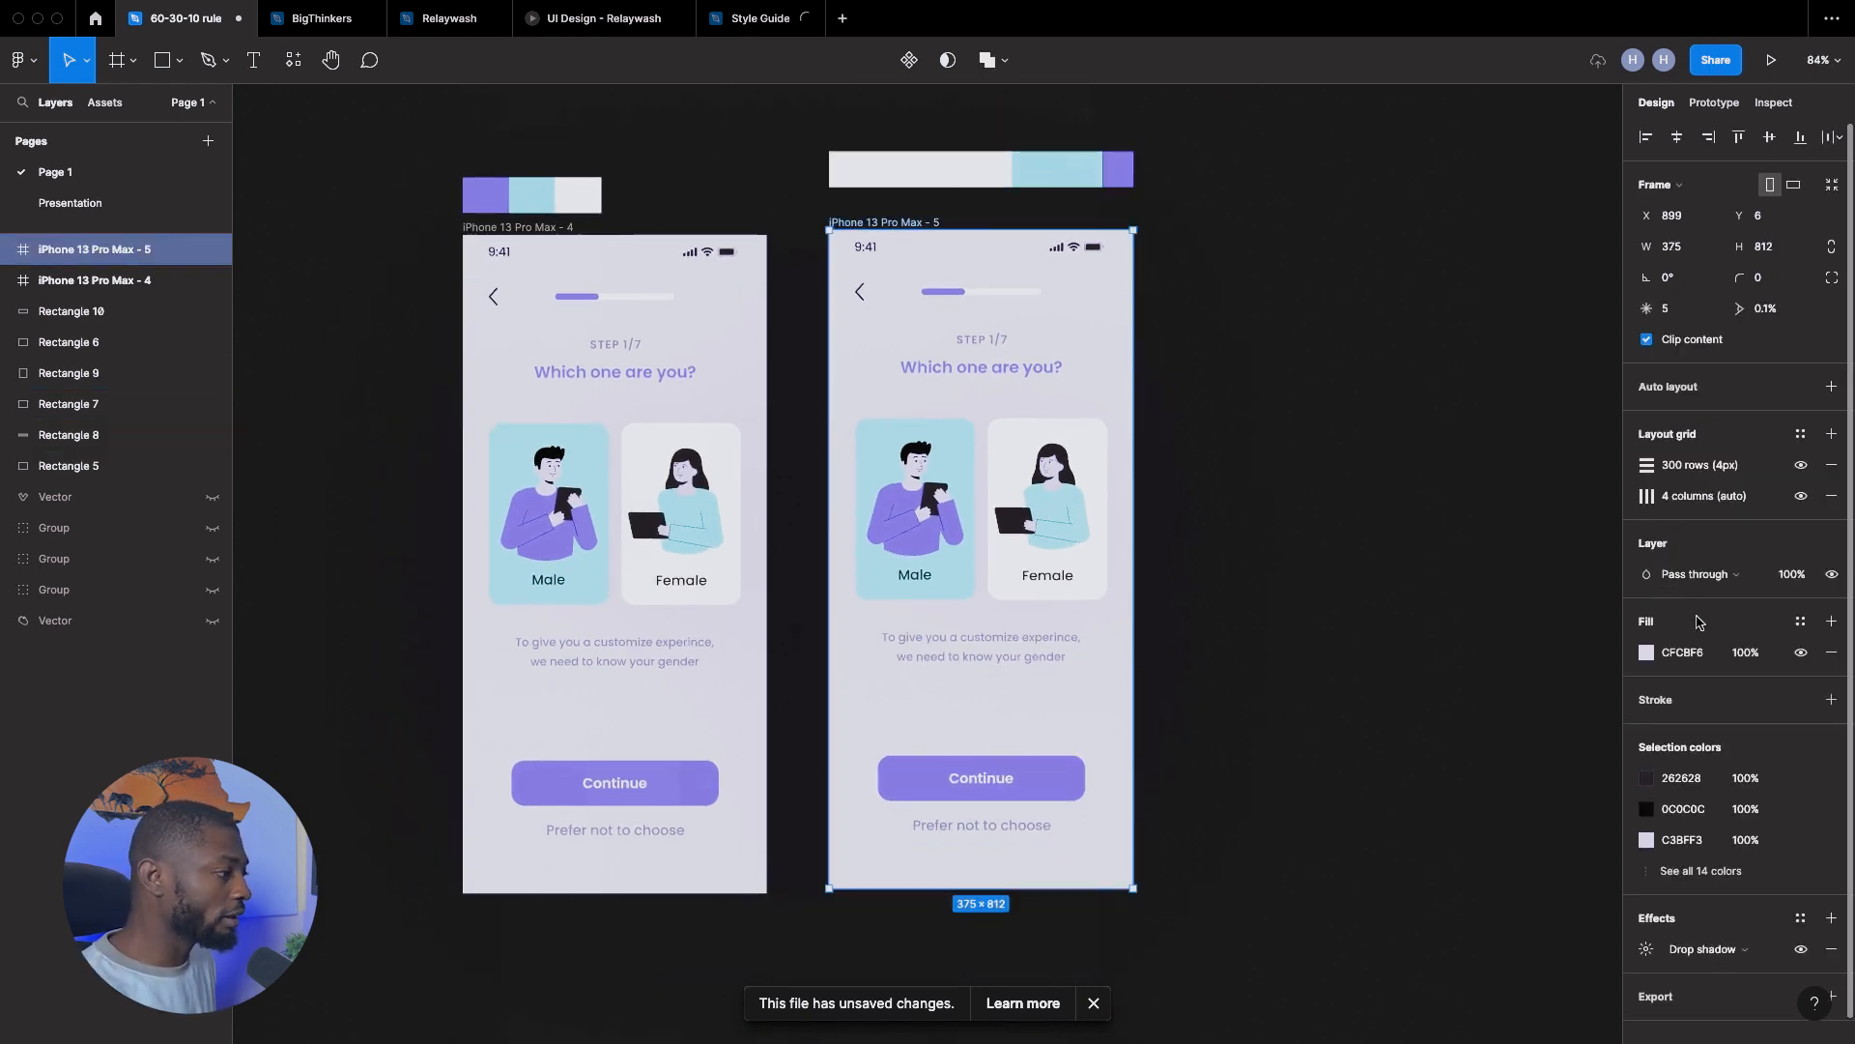
click(1646, 653)
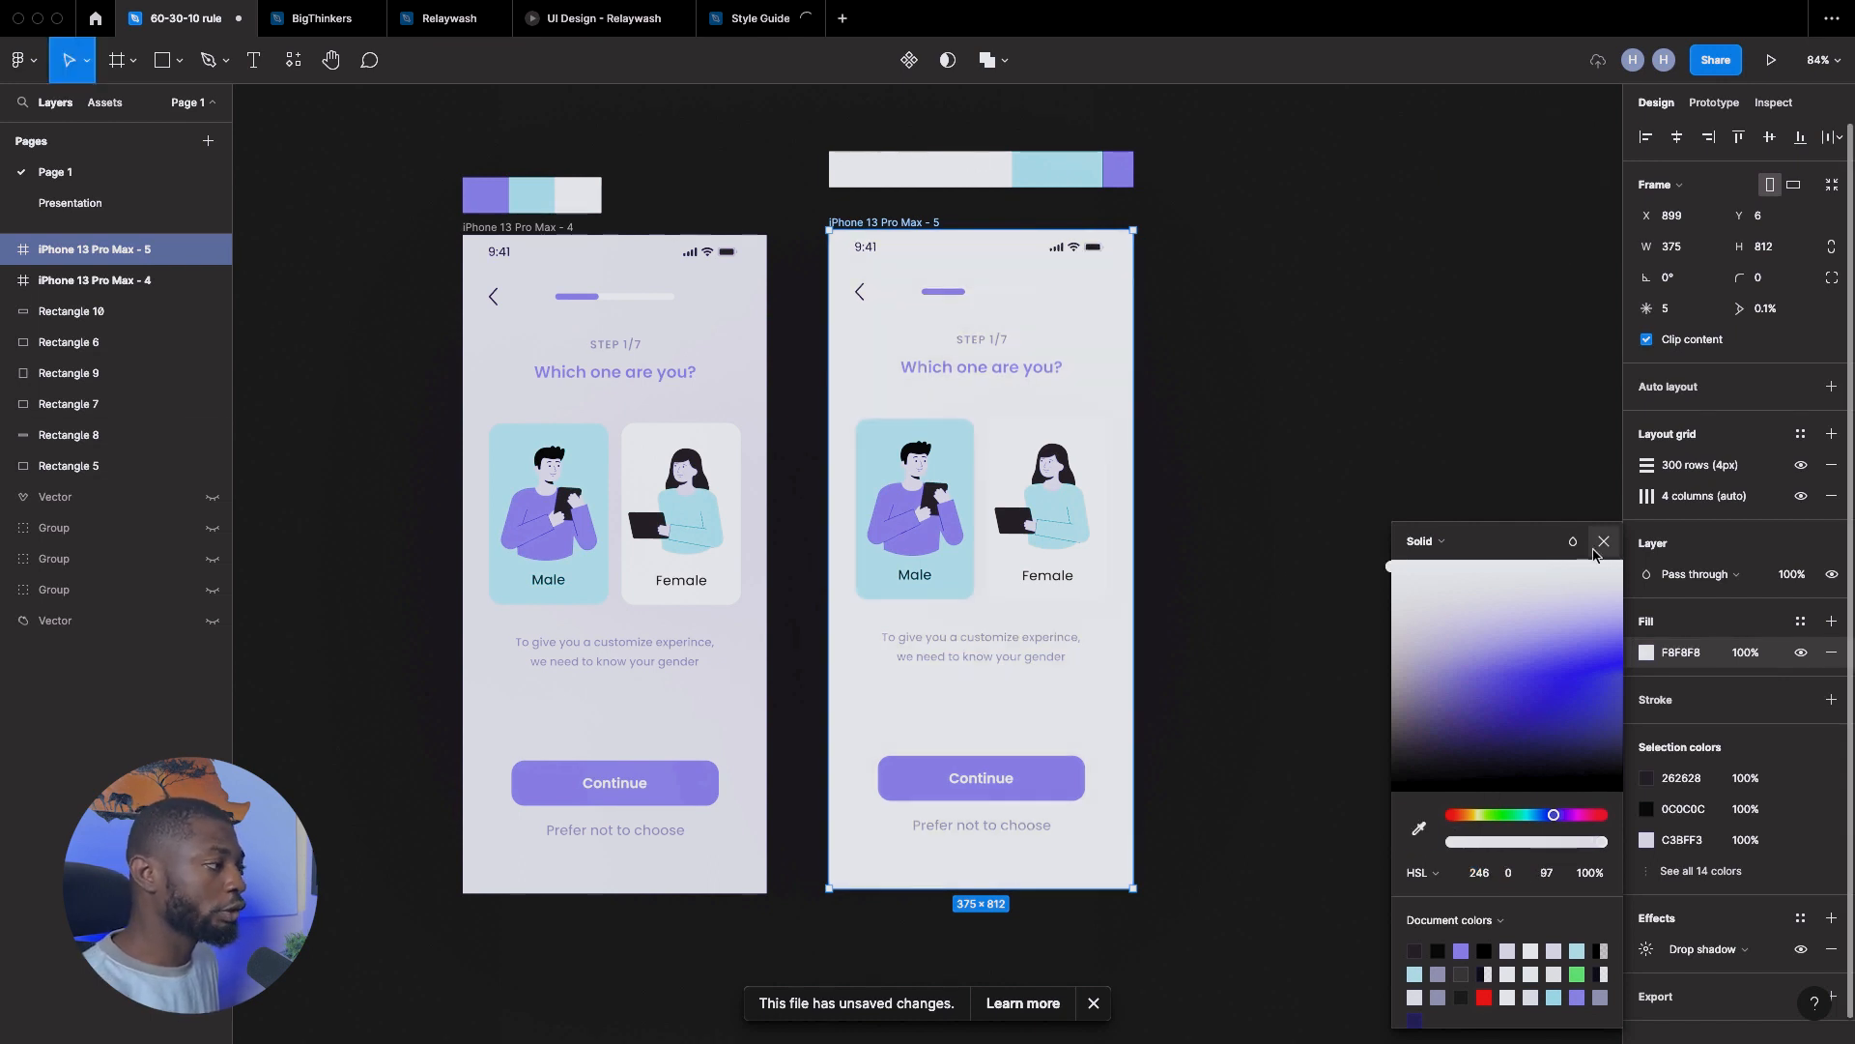
click(1604, 541)
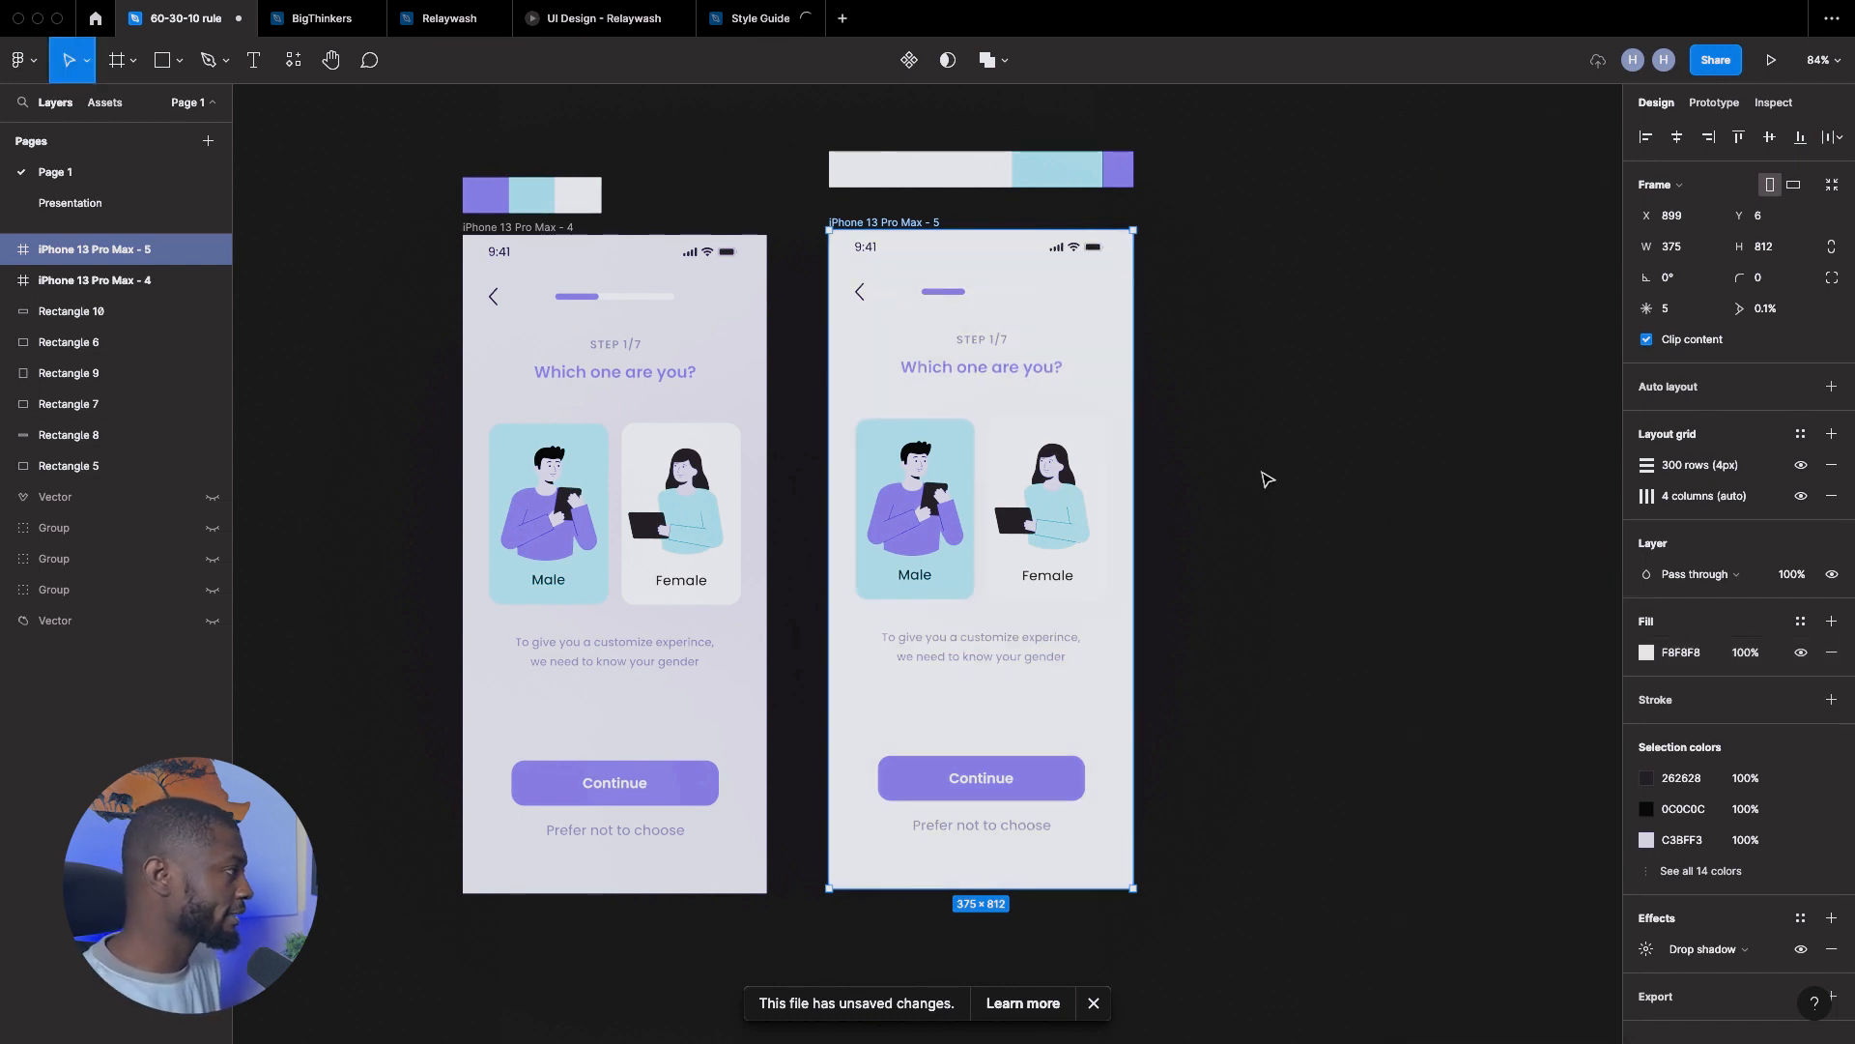
mouse_move(1249, 482)
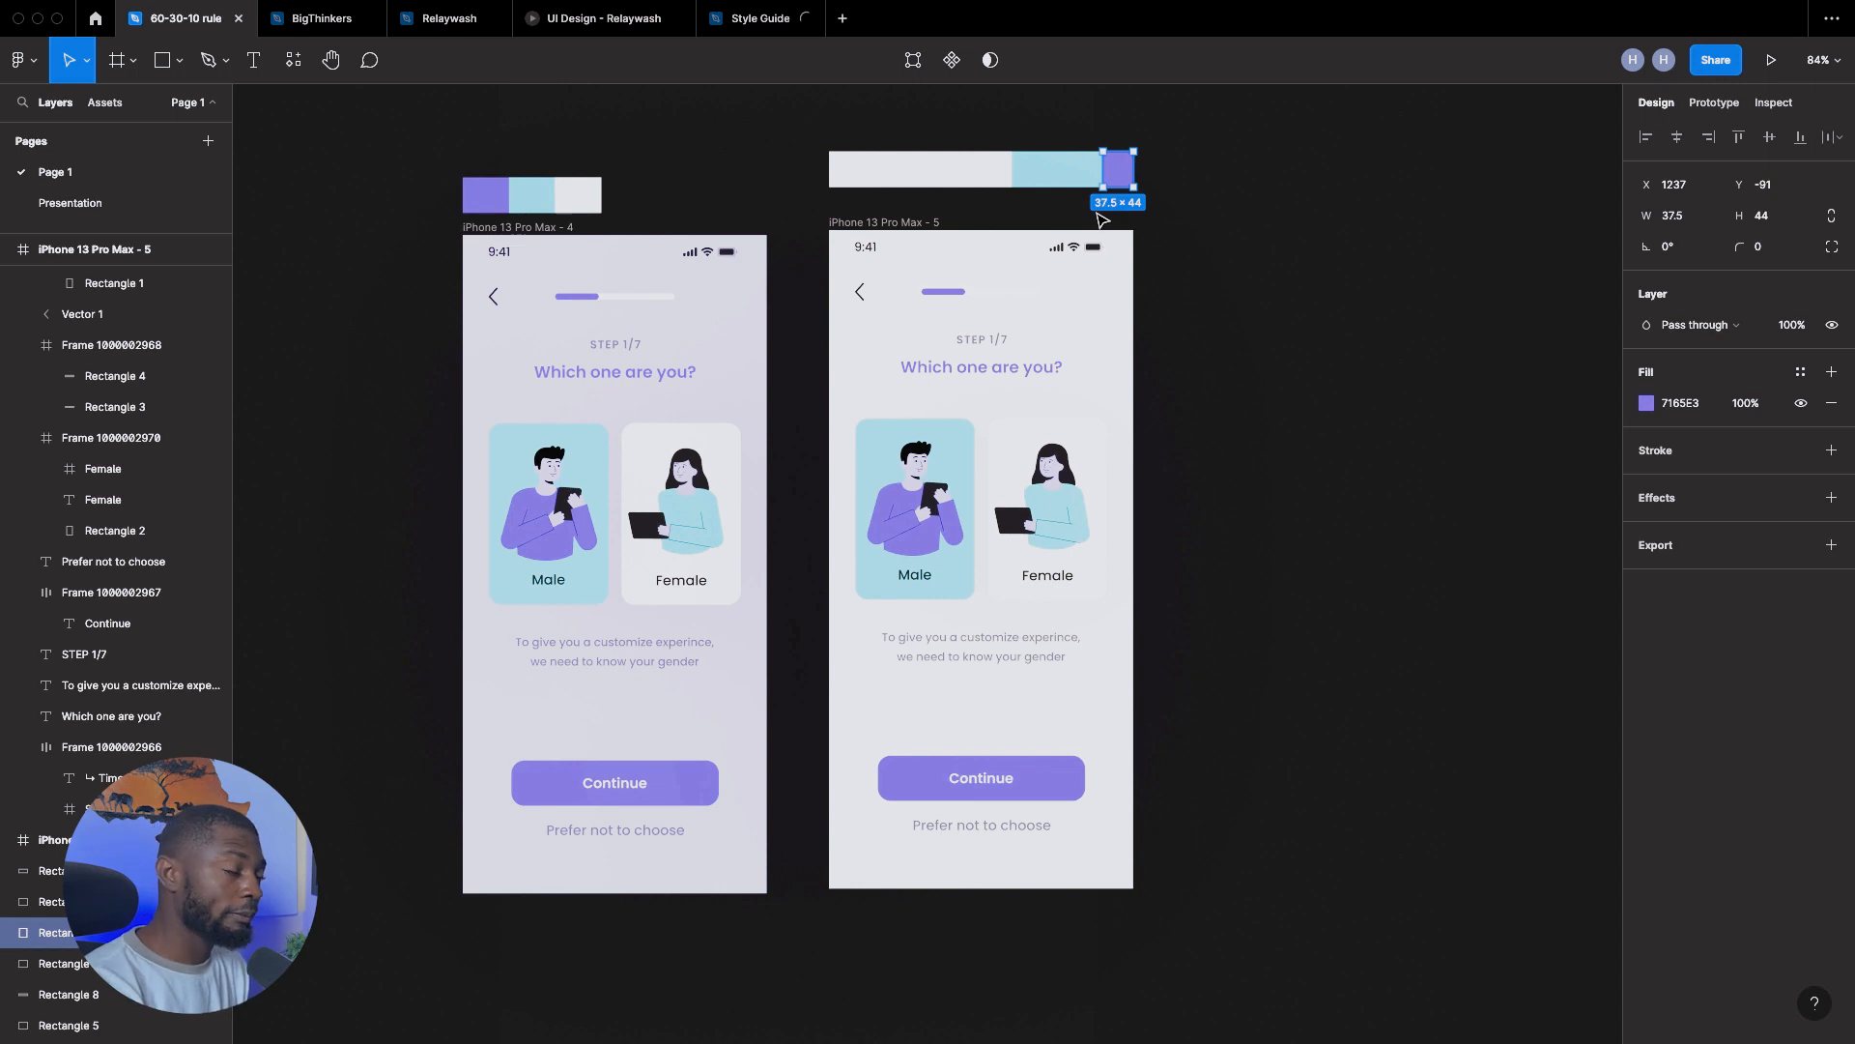
mouse_move(1067, 210)
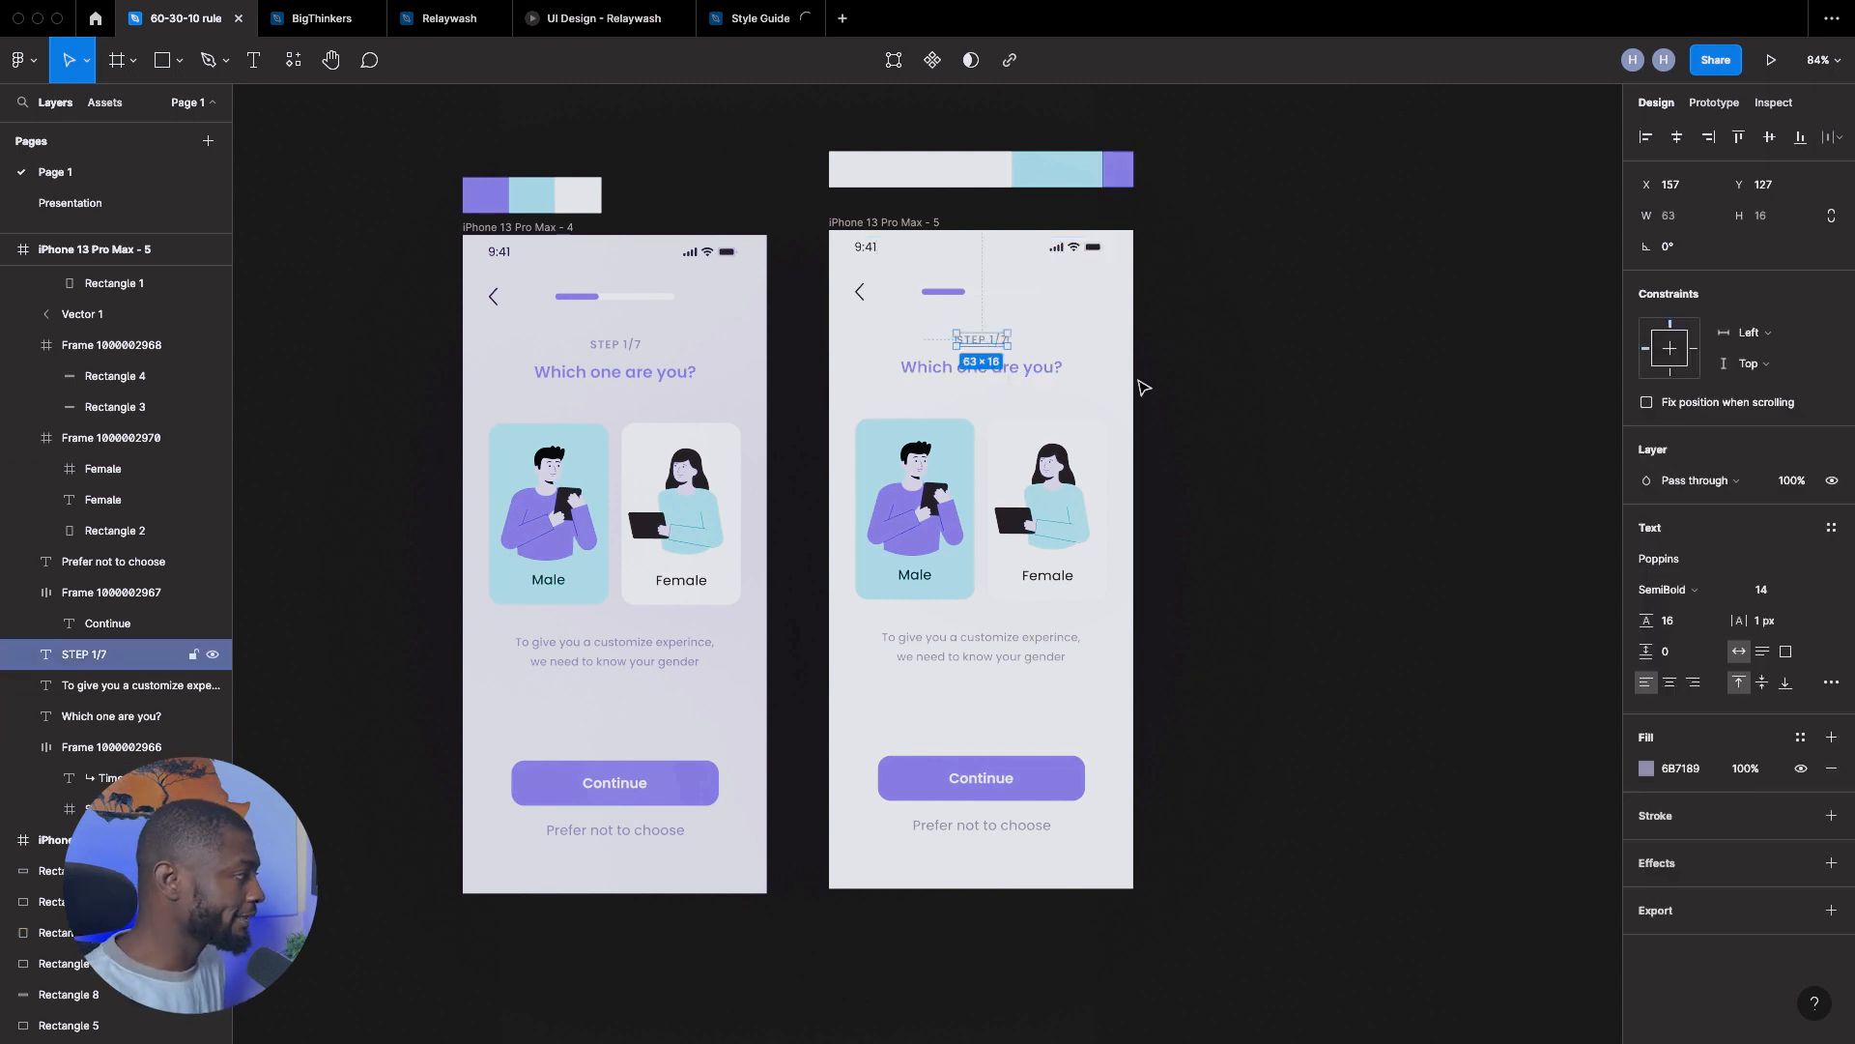
- Check the STEP 1/7 label colour and sample a canvas colour for 'Prefer not to choose'
click(1645, 769)
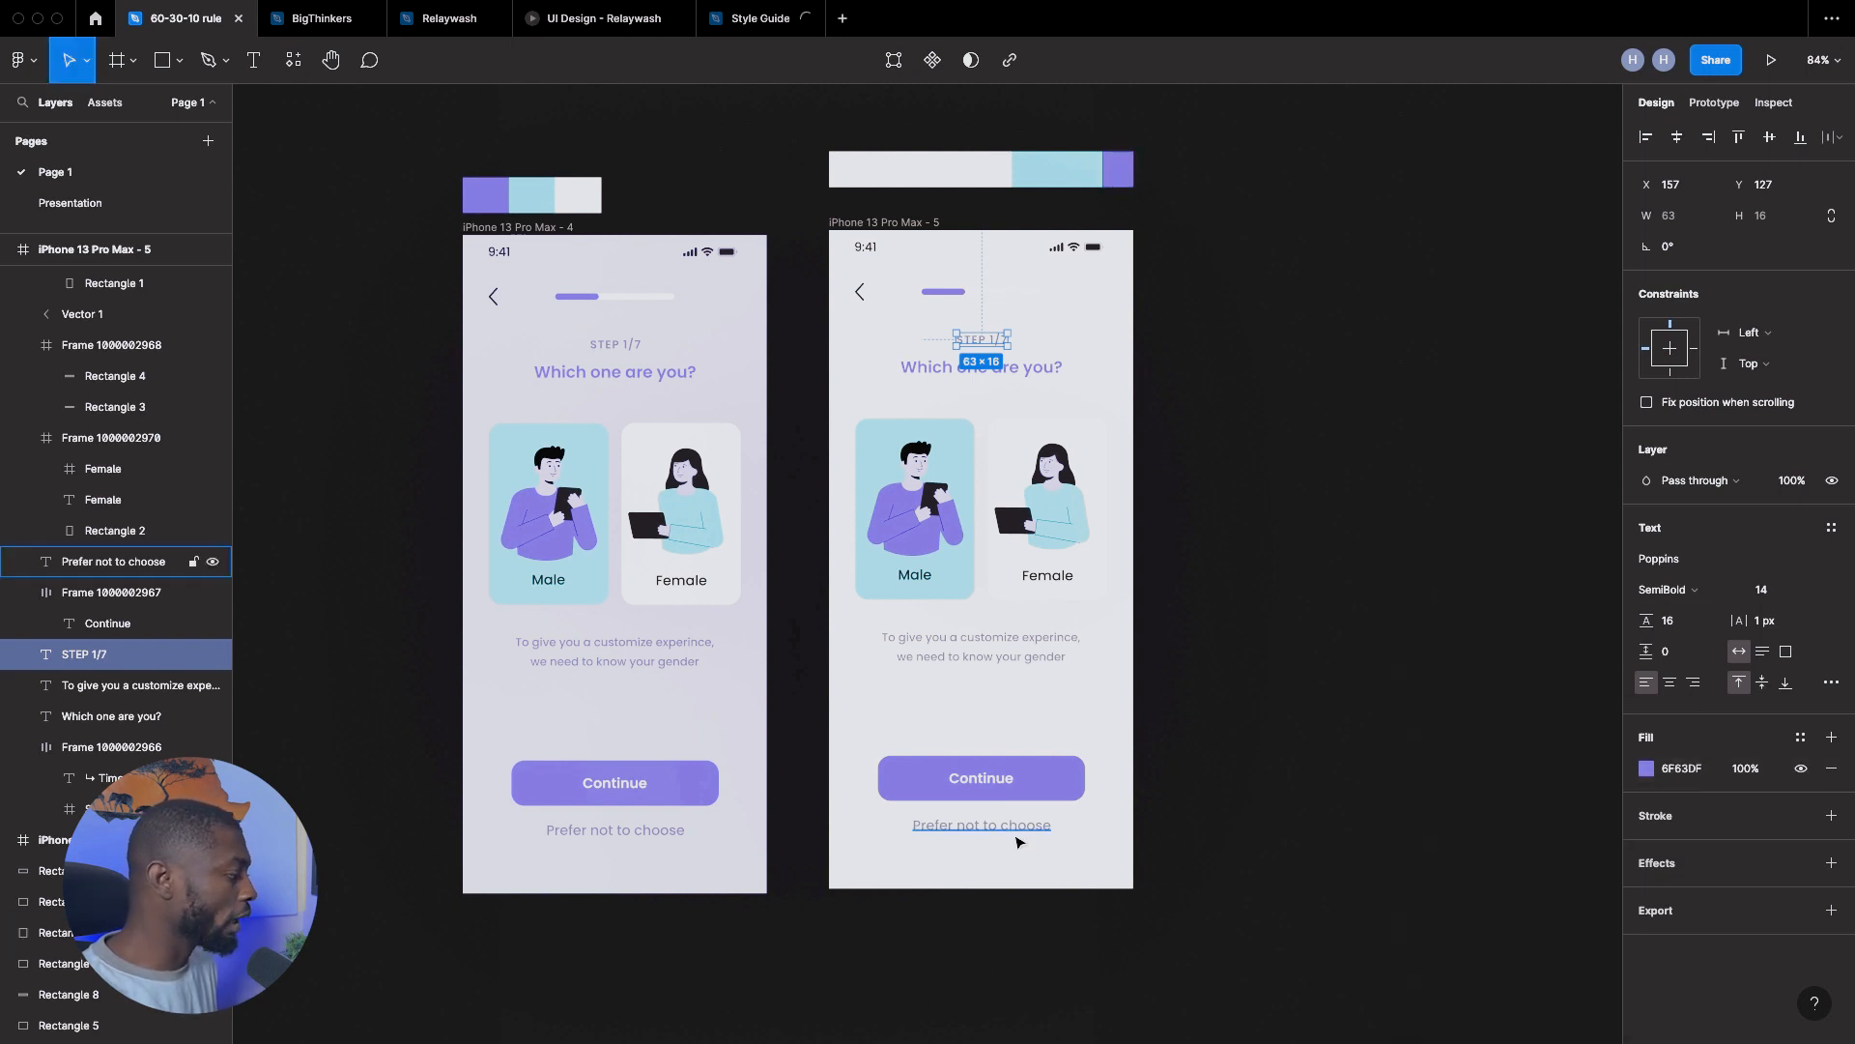
click(1645, 768)
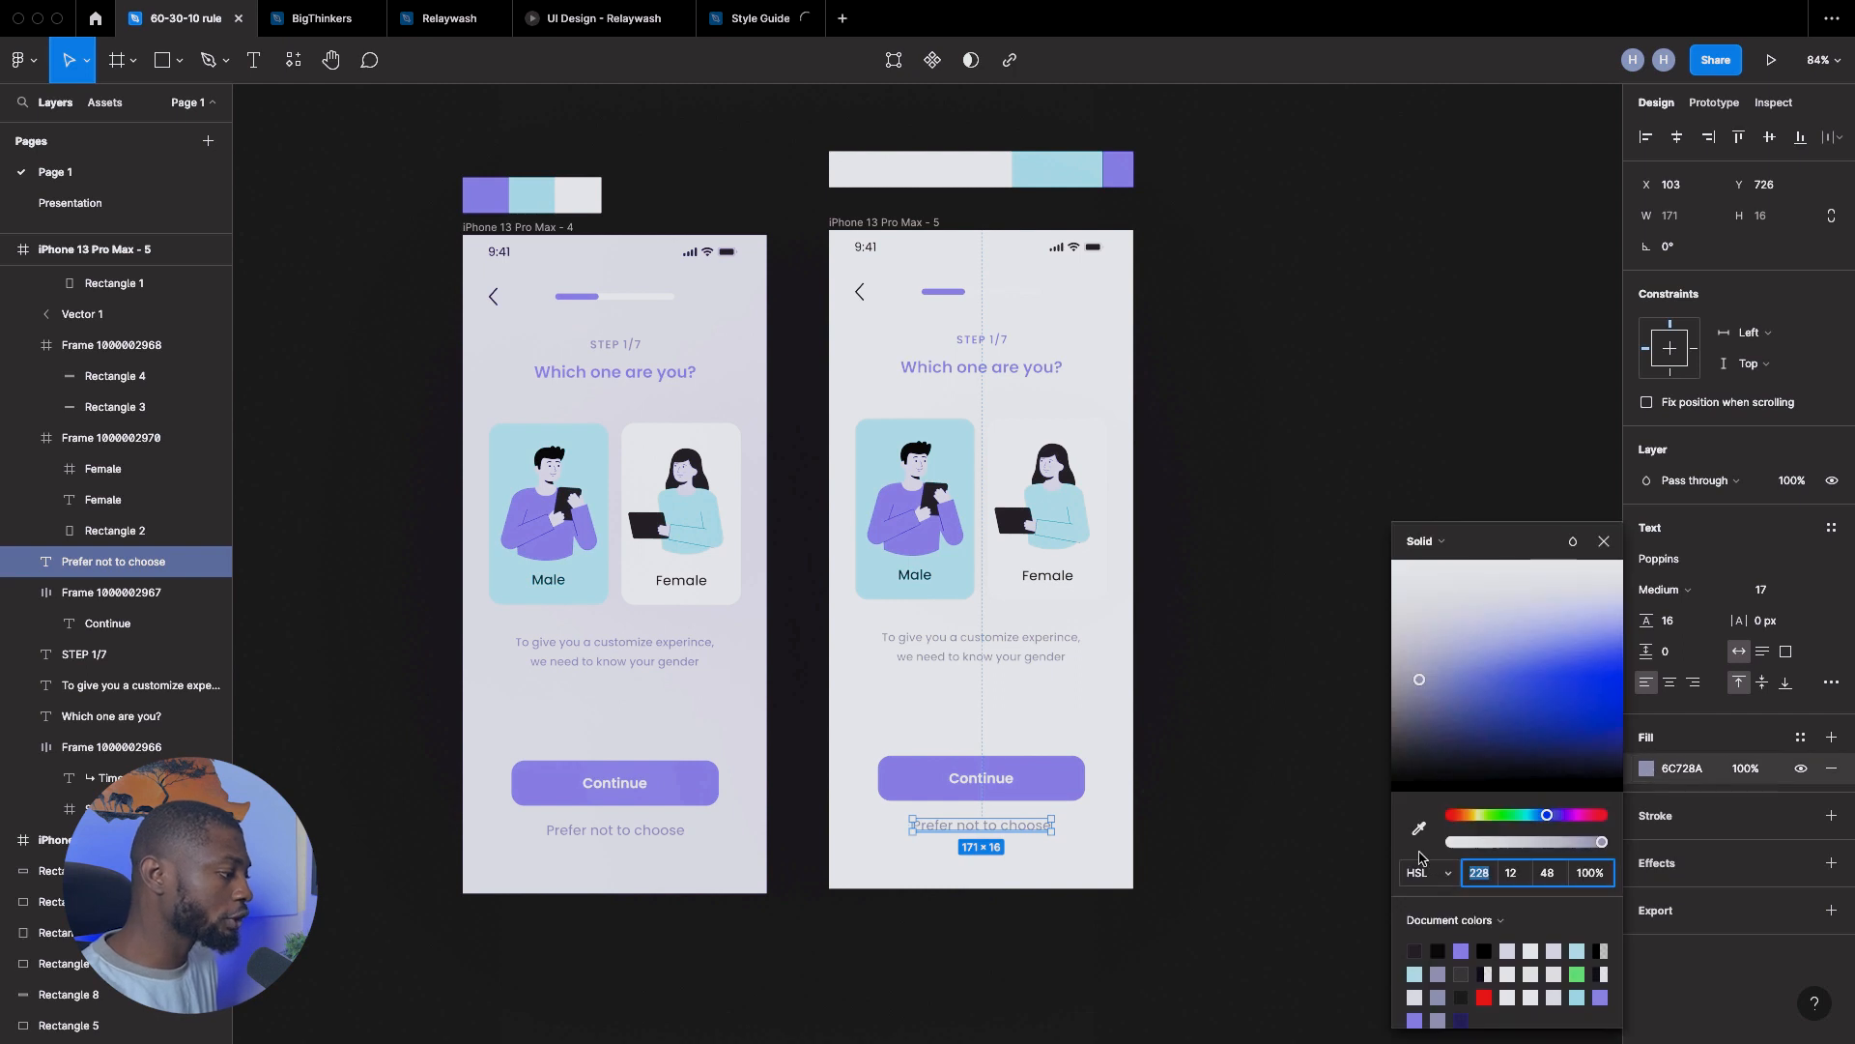
click(1417, 828)
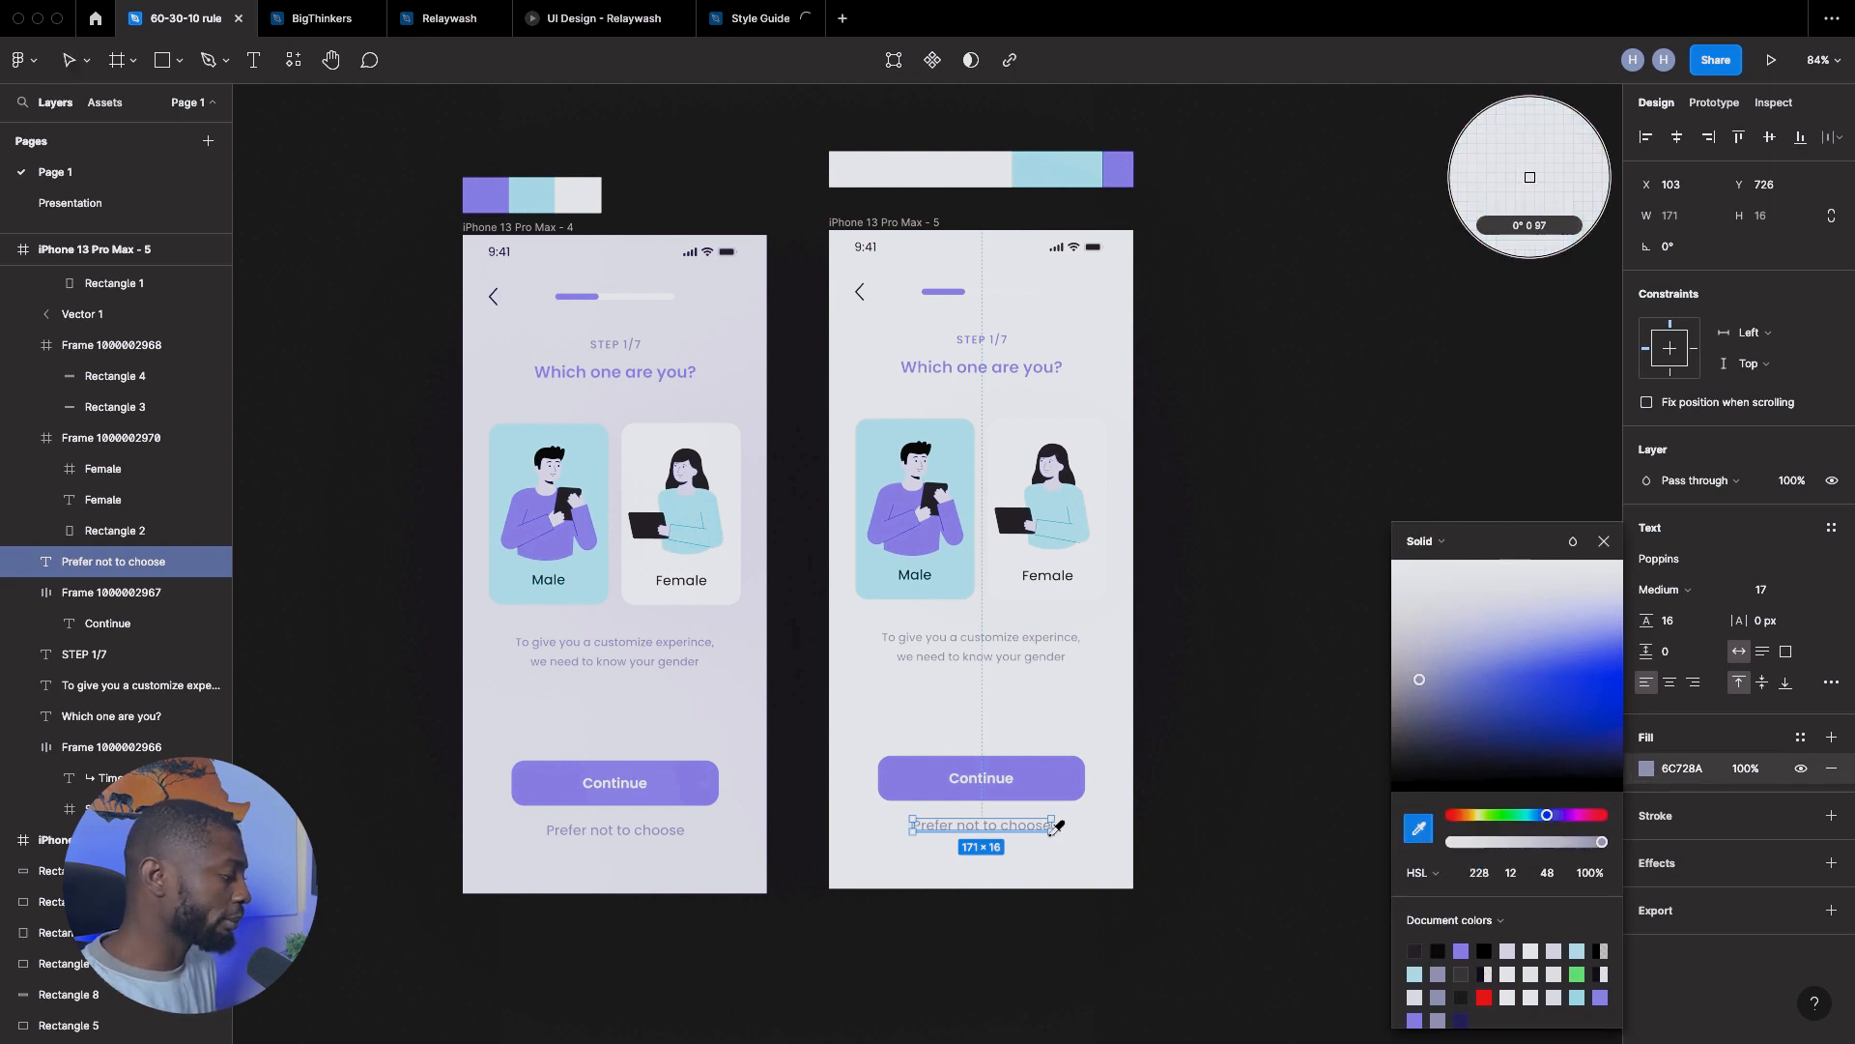
click(1118, 169)
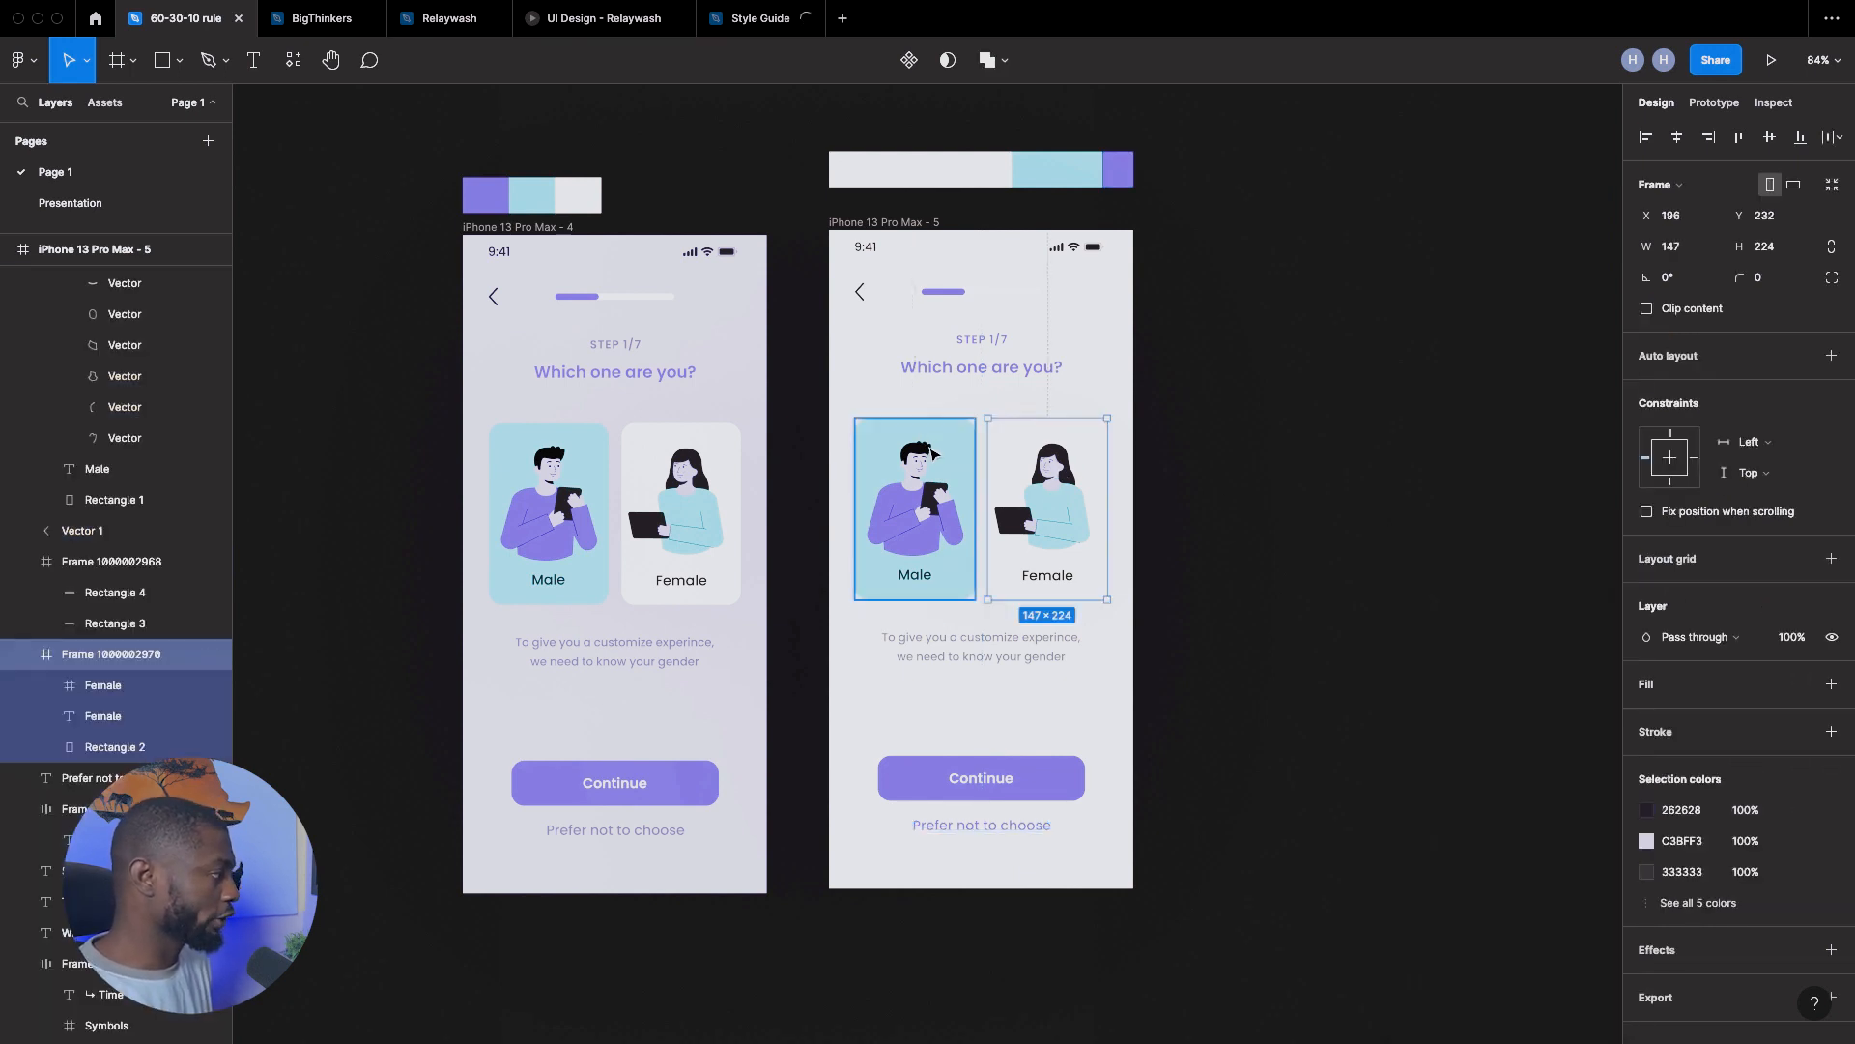
mouse_move(873, 442)
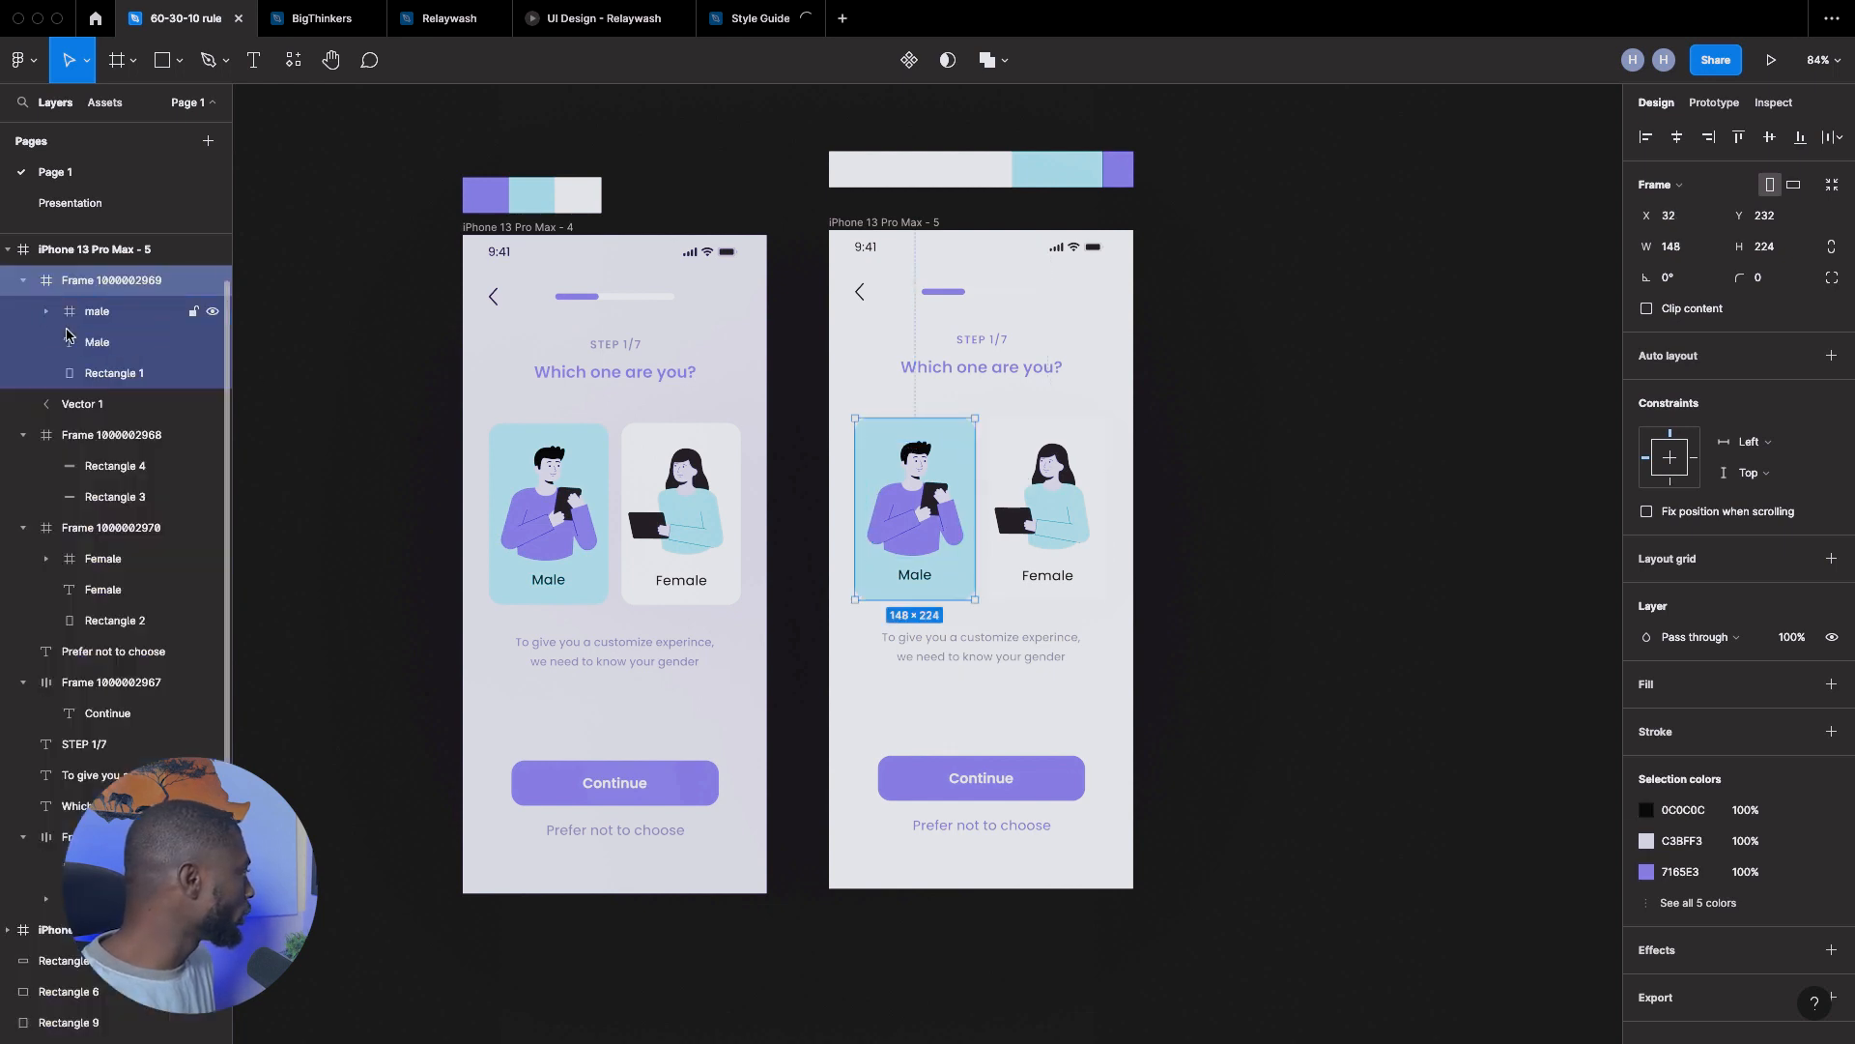
- Fill the Male card purple and recolour its label from 262828 to F7F7F7
click(113, 373)
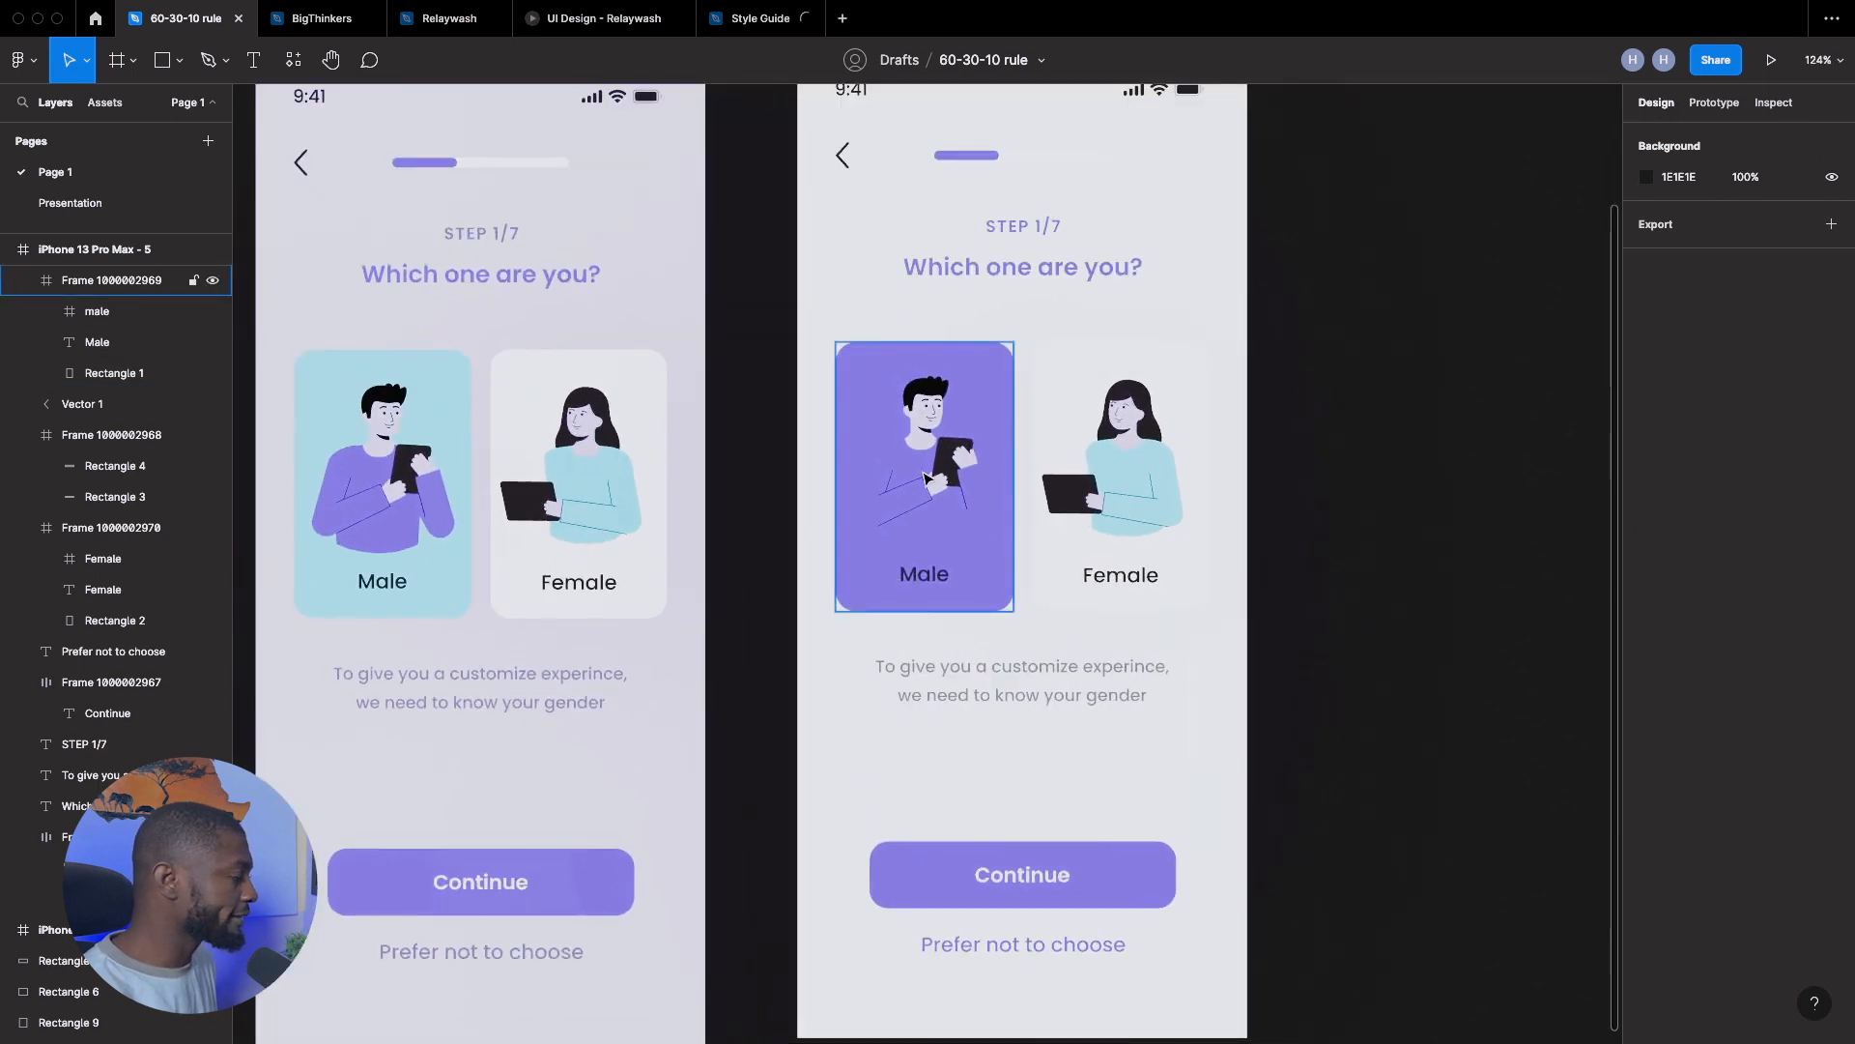
click(924, 574)
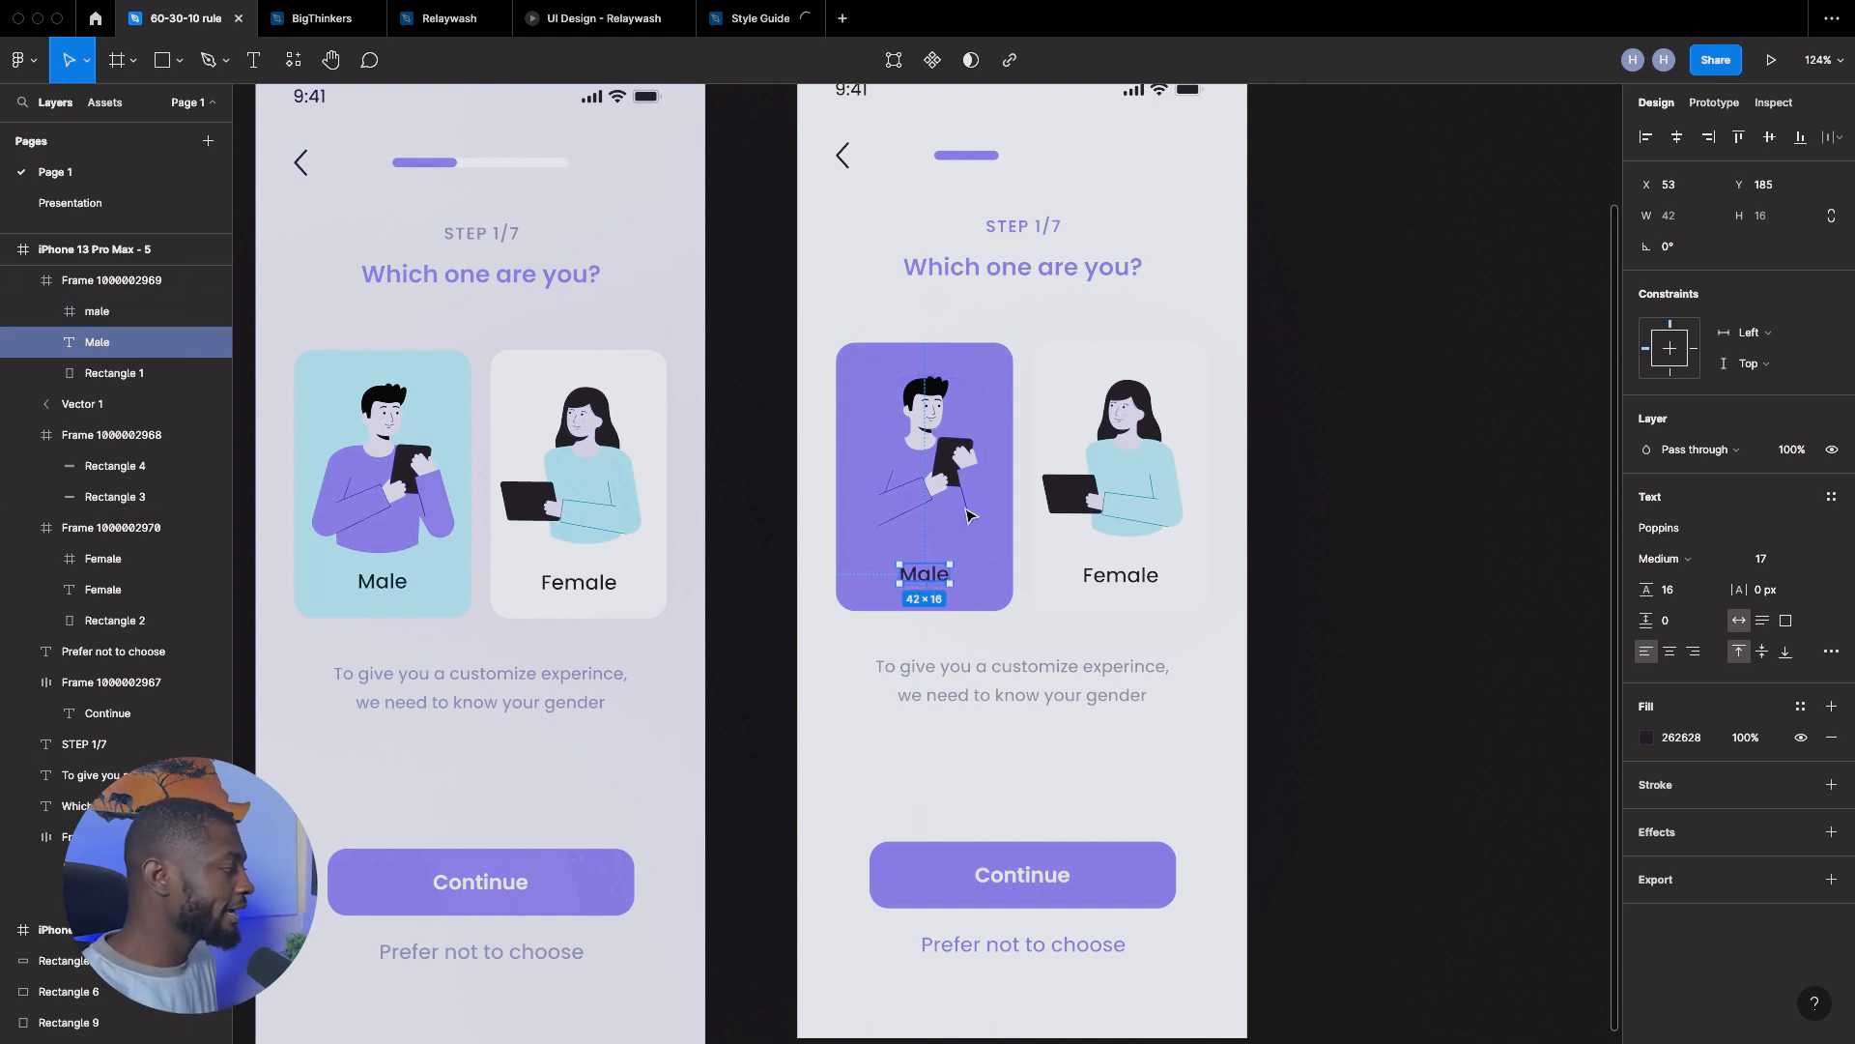
mouse_move(1672, 719)
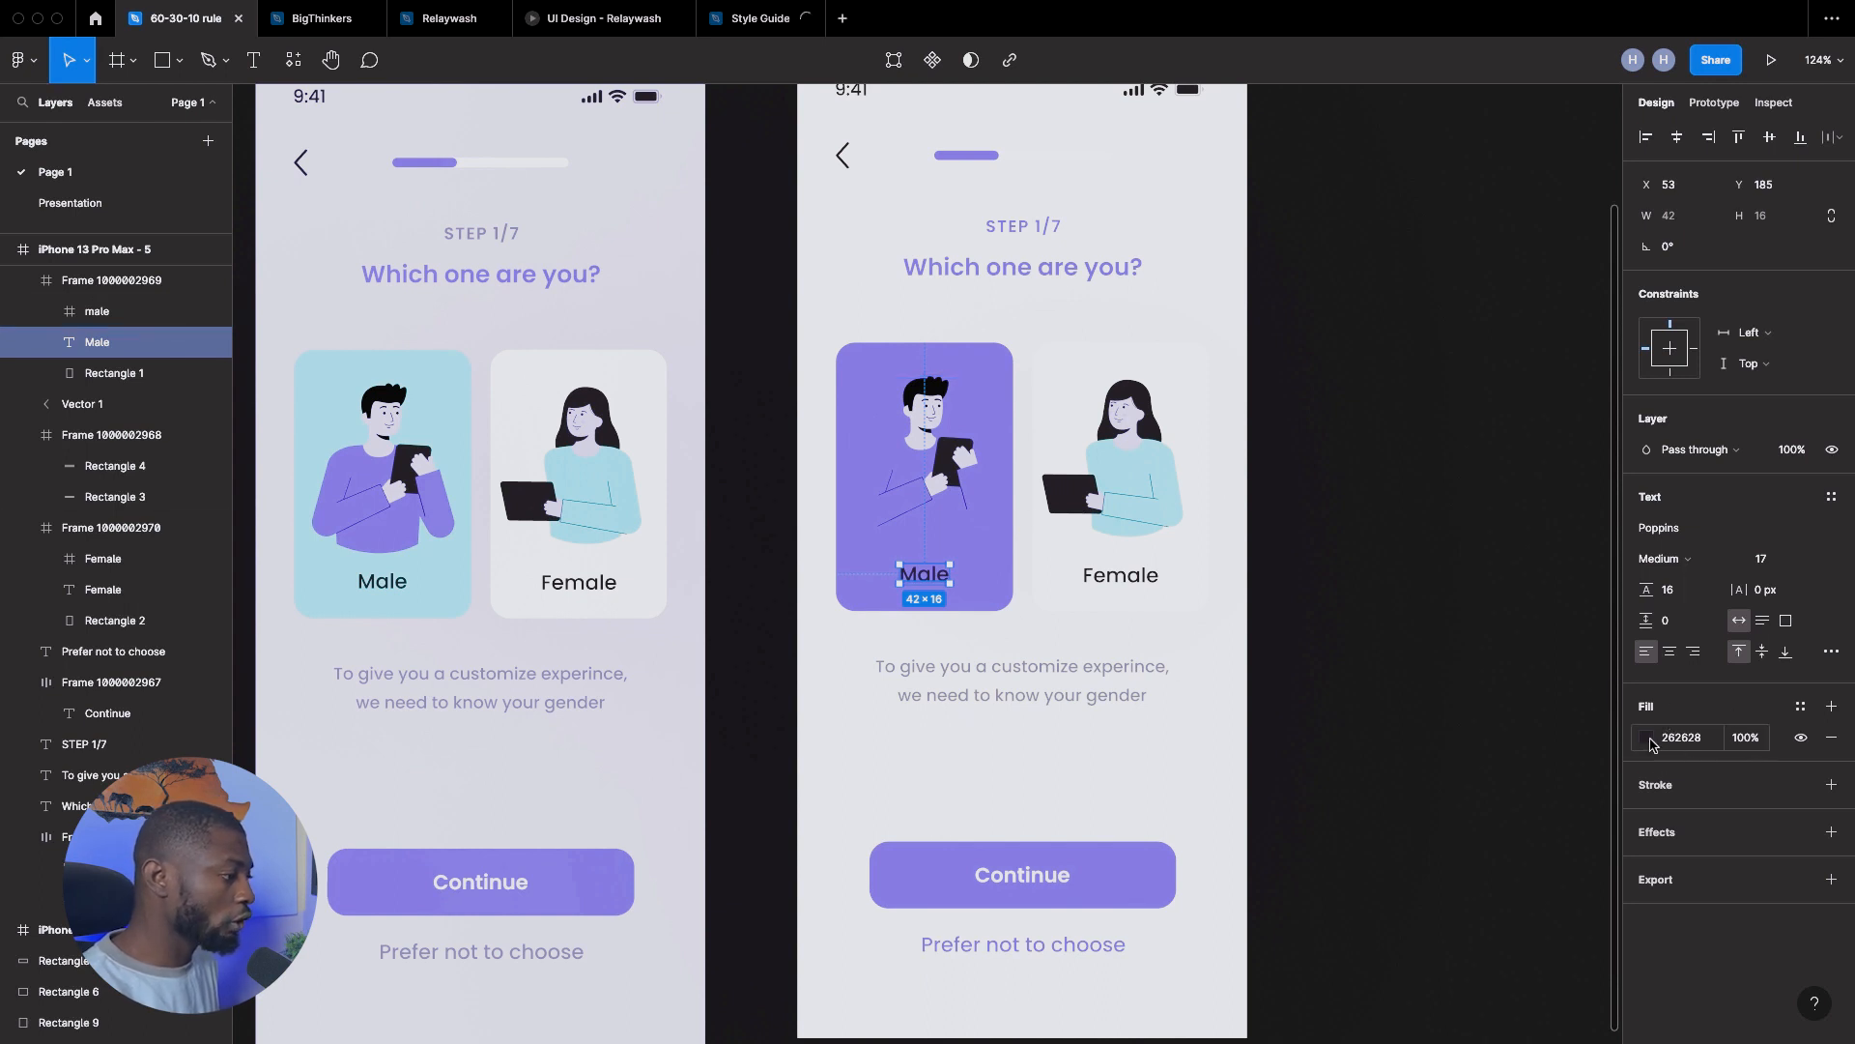
click(1649, 737)
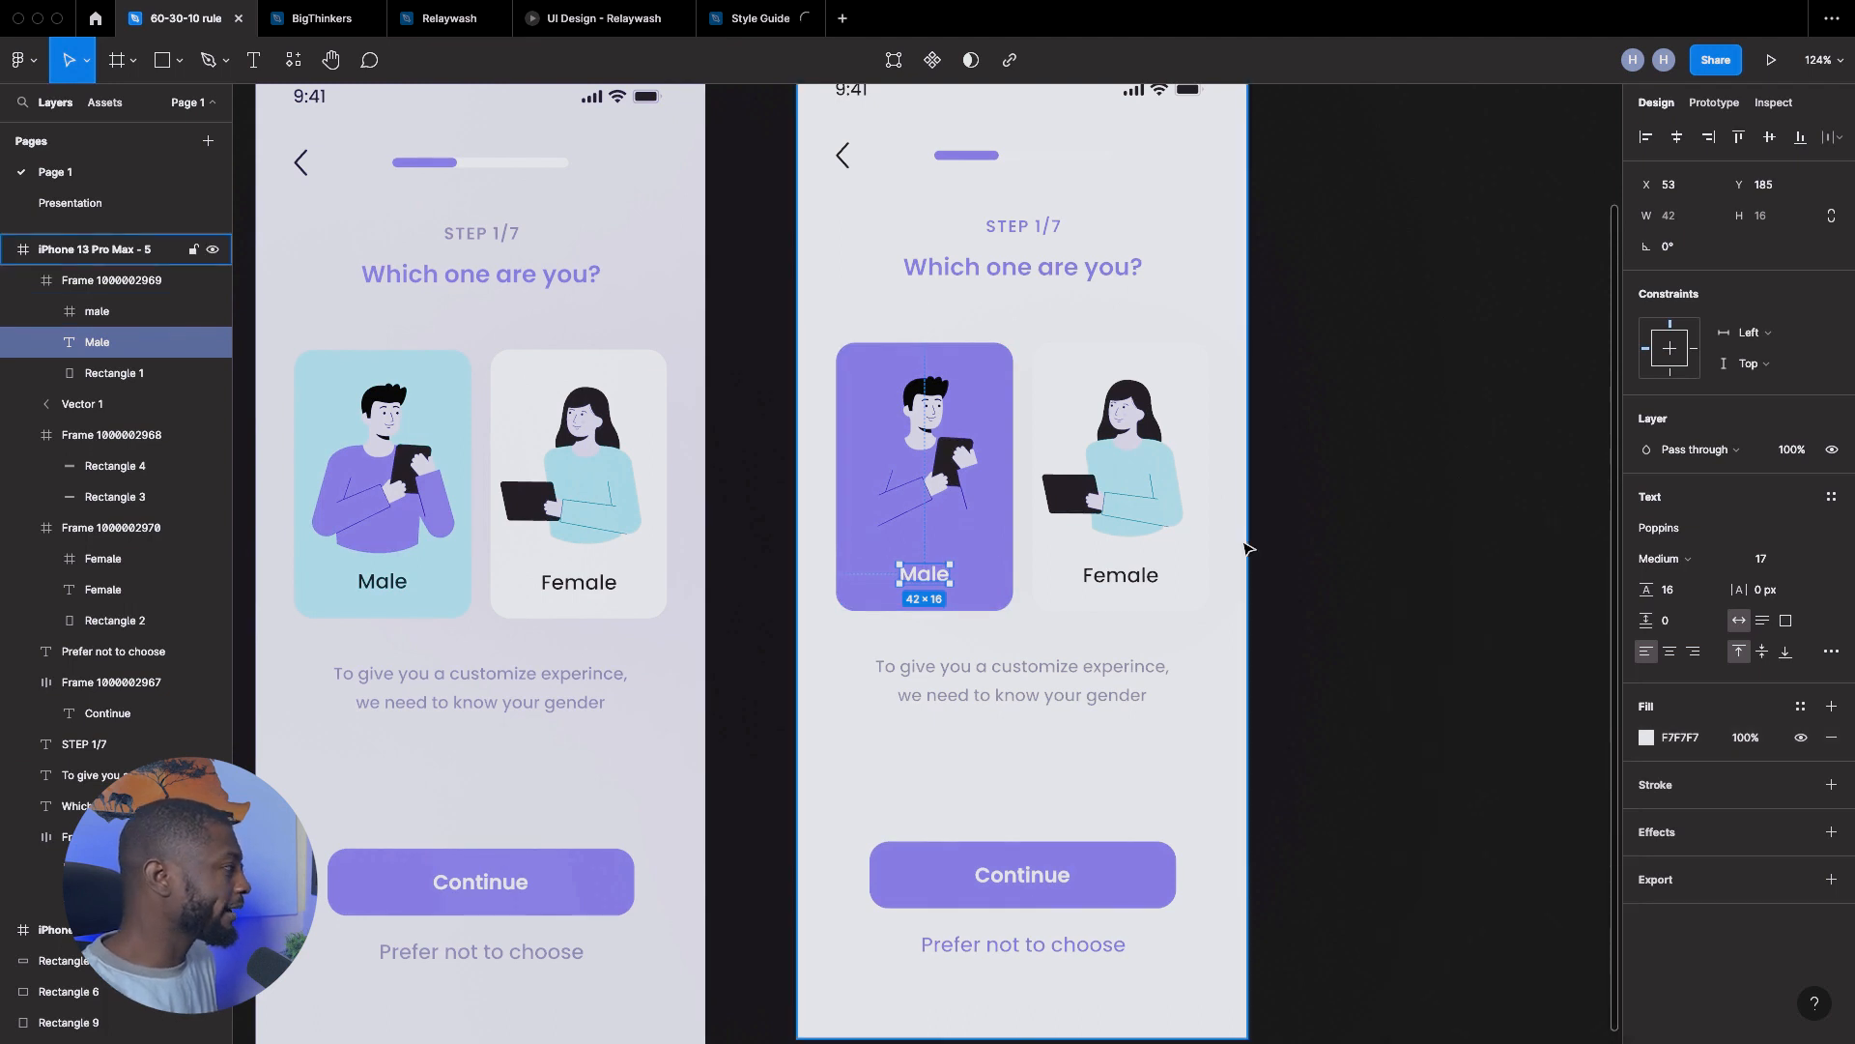
scroll(down, 3)
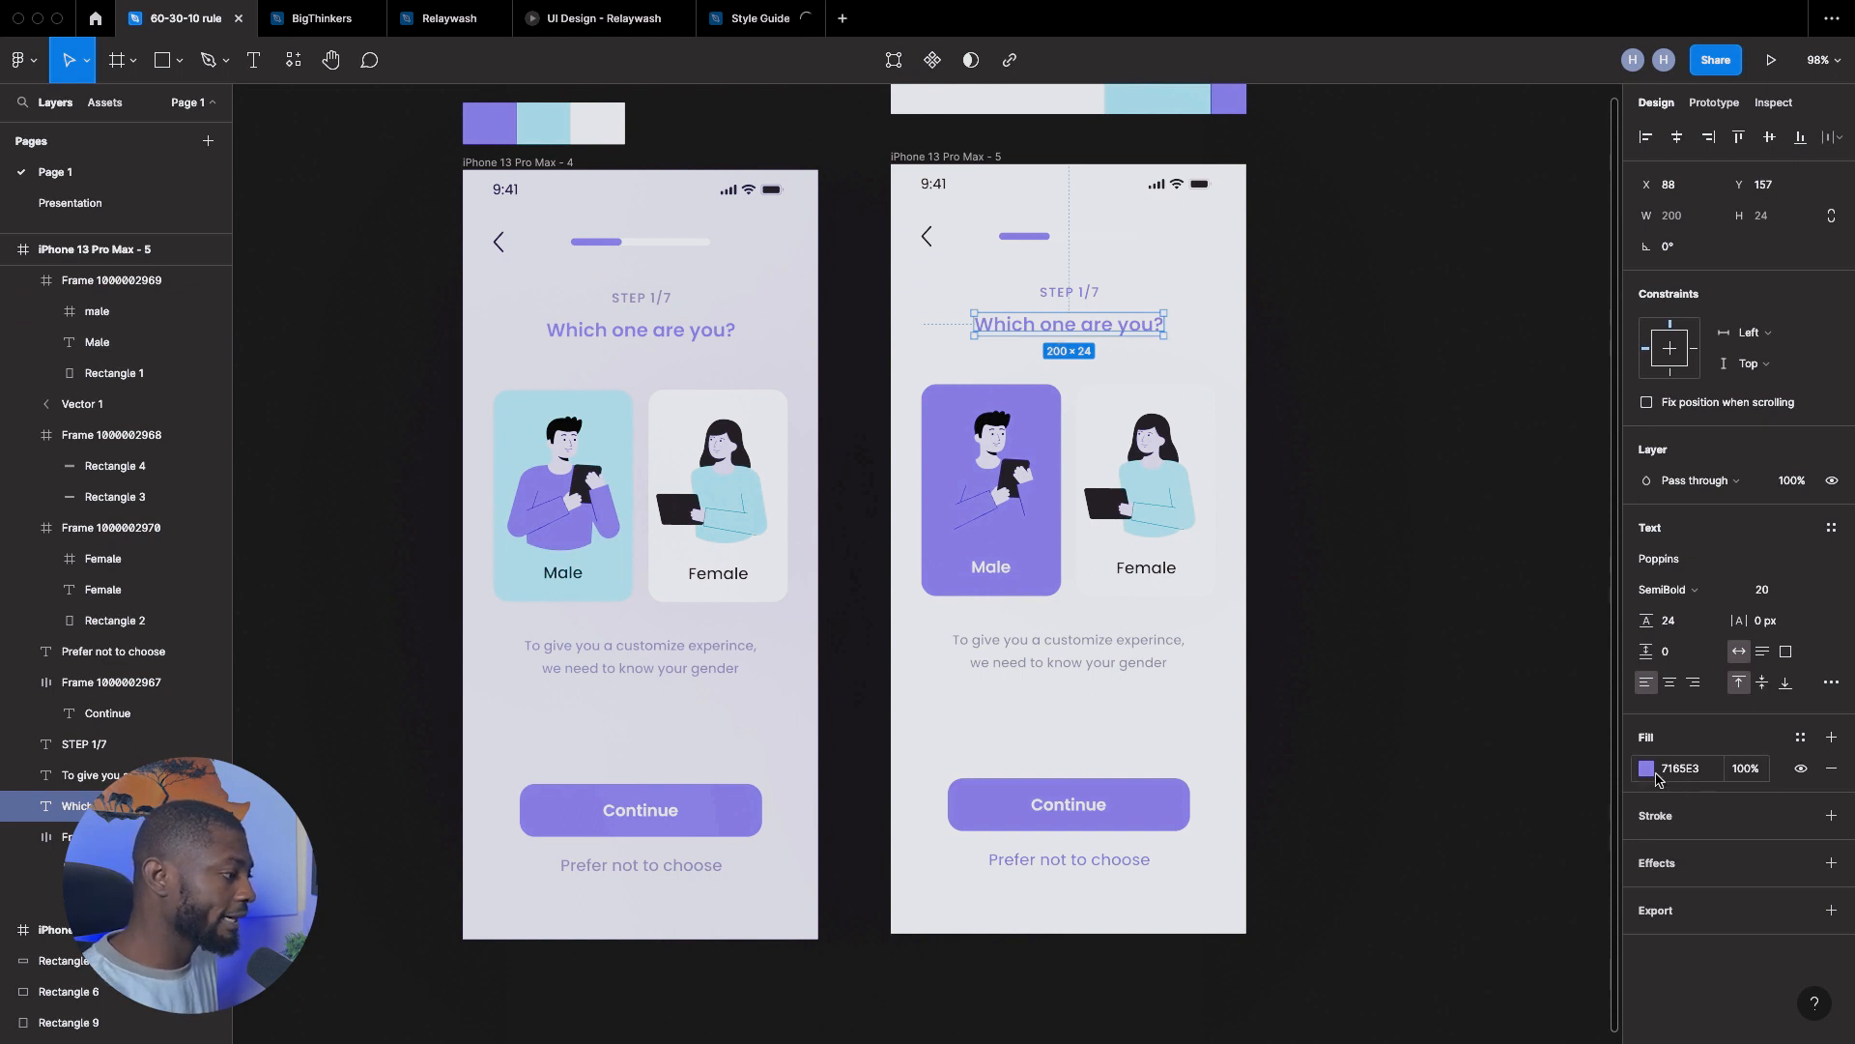
- Make the heading dark and swap the Male illustration's 7165E3 for light blue
click(1647, 769)
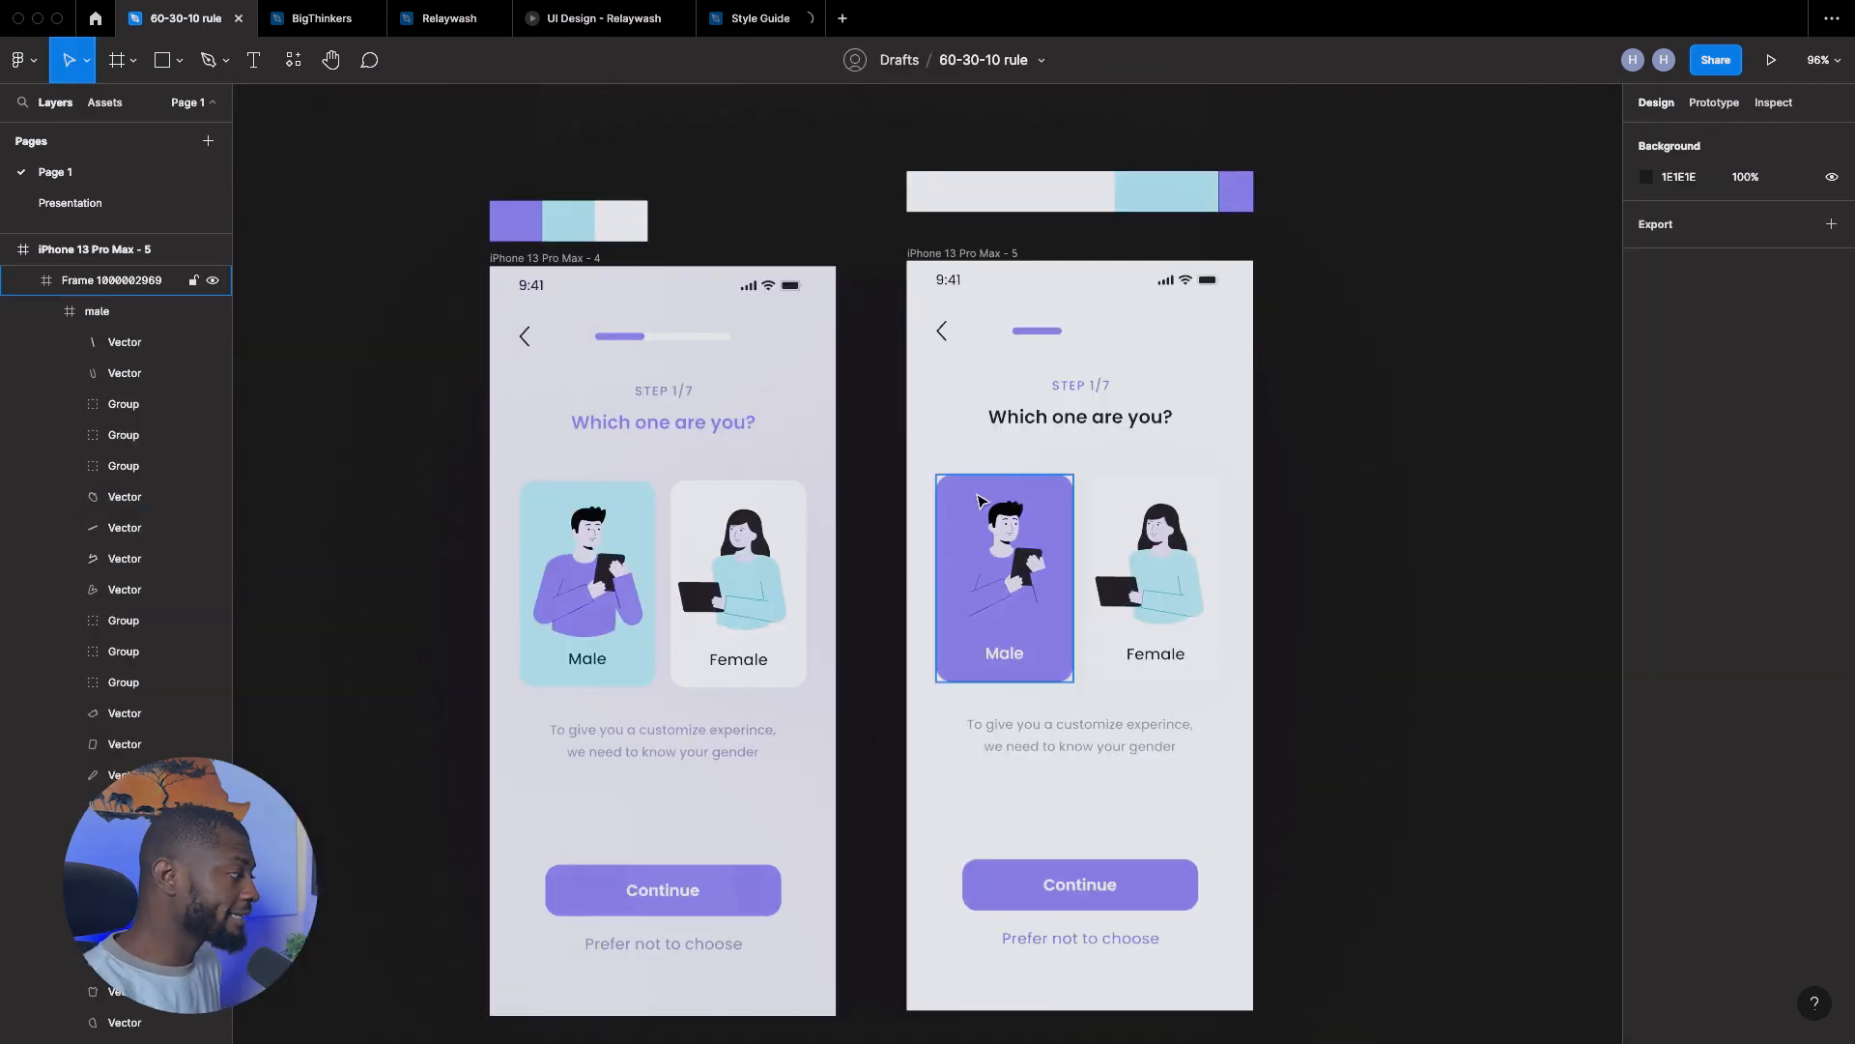
click(1004, 578)
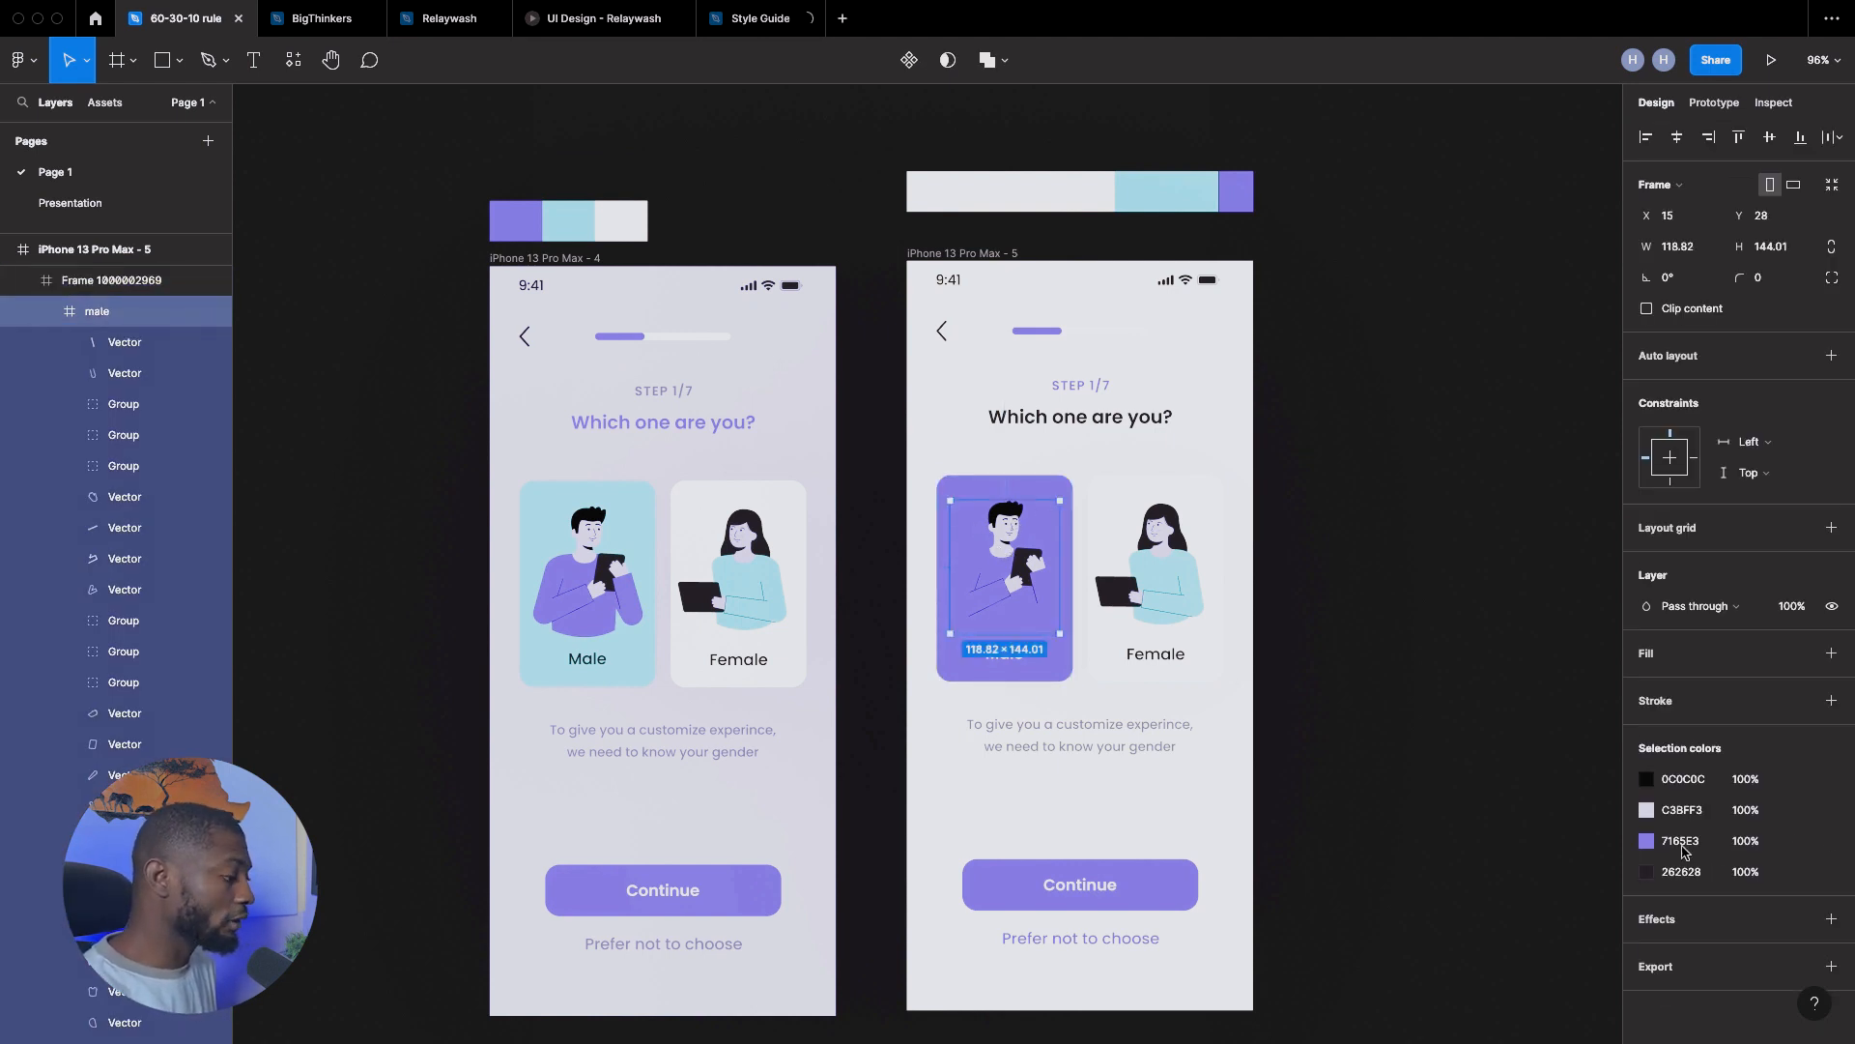
click(1647, 841)
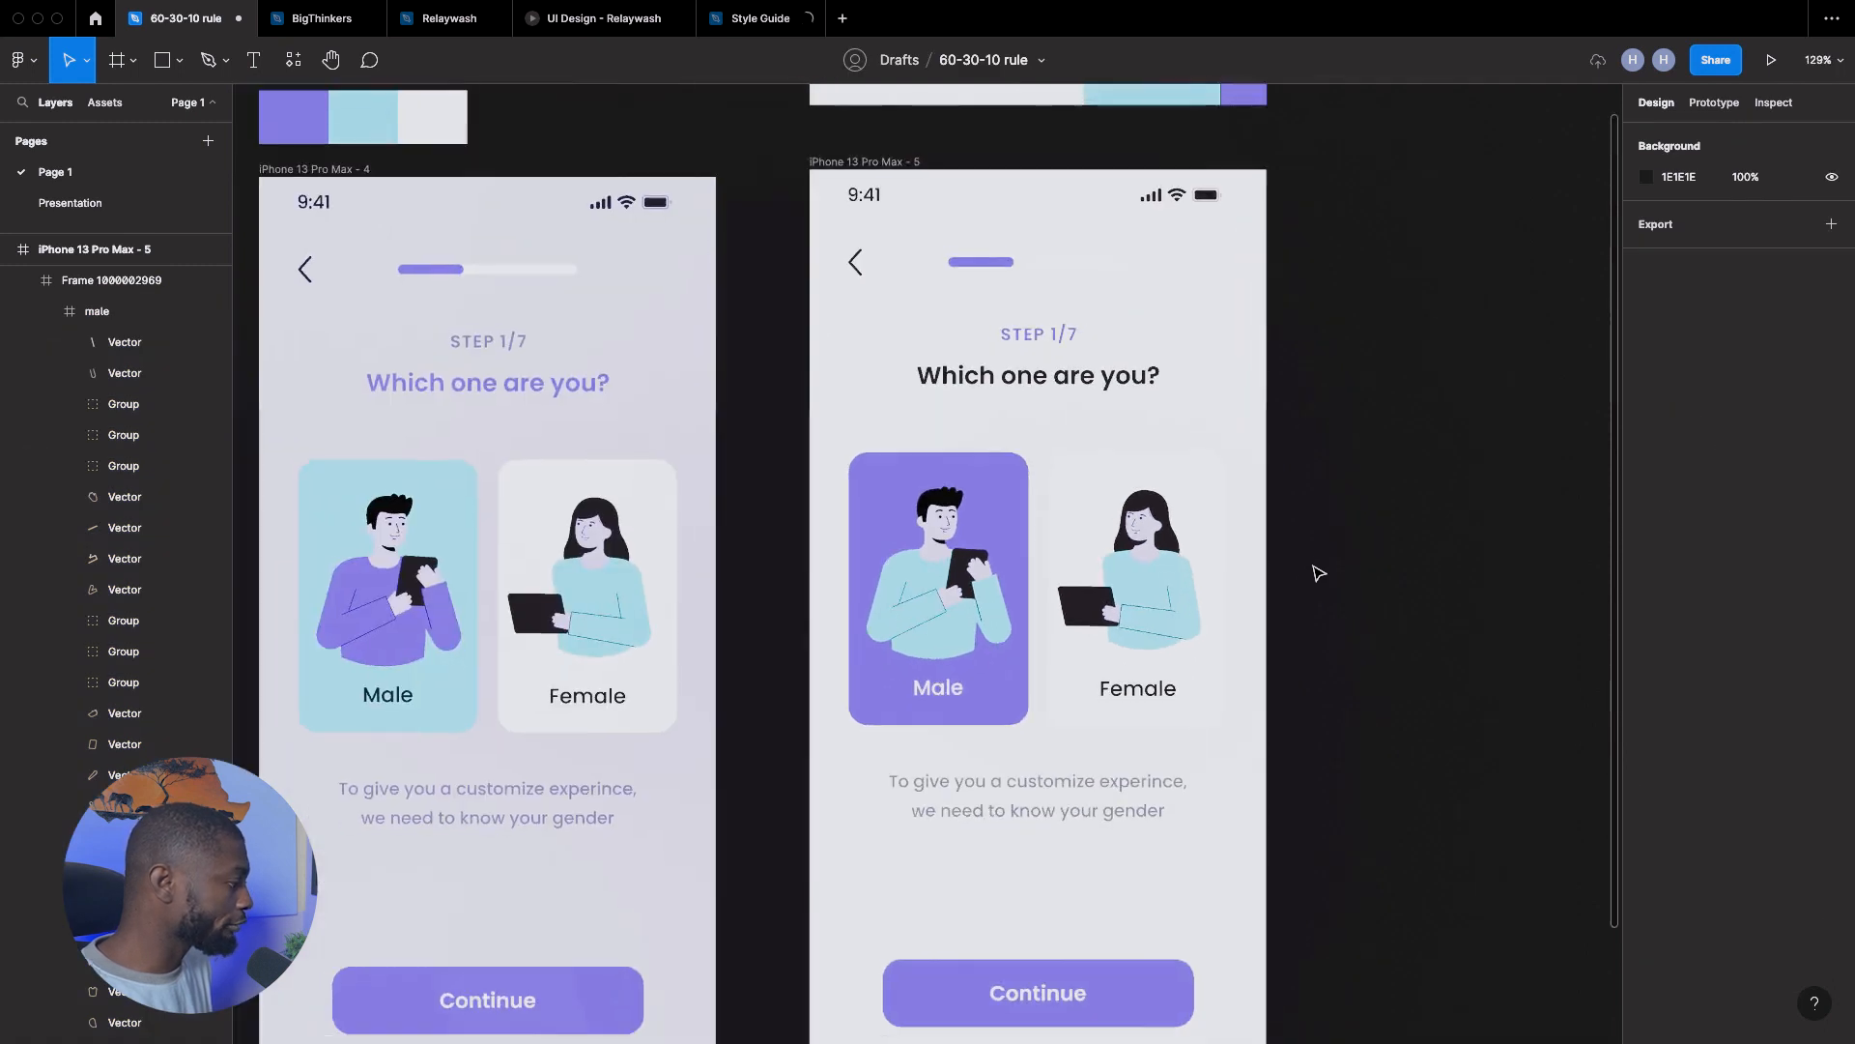
scroll(down, 3)
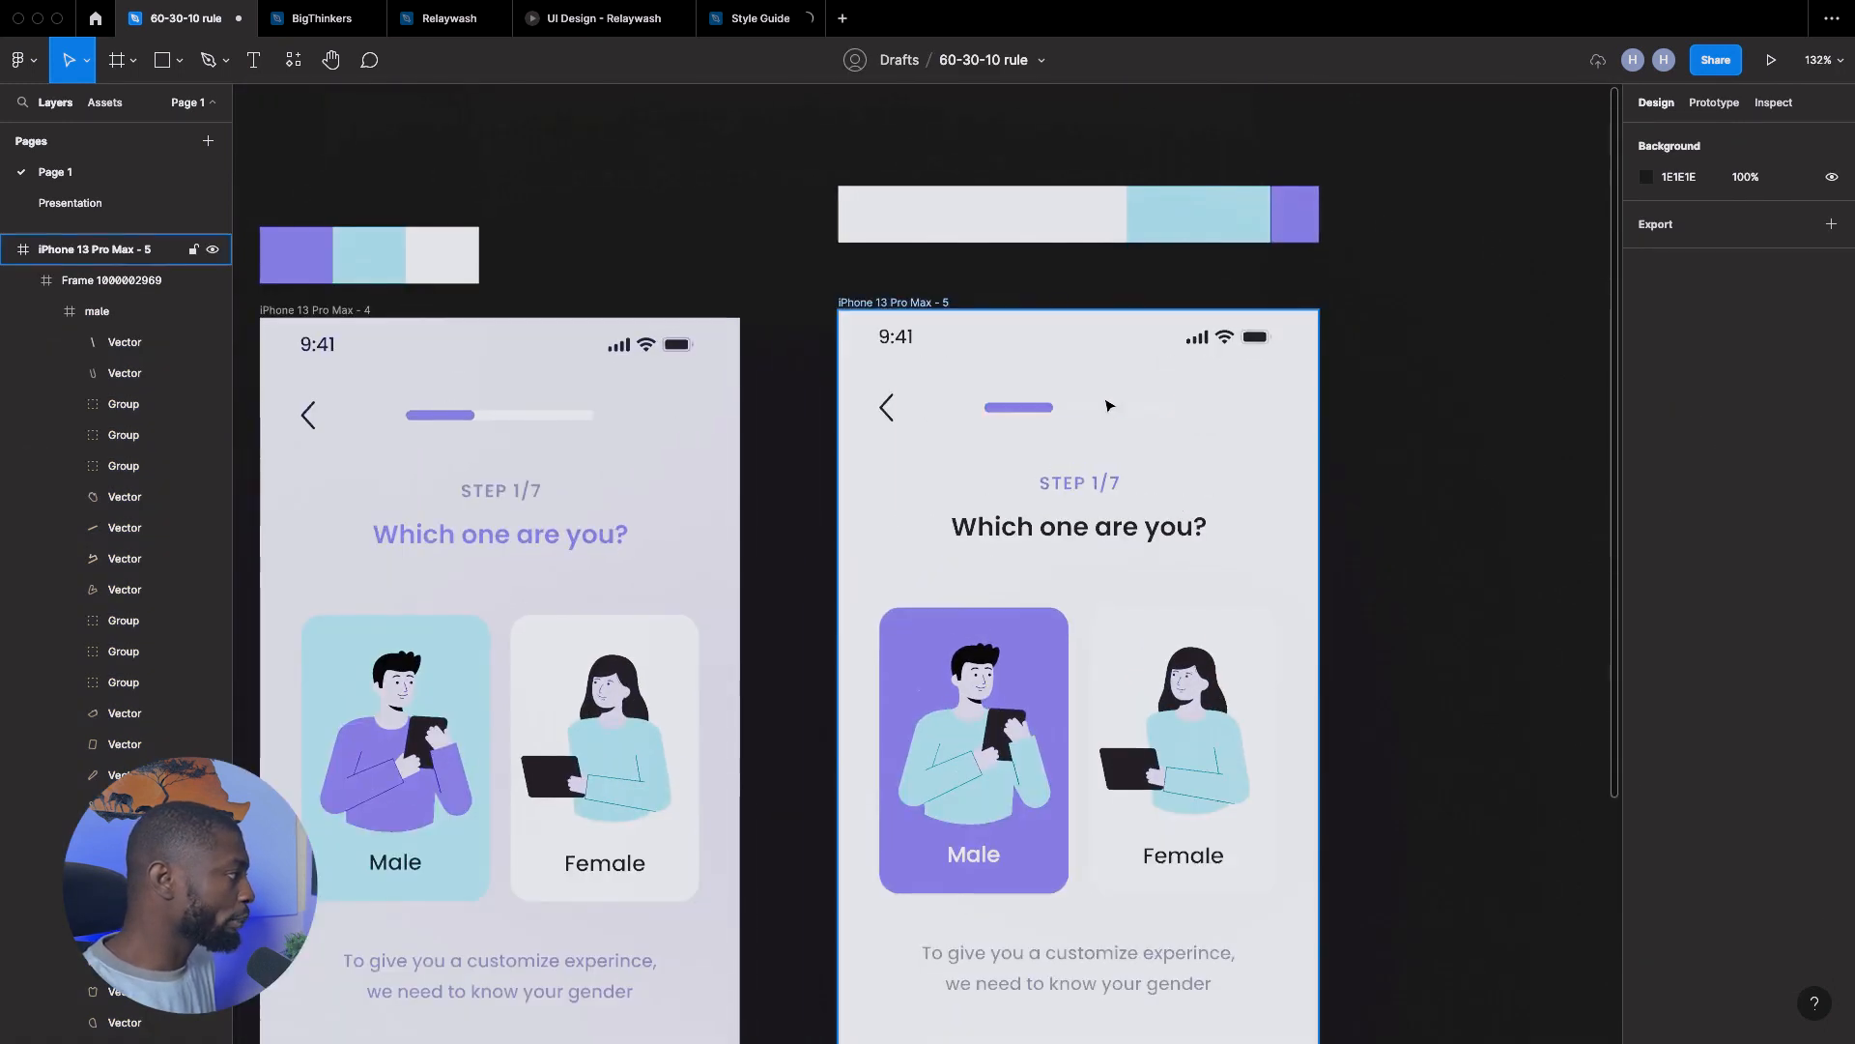
- Change the progress bar track, Rectangle 3, from FFFFFF to light grey
click(1018, 406)
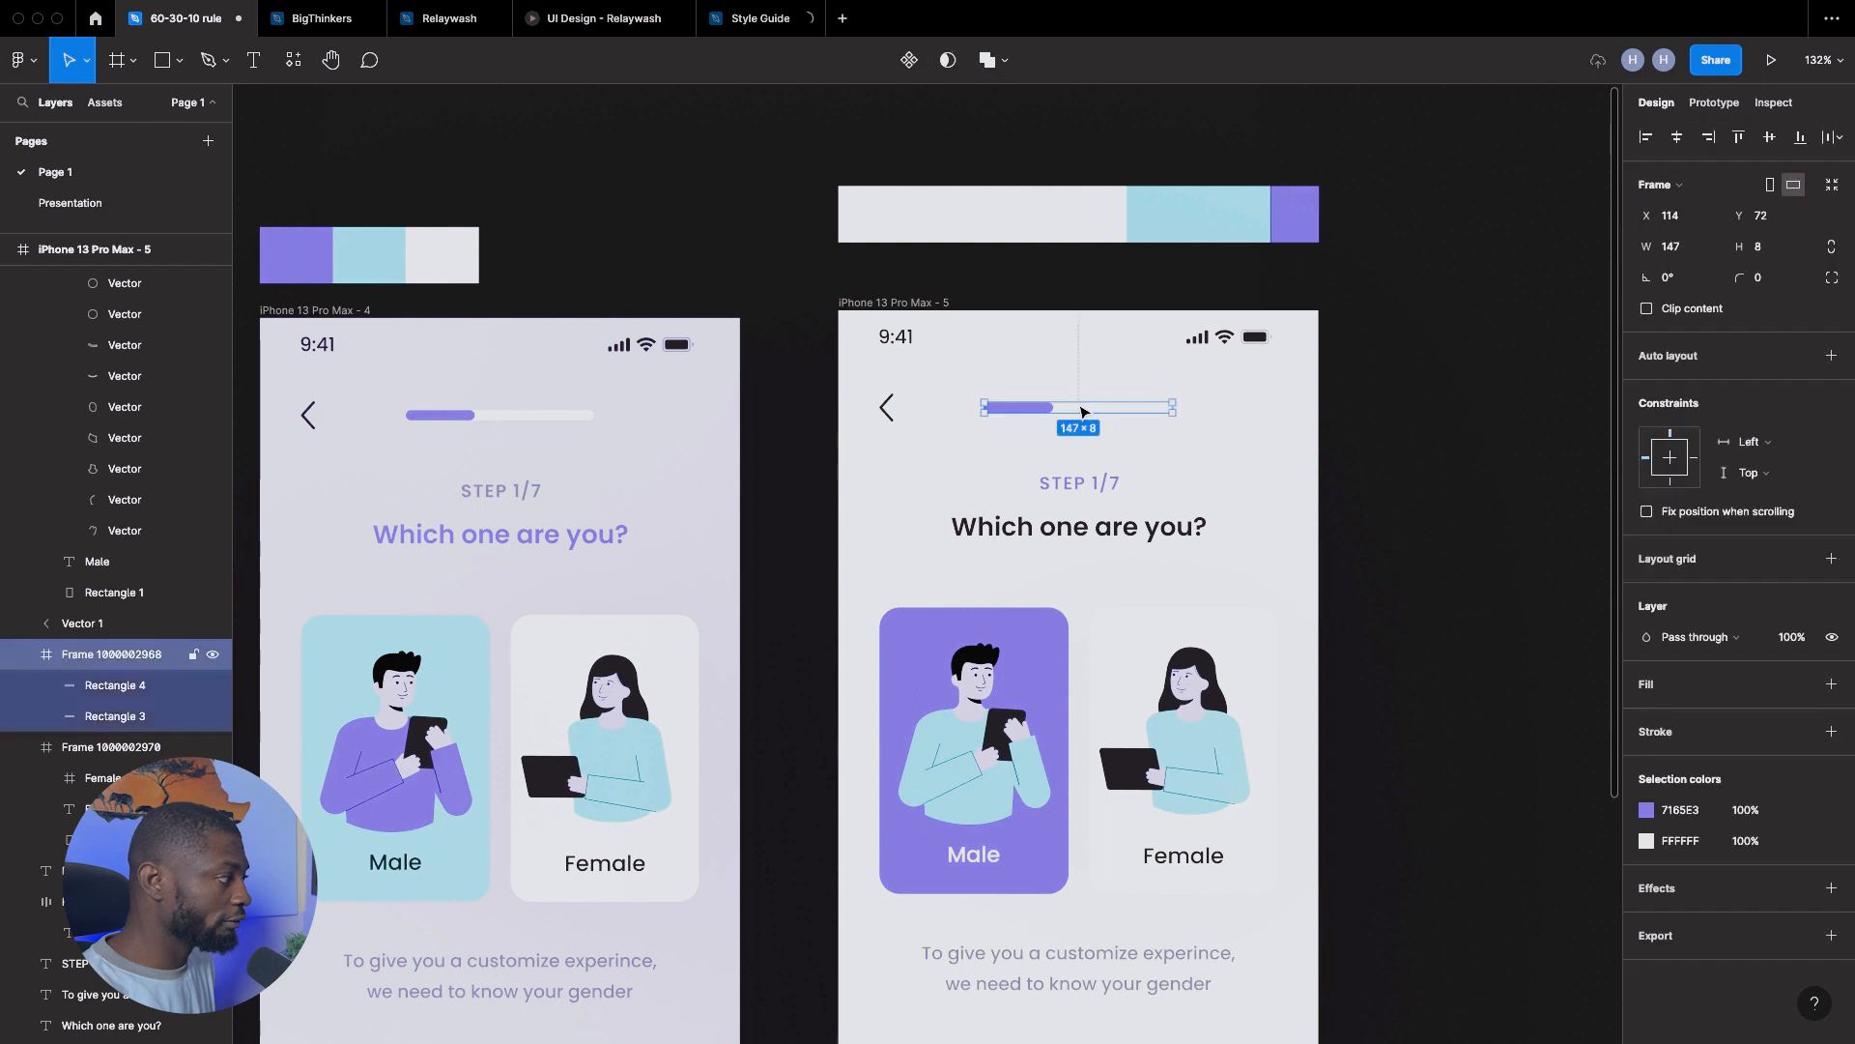
click(113, 716)
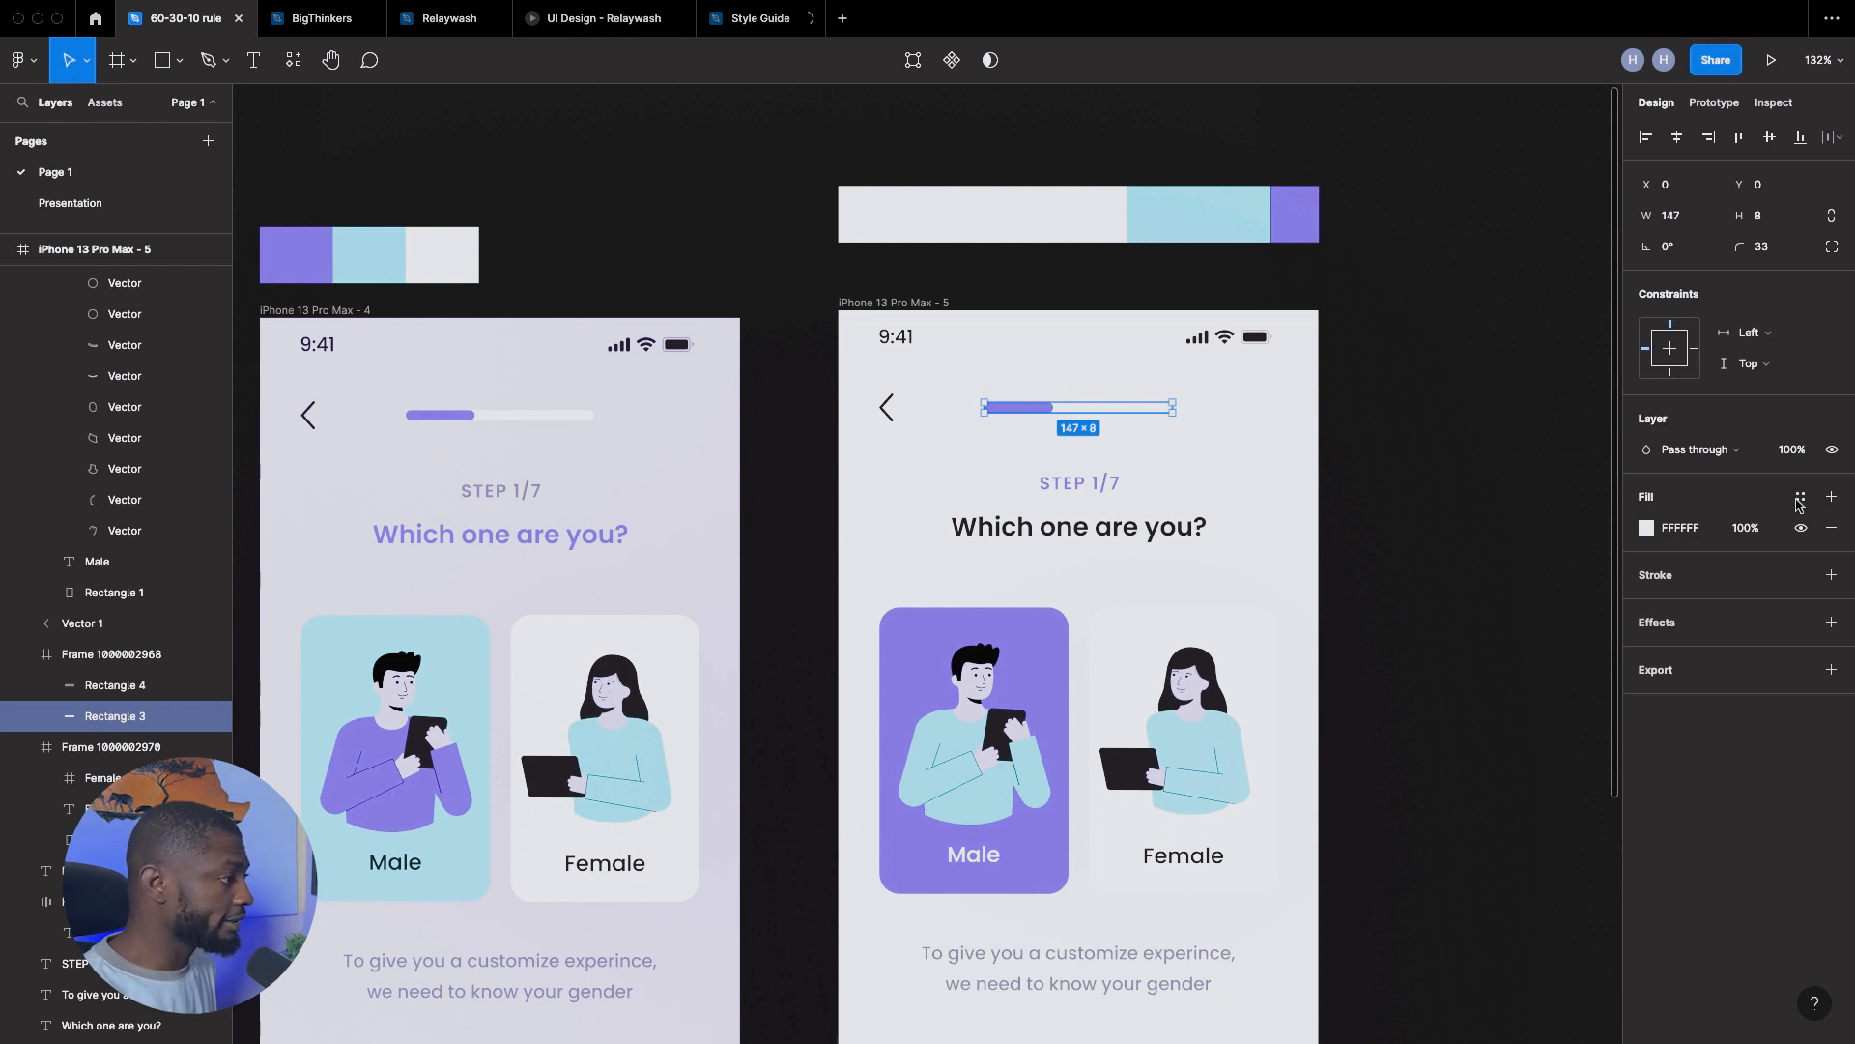
click(1682, 527)
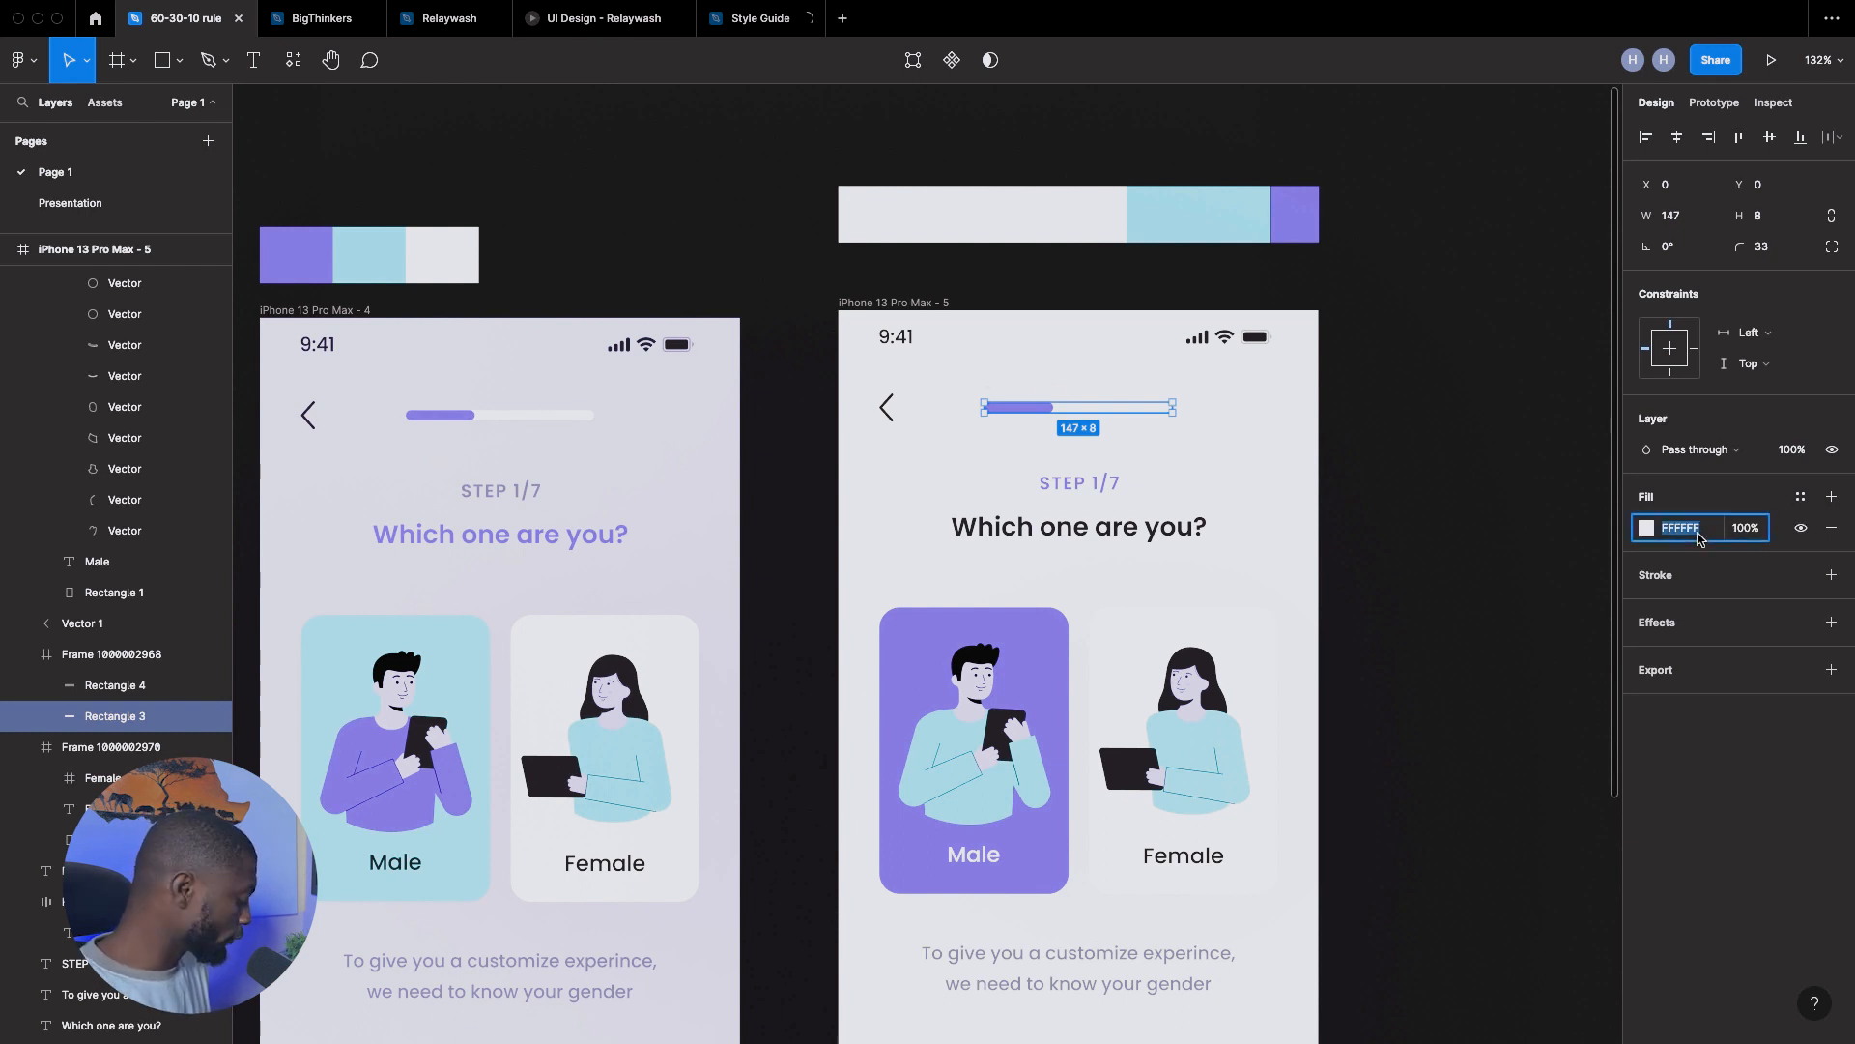
click(95, 249)
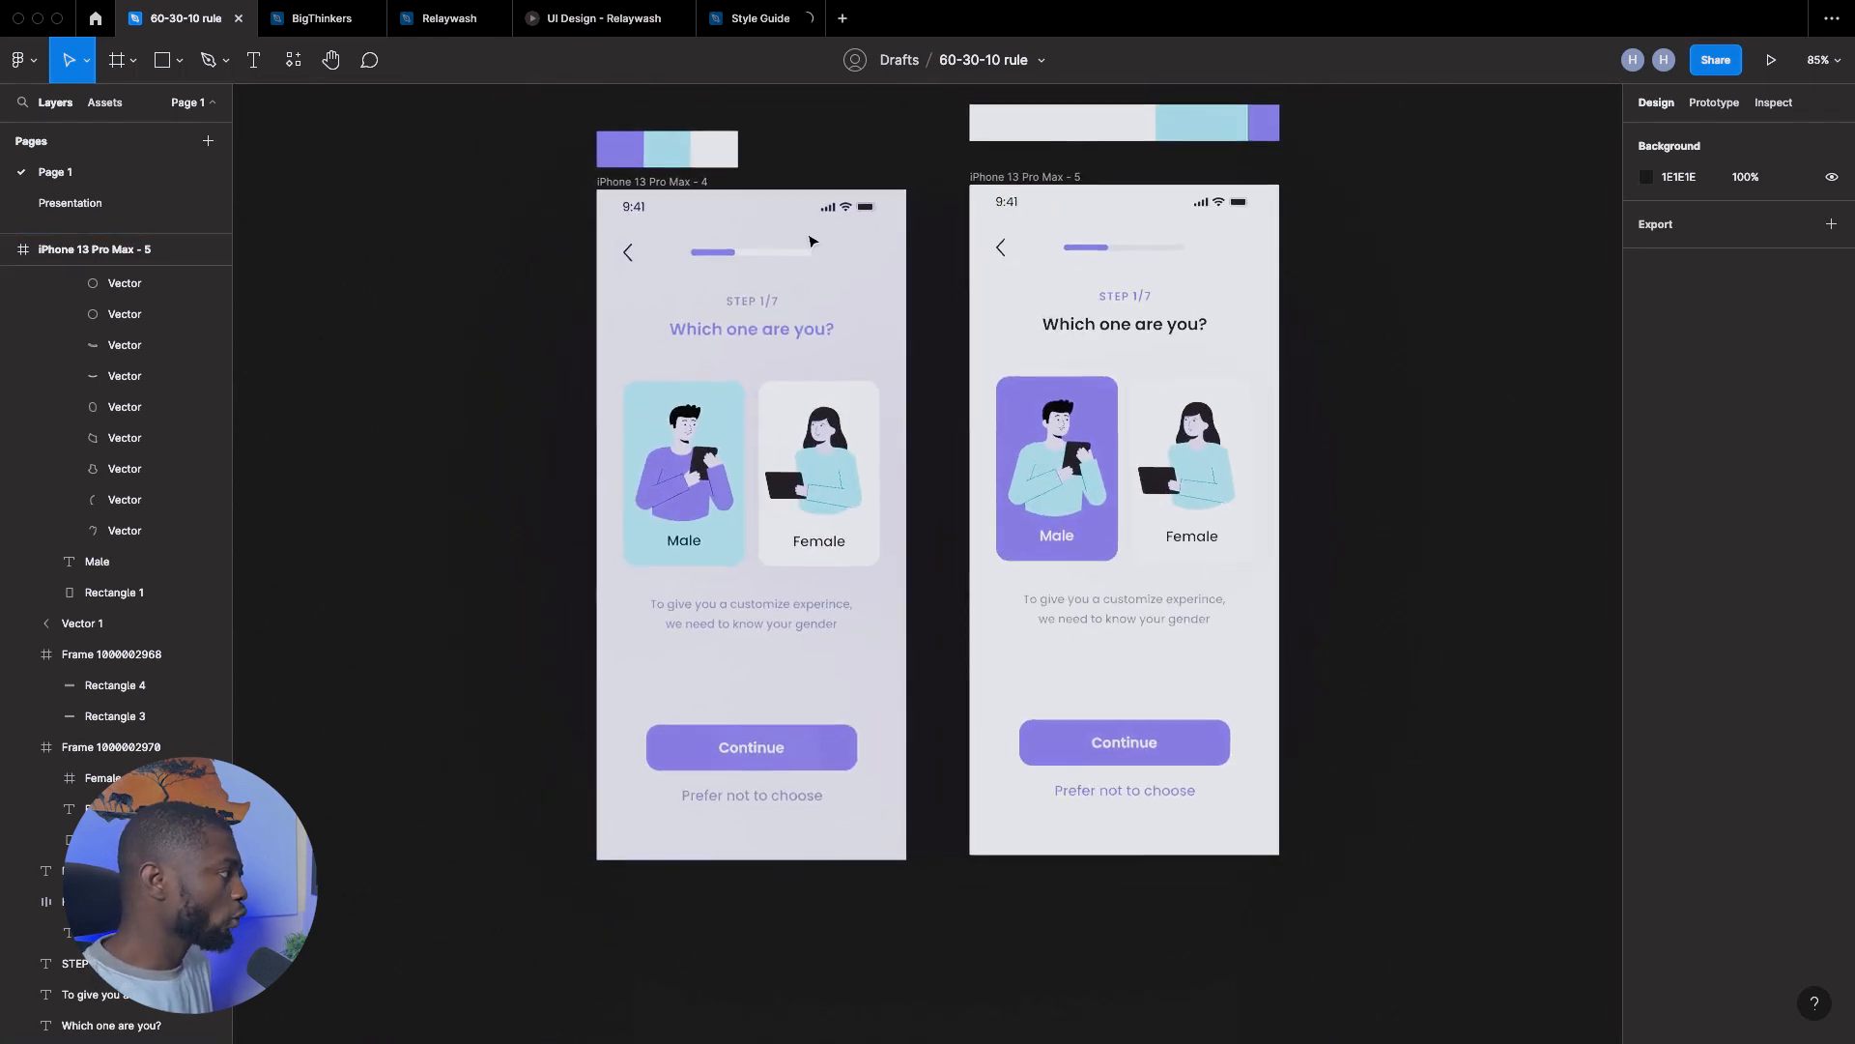
mouse_move(1117, 194)
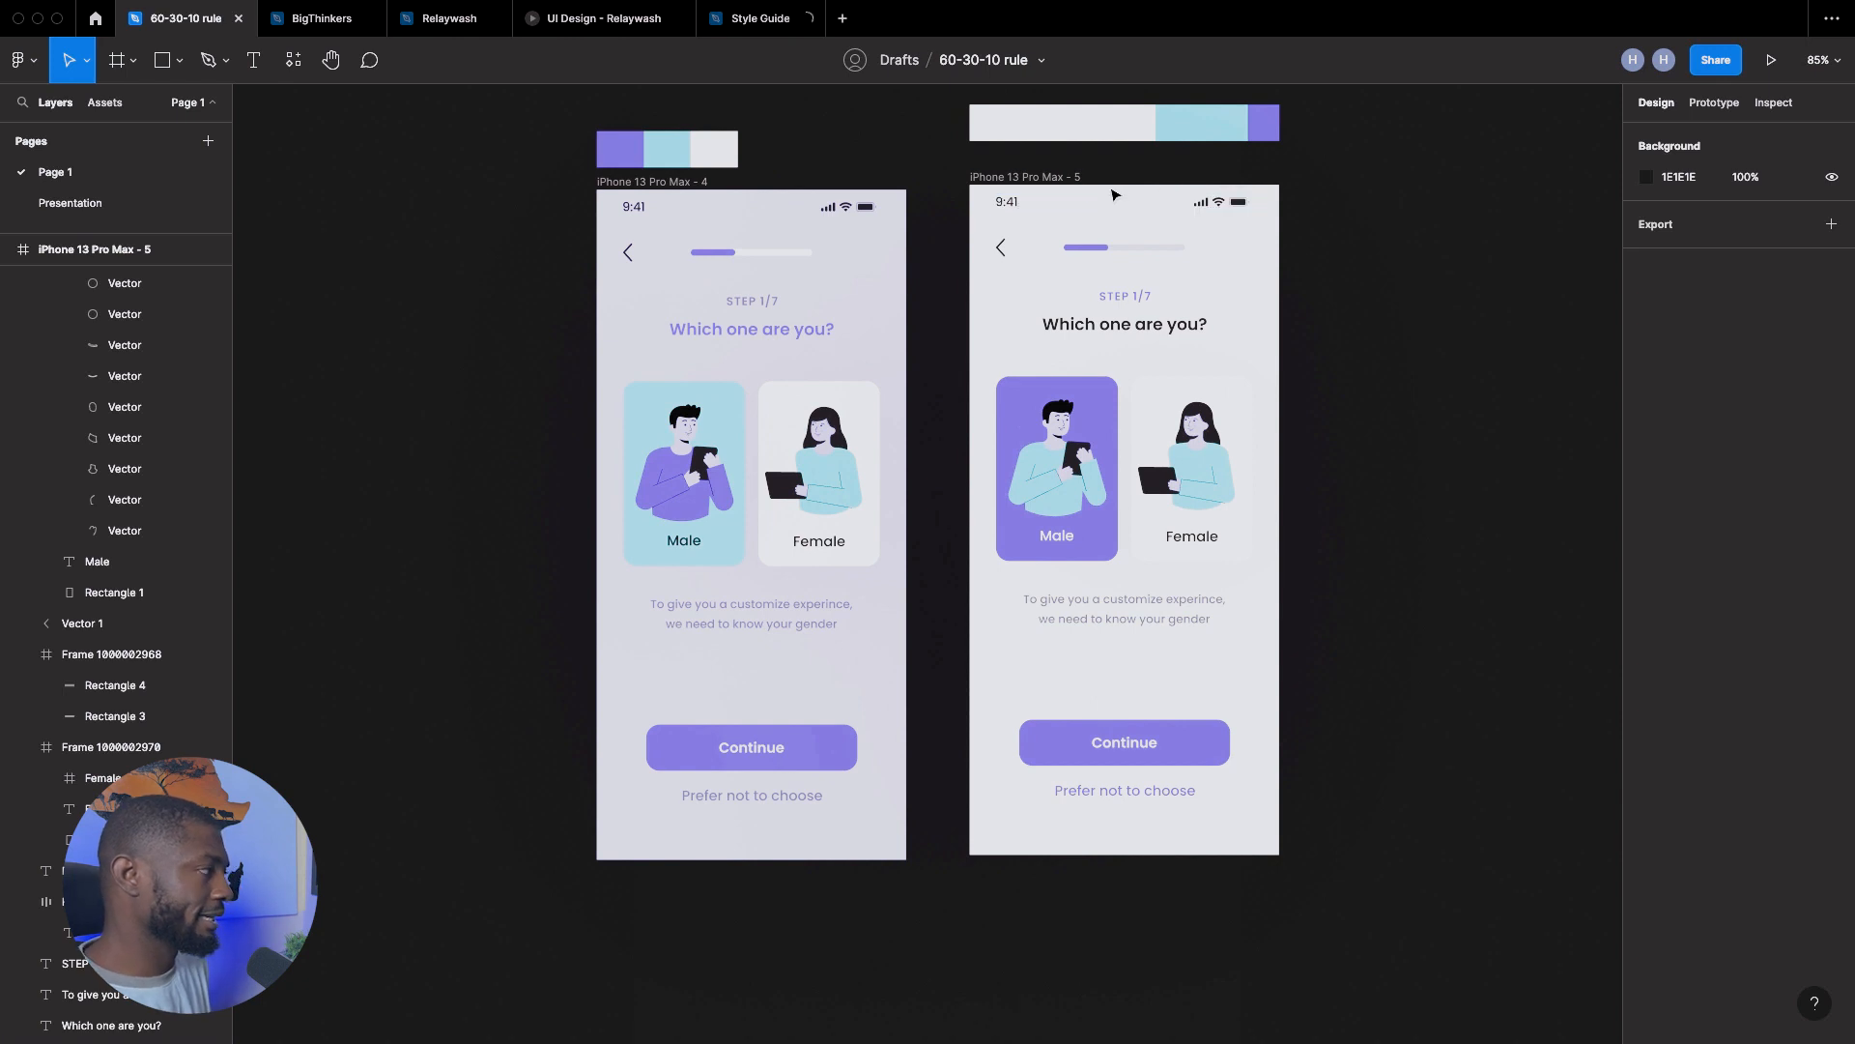
click(645, 181)
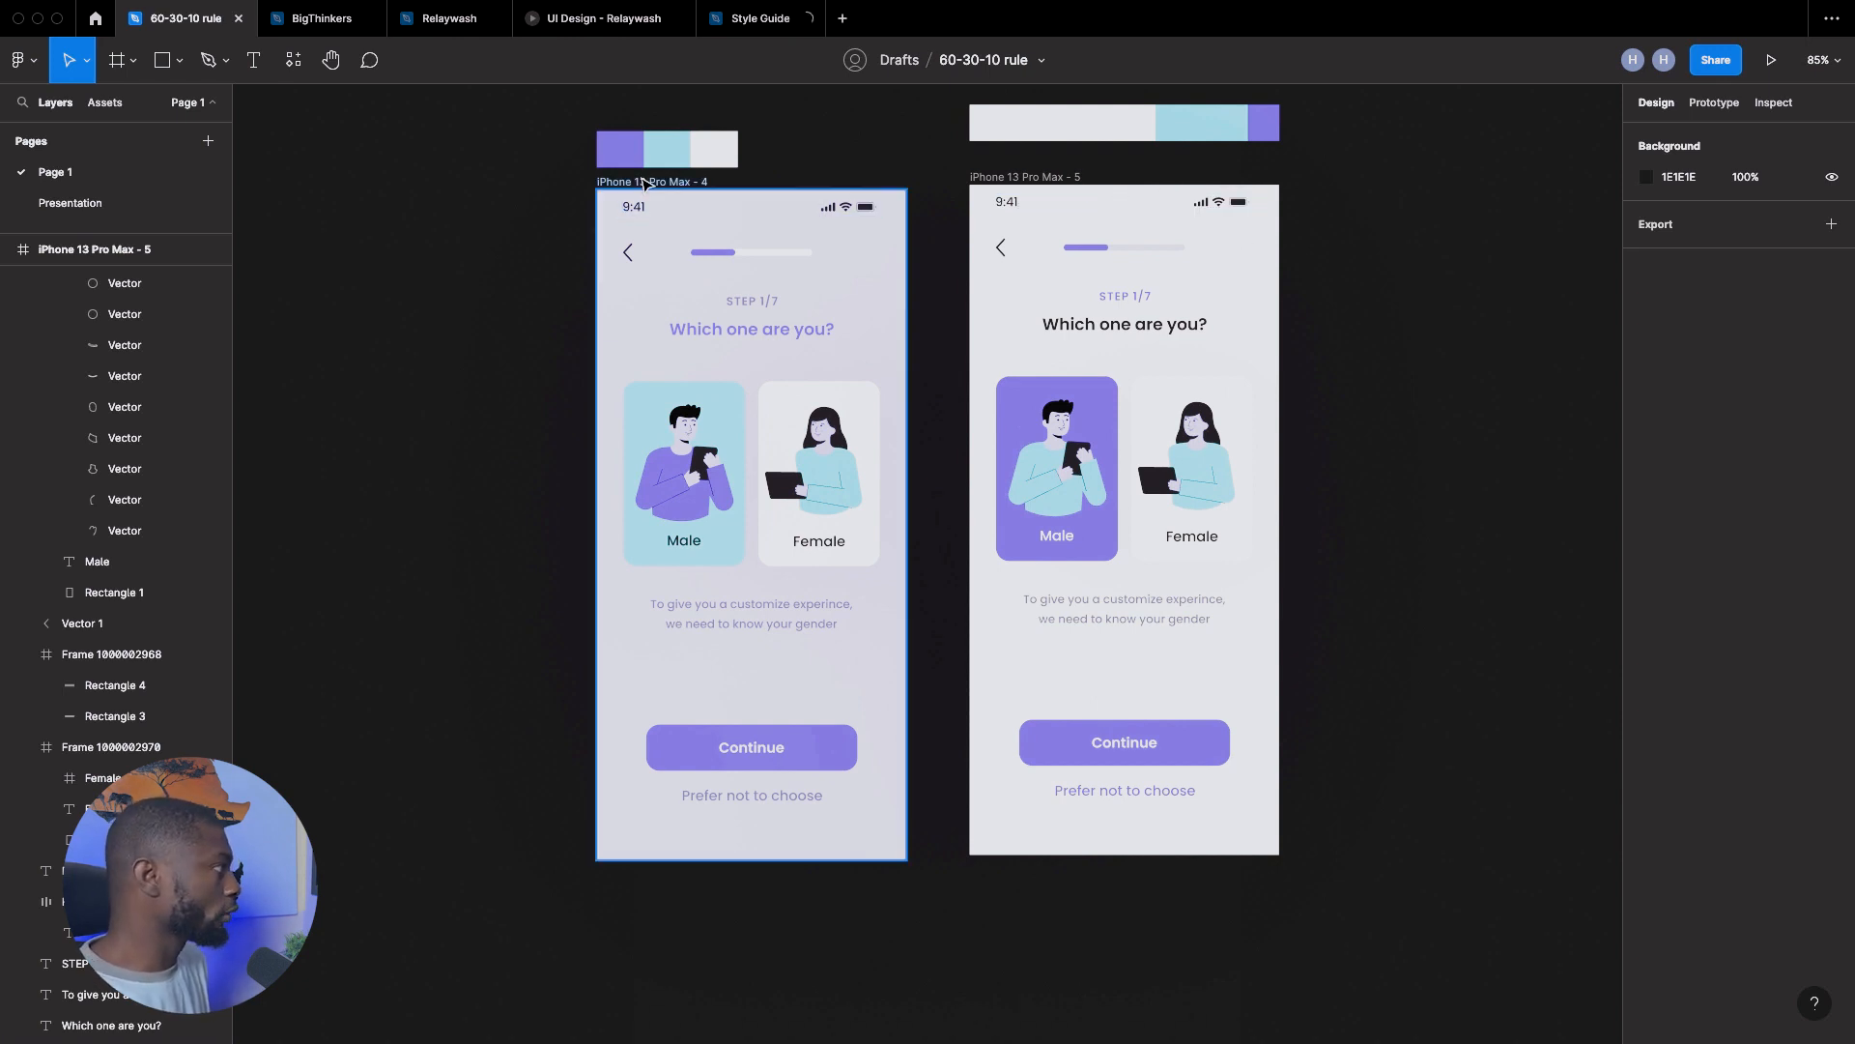
click(651, 181)
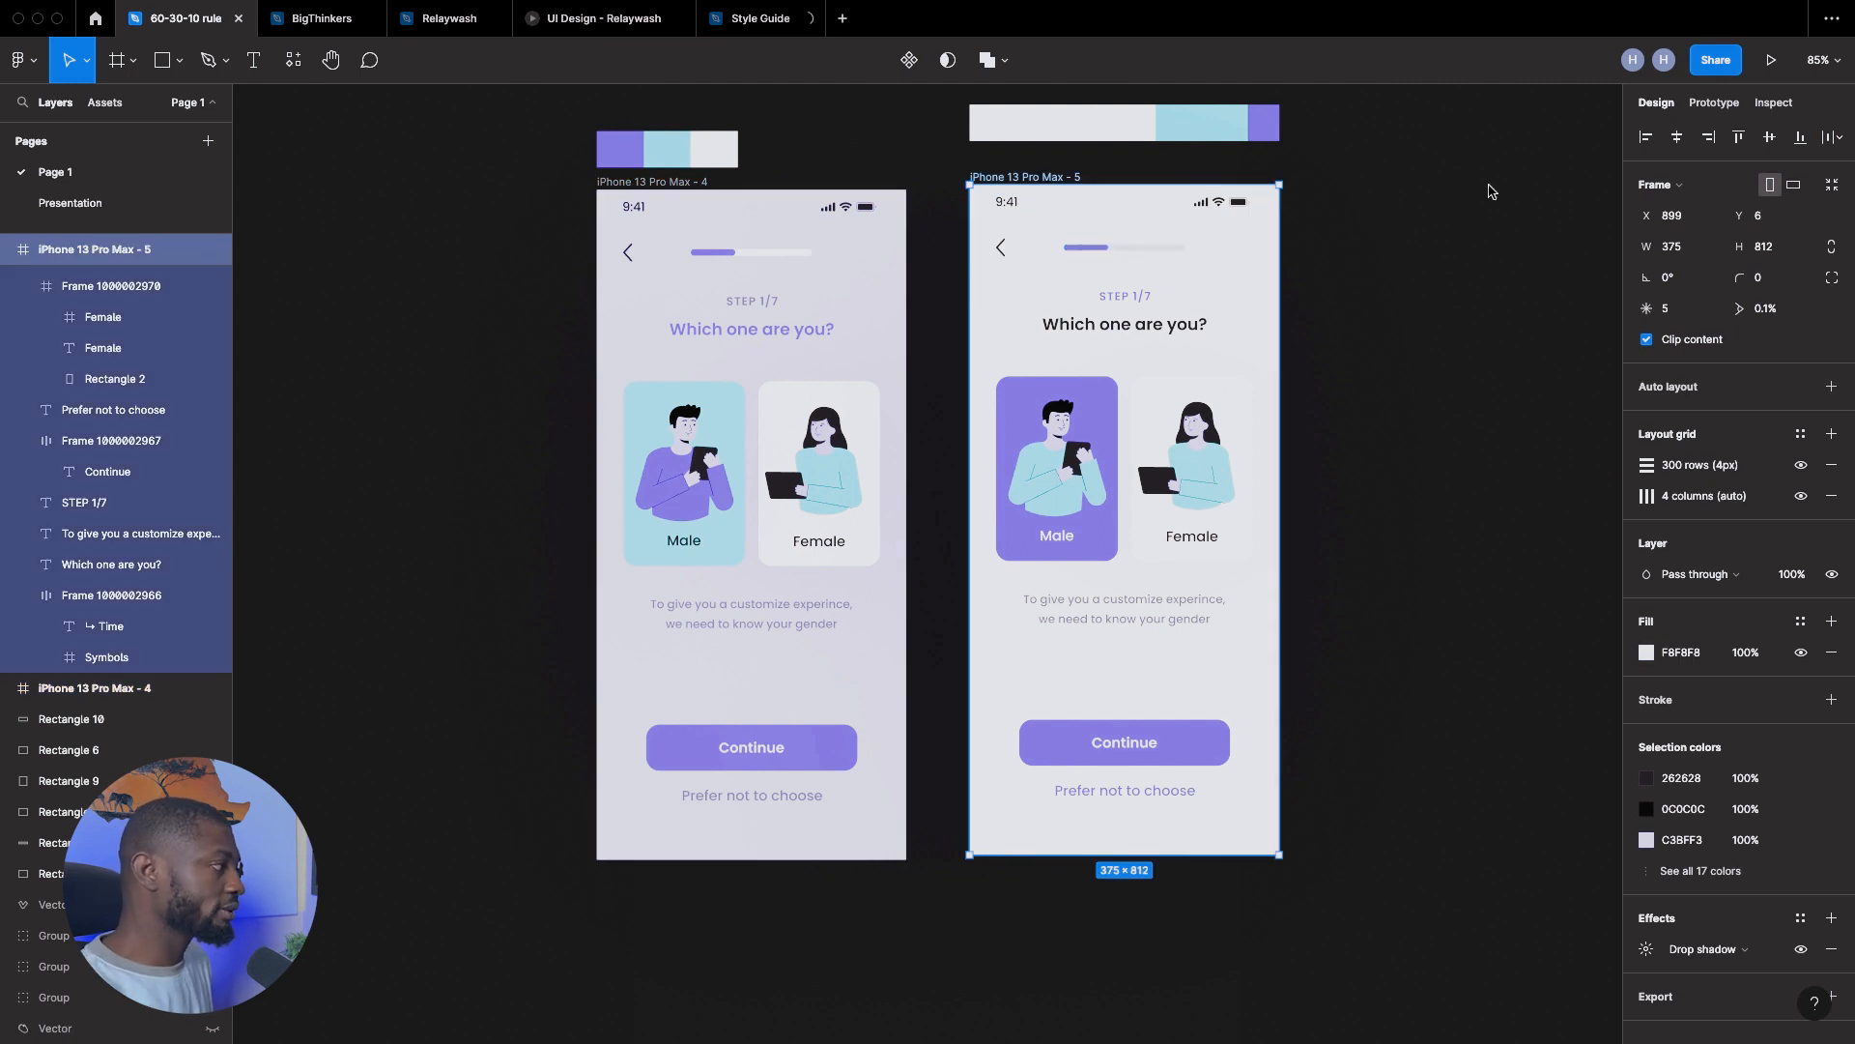
click(684, 182)
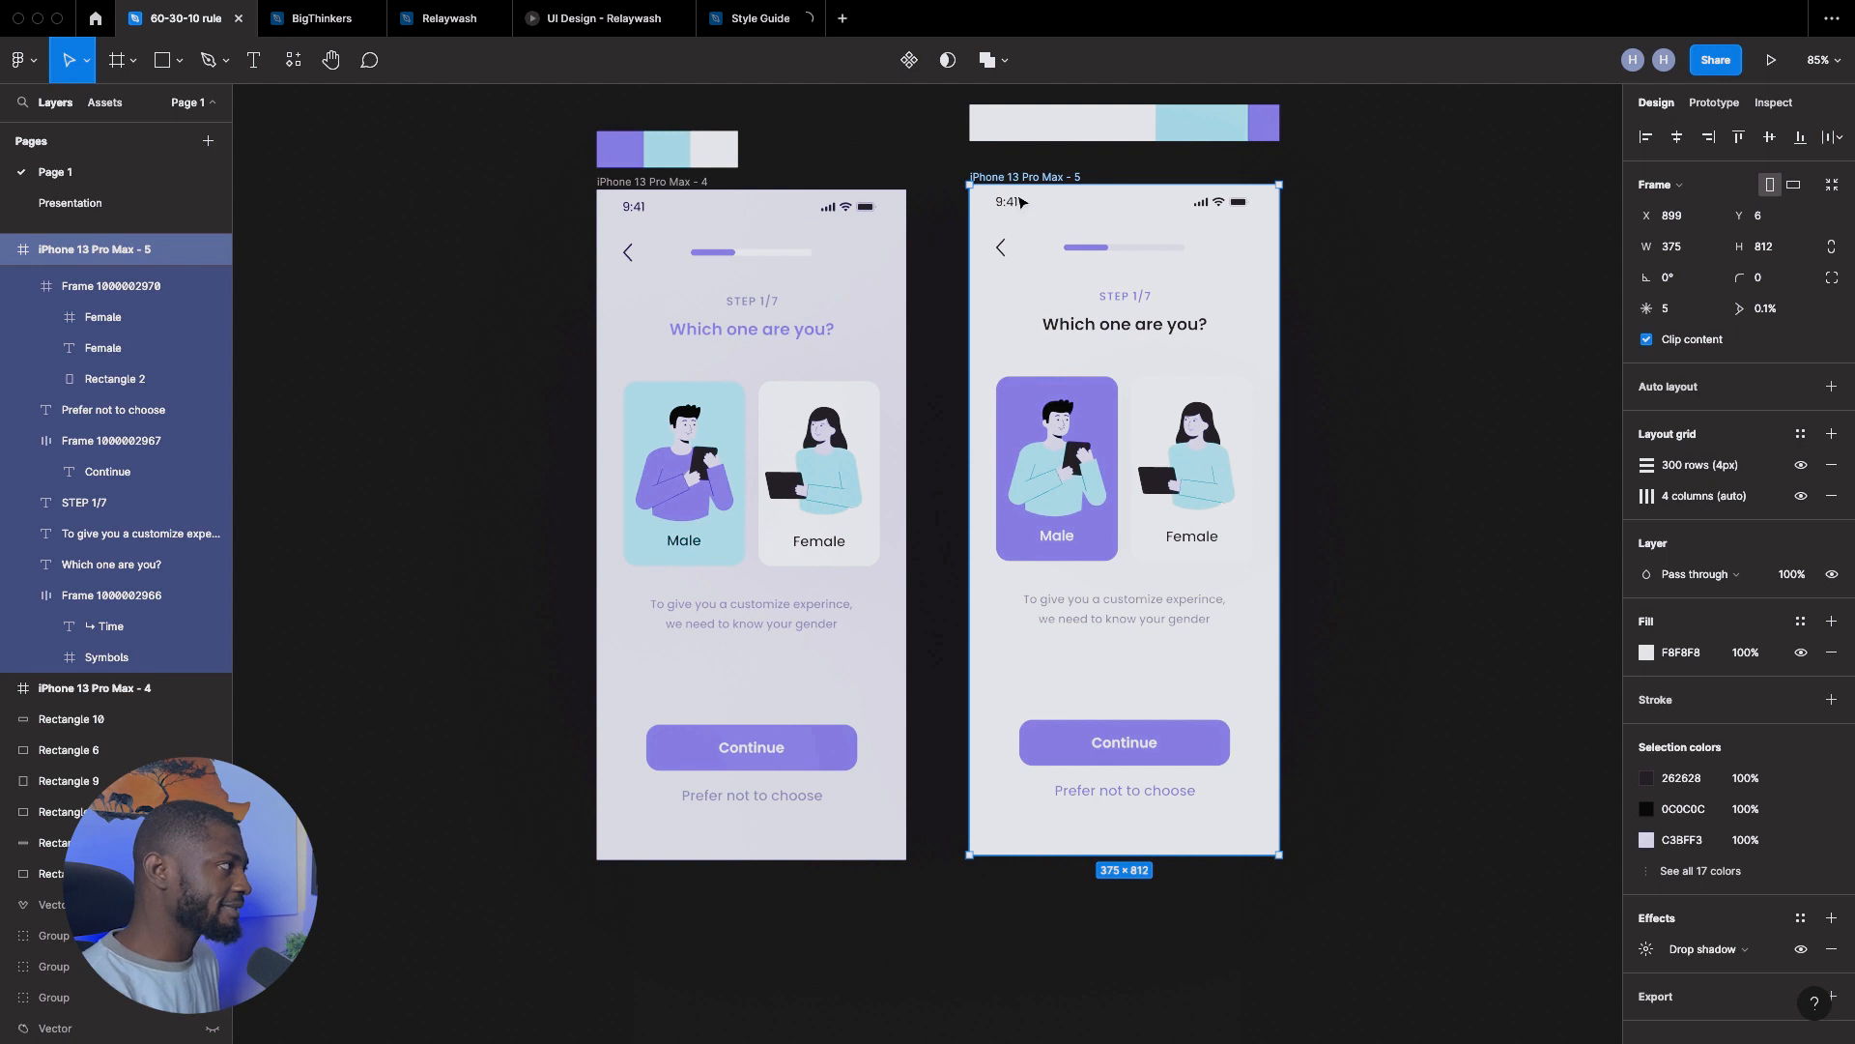
scroll(down, 3)
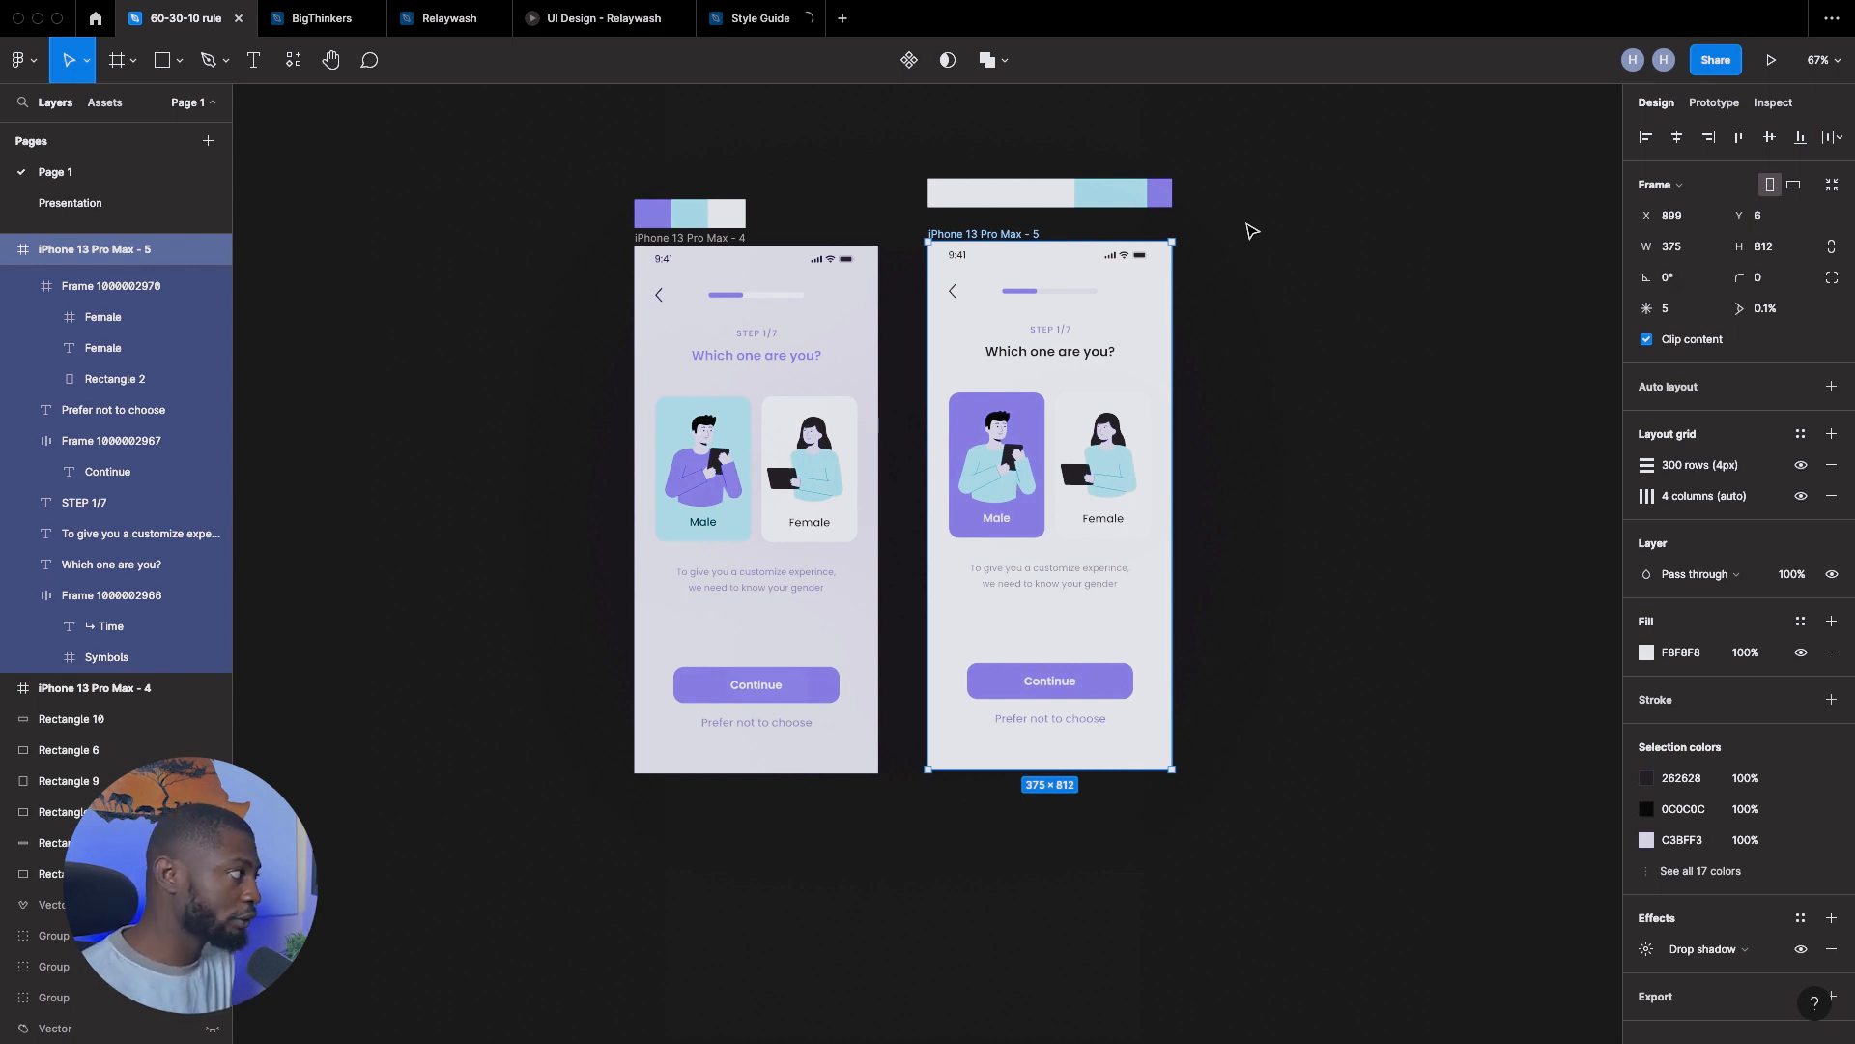
click(1000, 192)
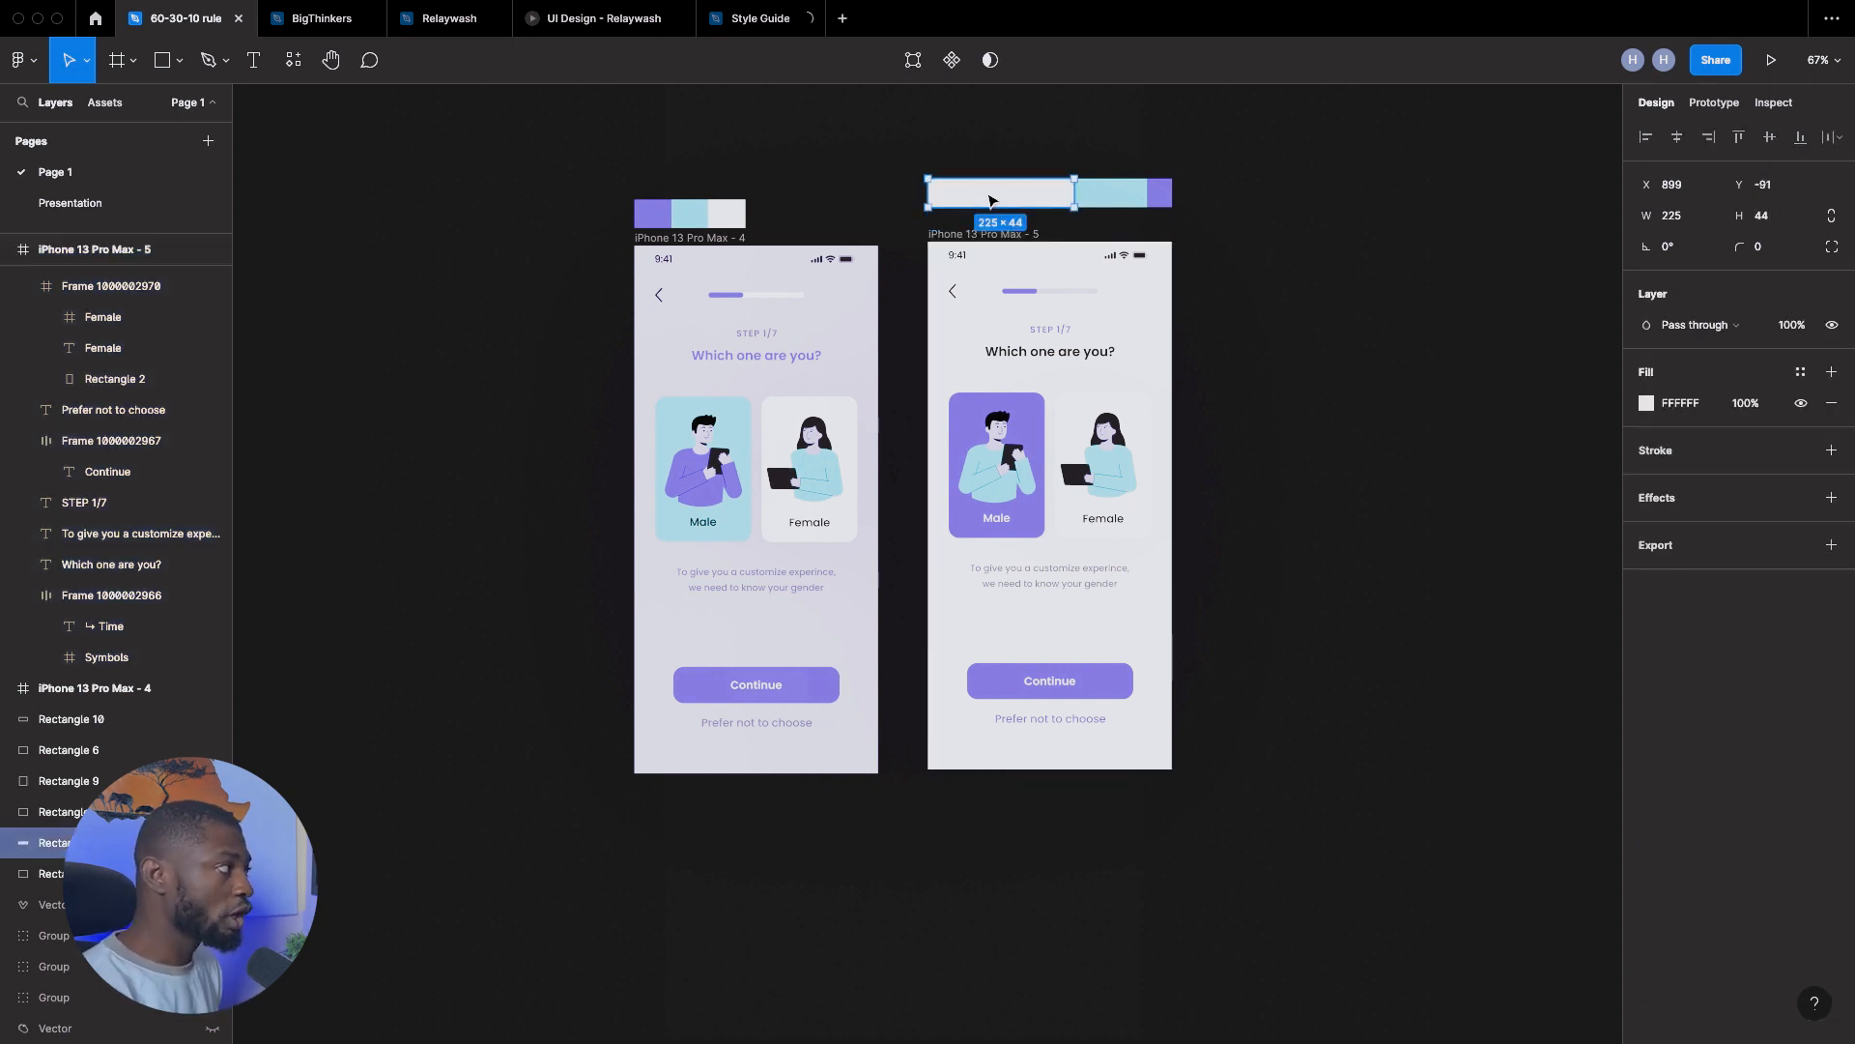
mouse_move(1018, 196)
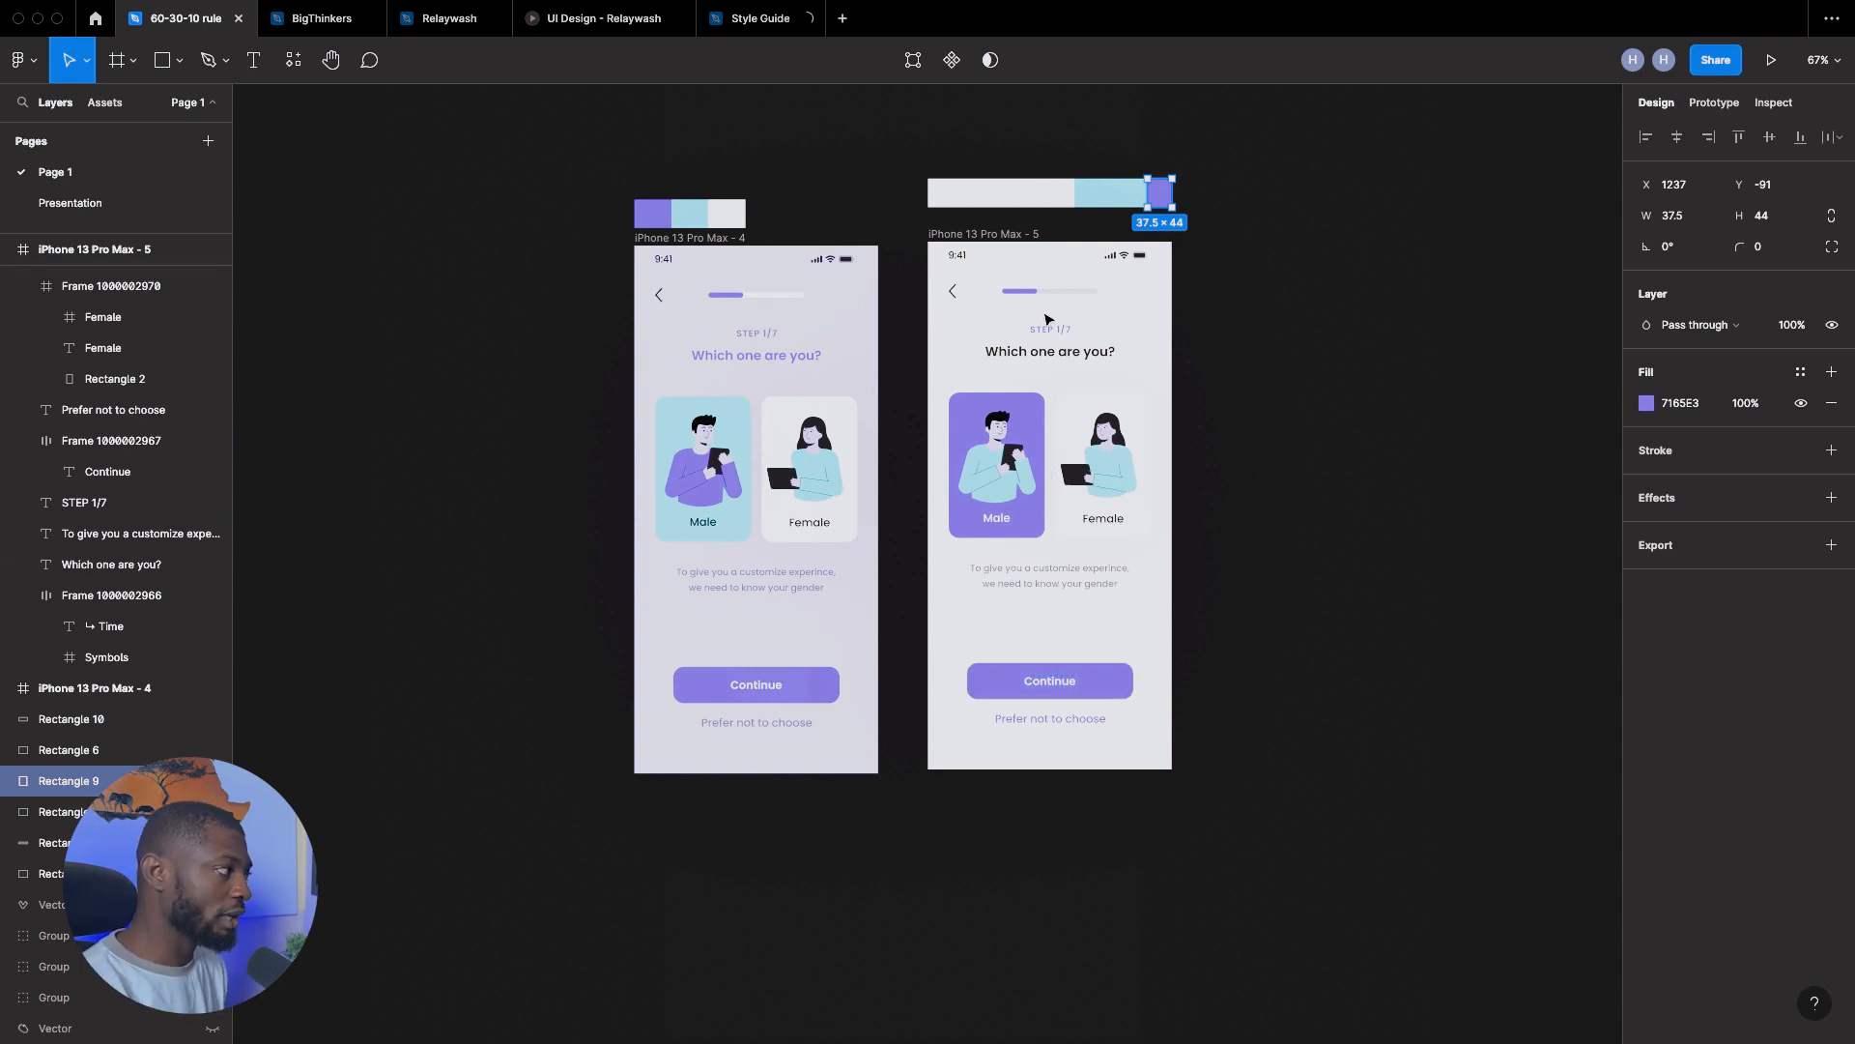
click(84, 502)
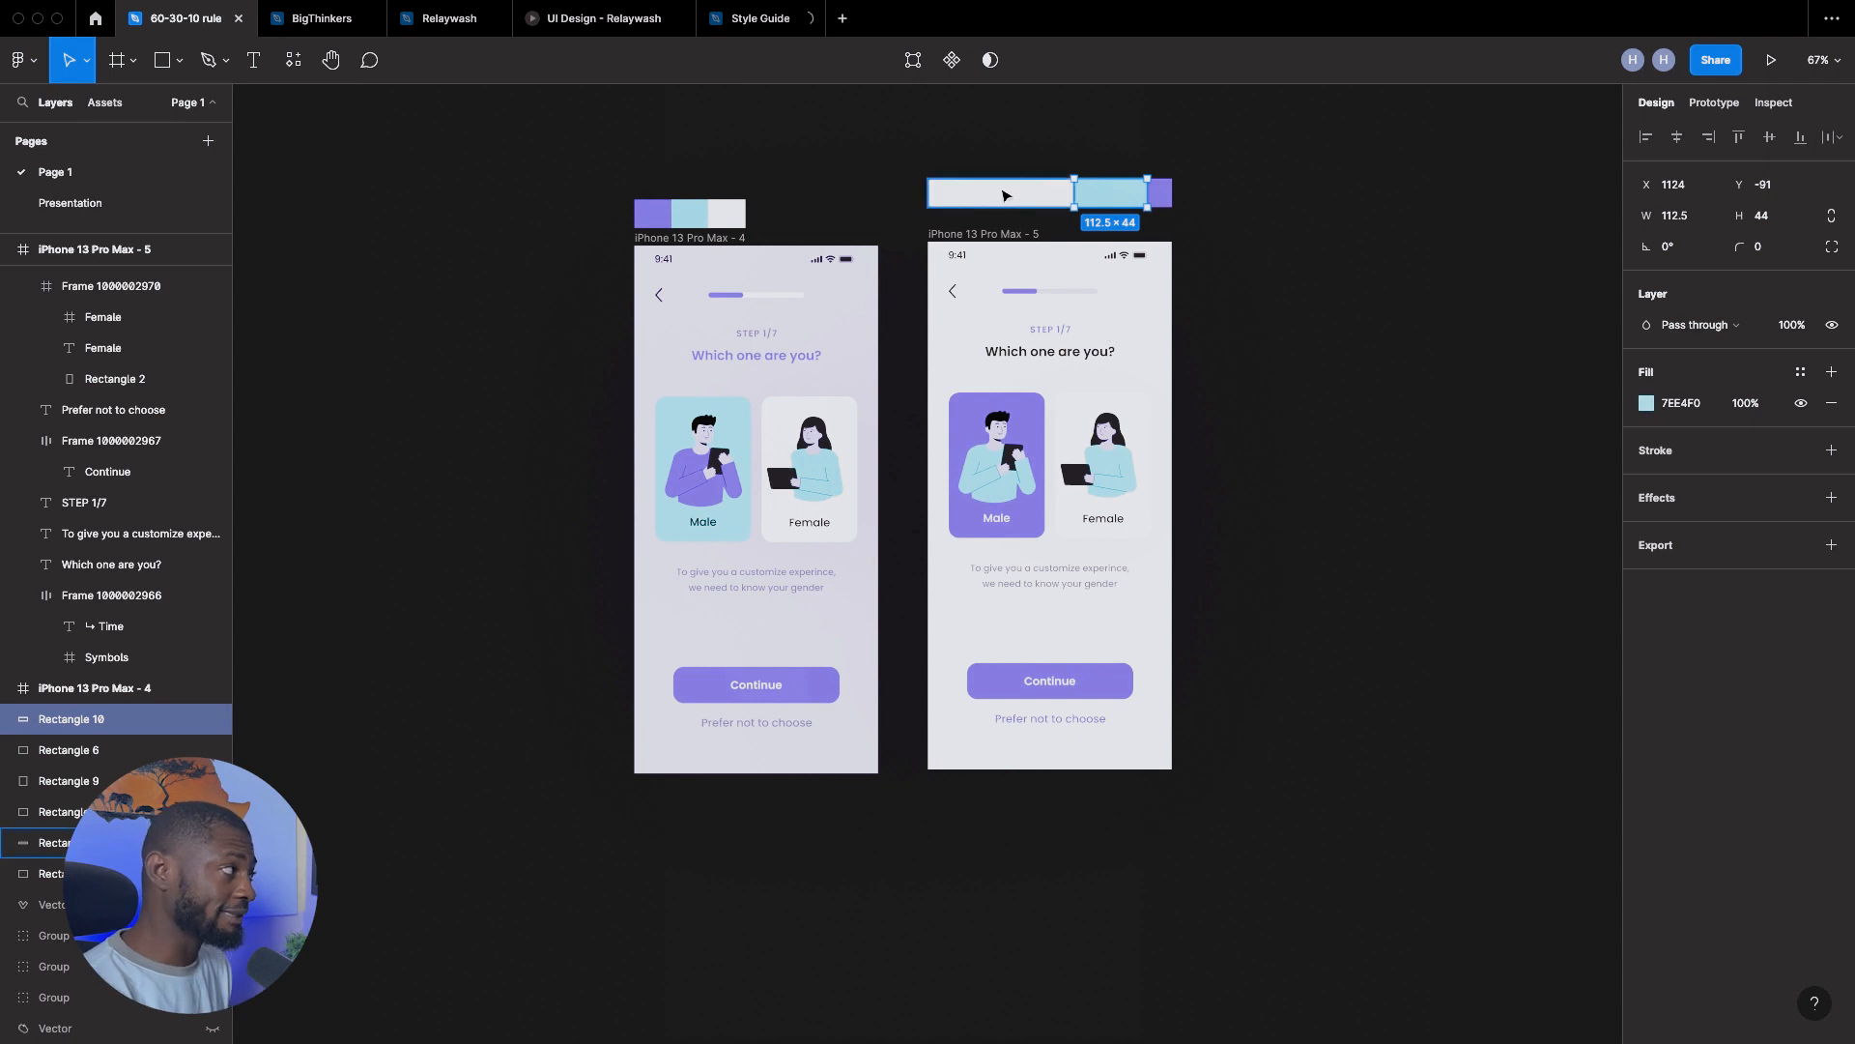
drag(1073, 190, 966, 201)
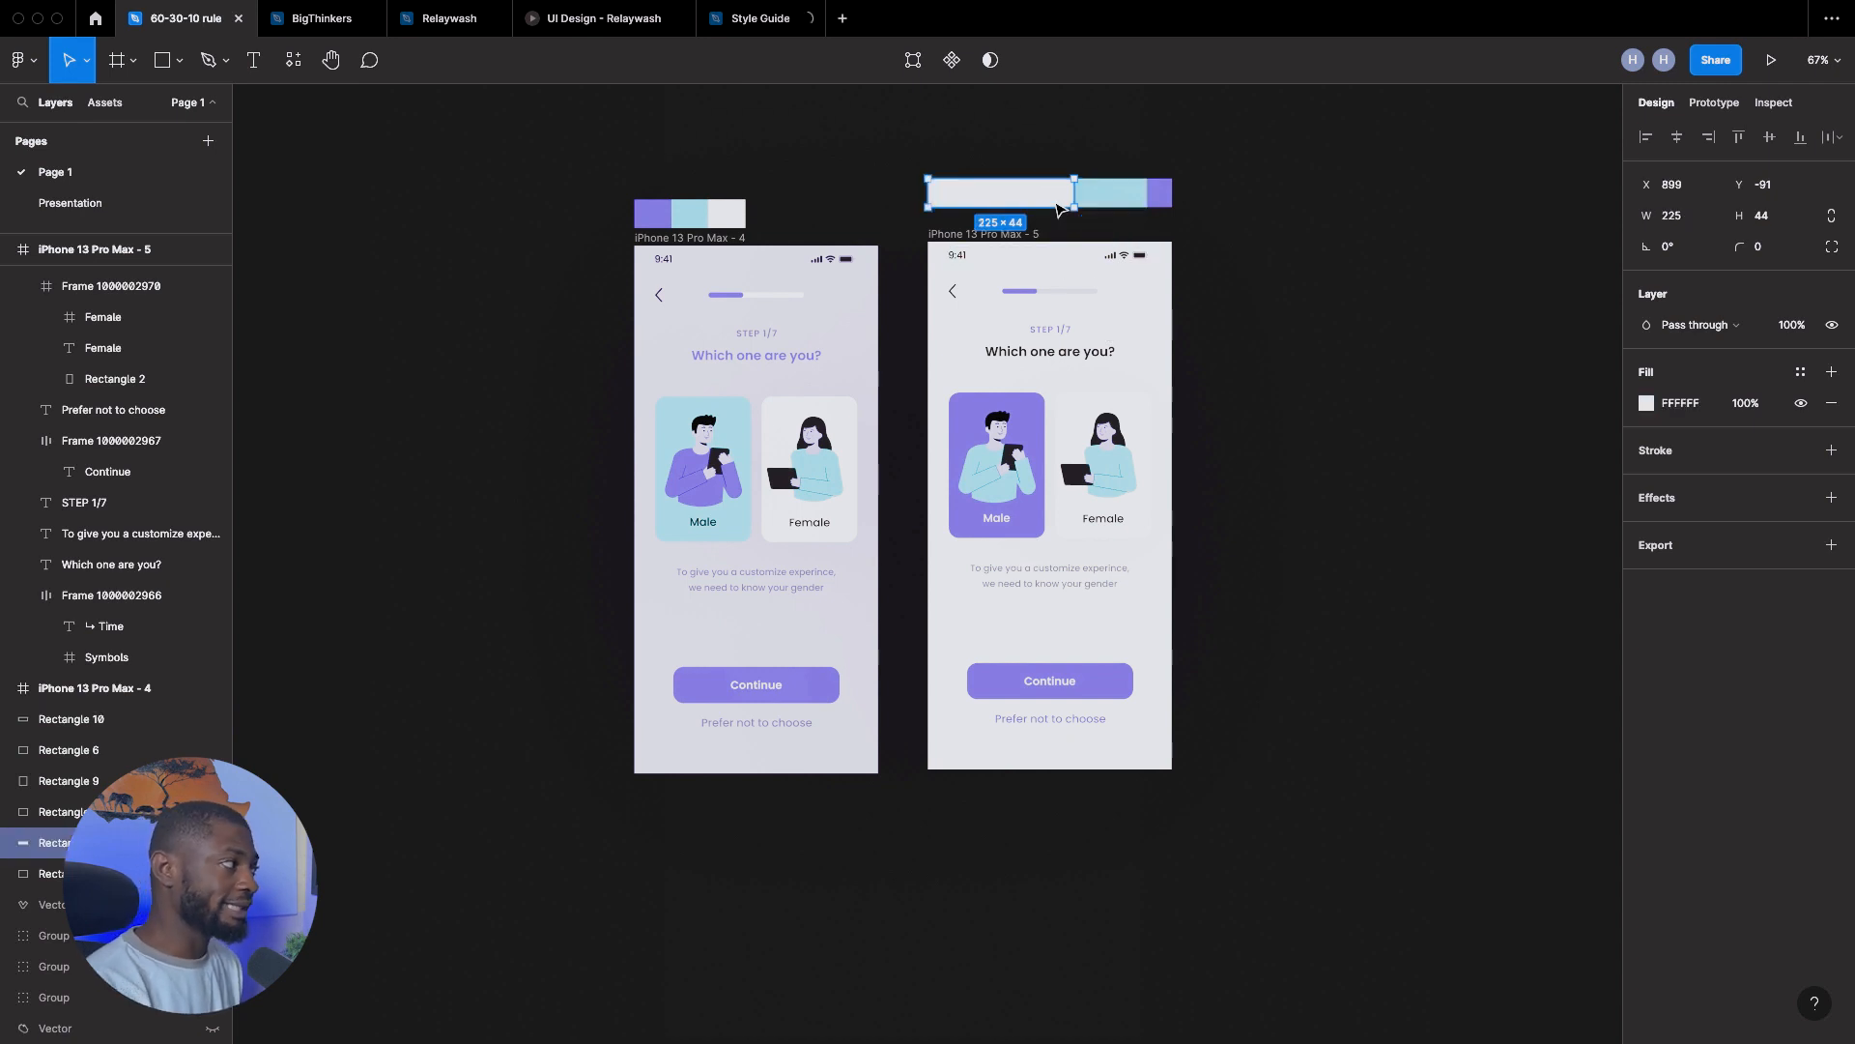